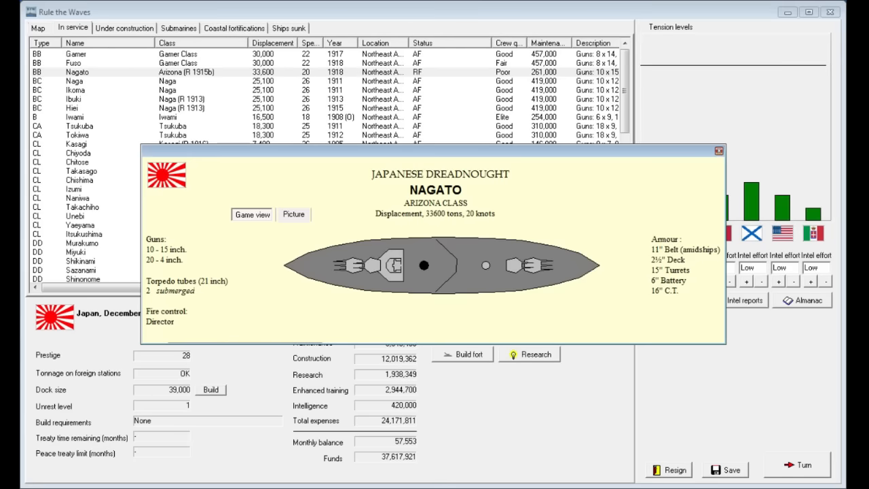
Step: Close the Nagato details, review the three battleships under construction, then the submarines roster
left_click(719, 149)
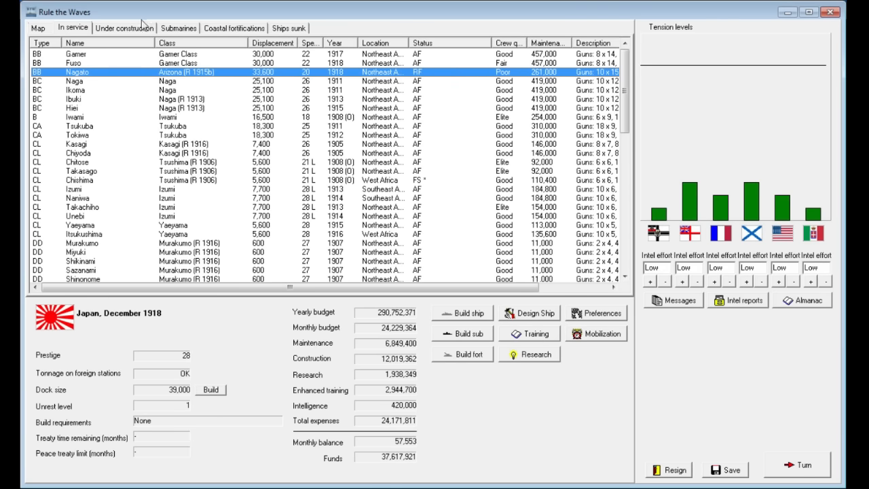
left_click(123, 27)
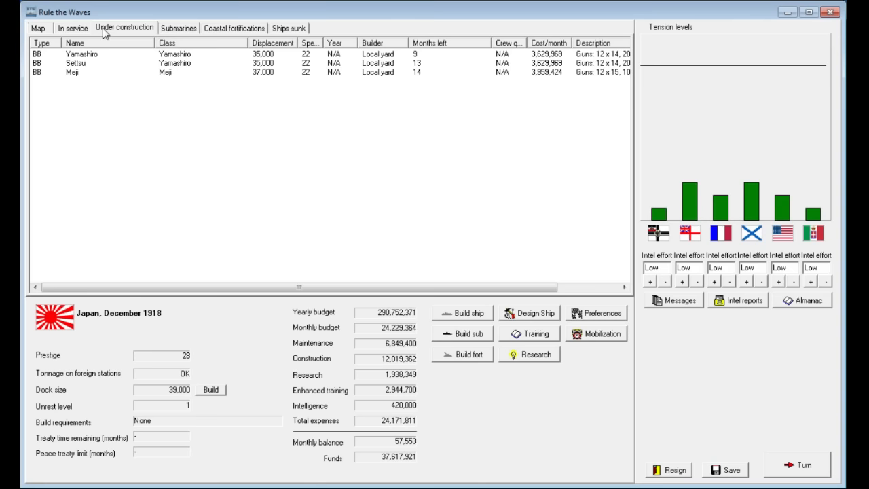
mouse_move(74, 27)
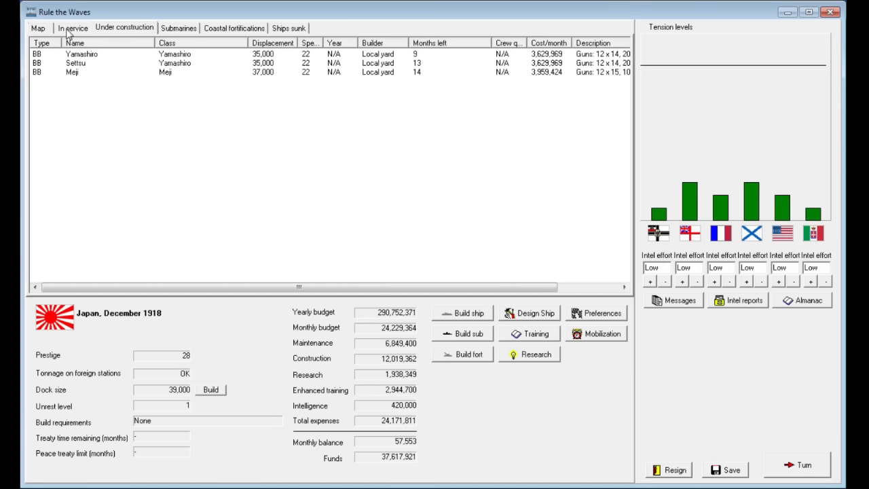
left_click(178, 28)
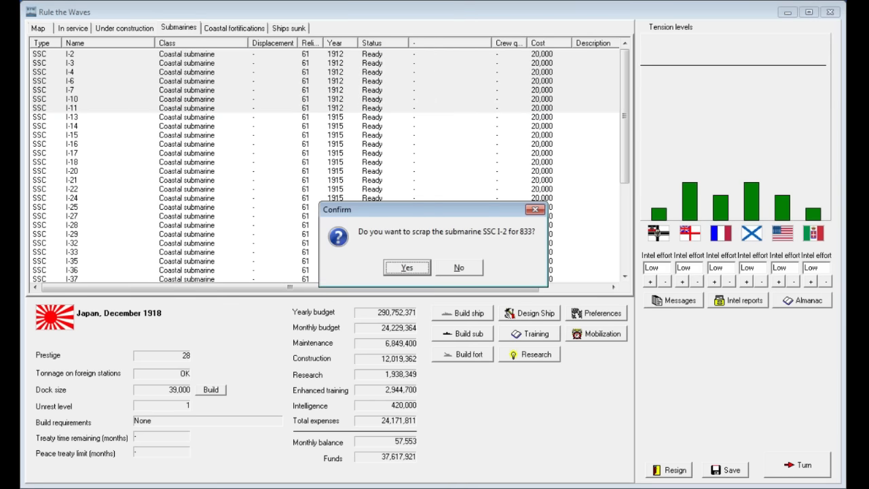
Step: Confirm scrapping coastal submarine I-2 and return to the in-service ship list
left_click(406, 266)
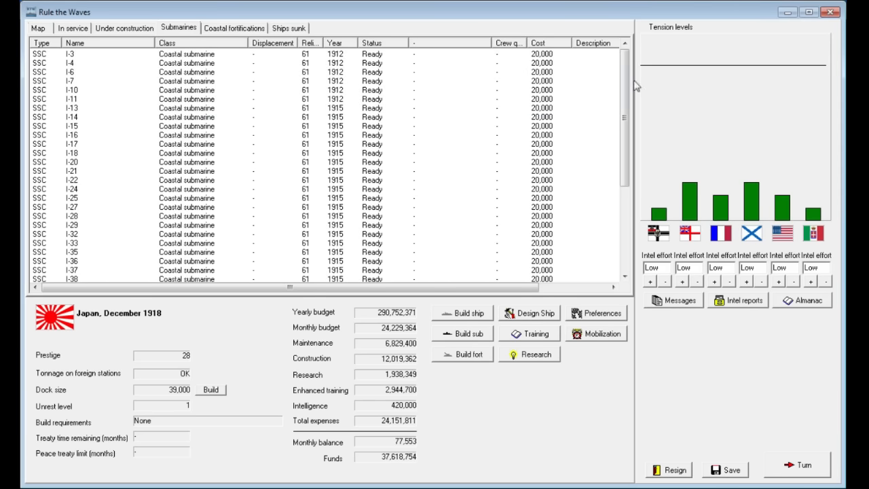
scroll("down", 3)
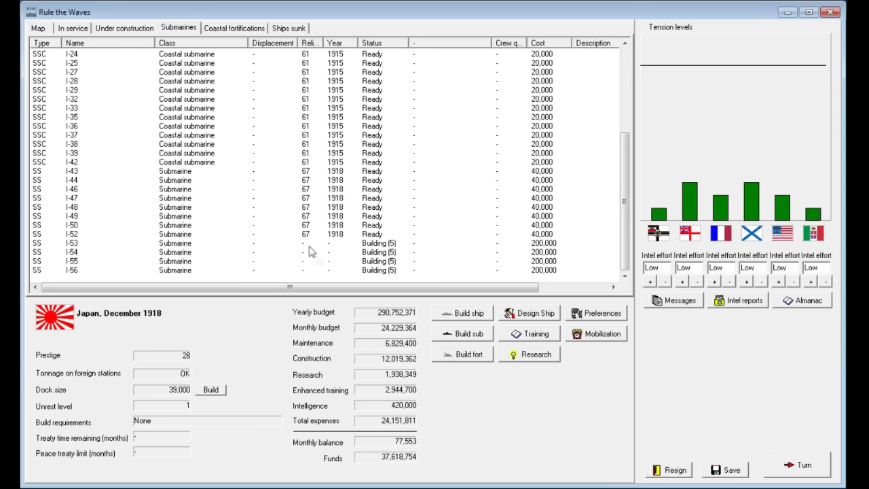
mouse_move(579, 195)
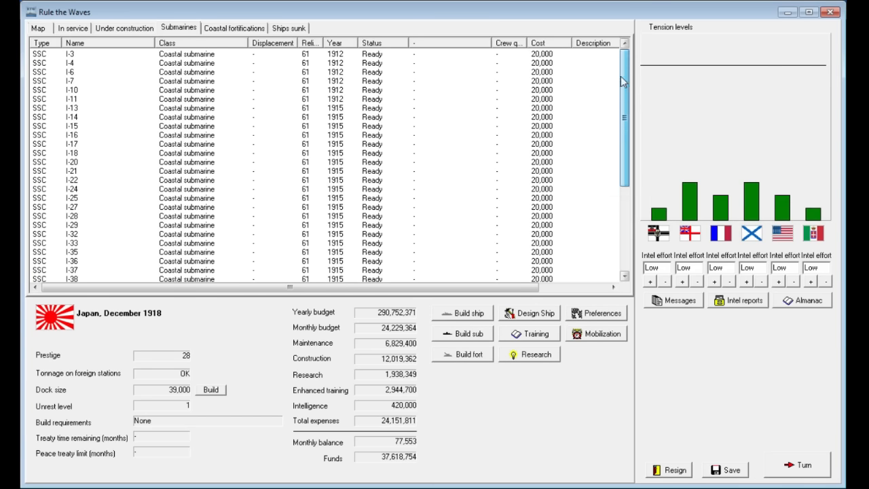
left_click(124, 27)
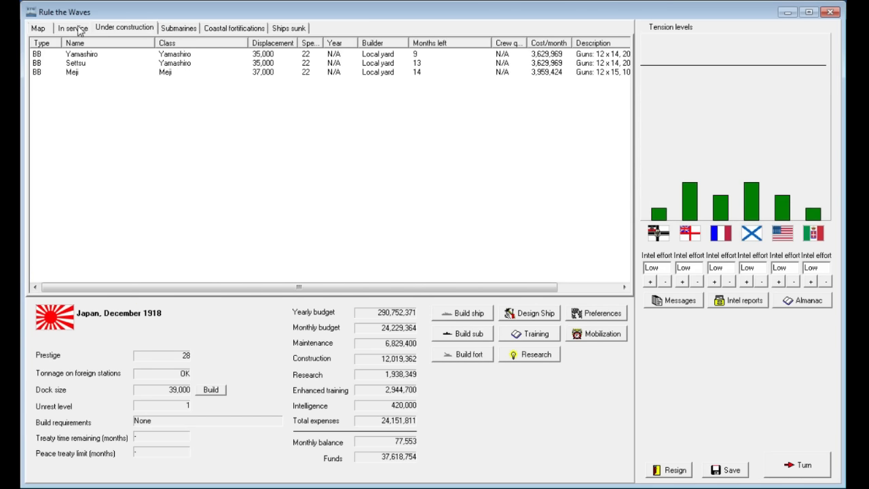
left_click(72, 27)
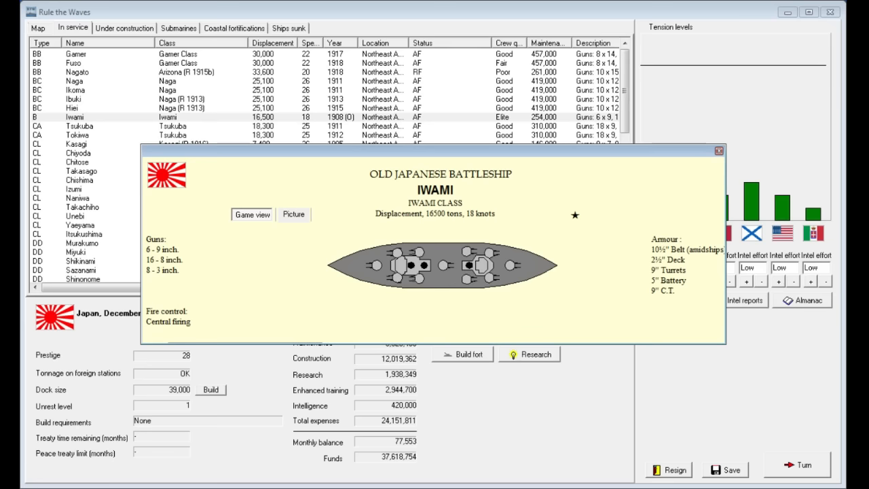
Step: Close Iwami's details and change Nagato's fleet status from its action menu
left_click(719, 151)
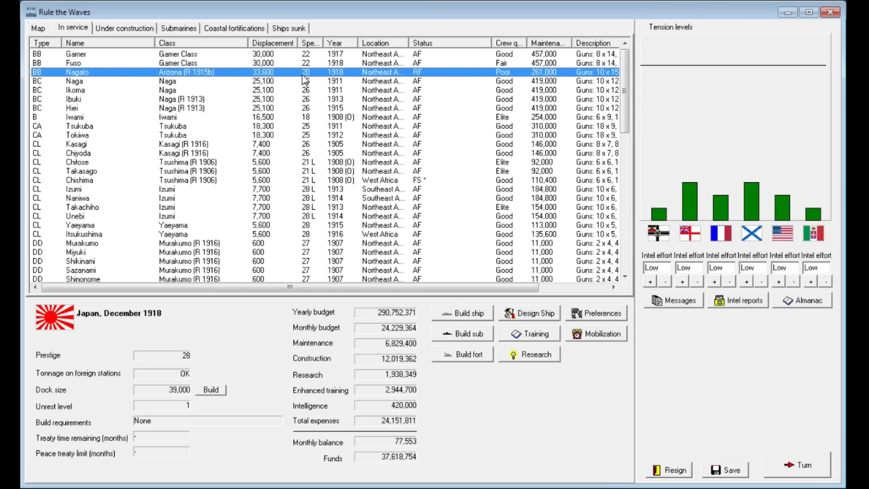
right_click(77, 72)
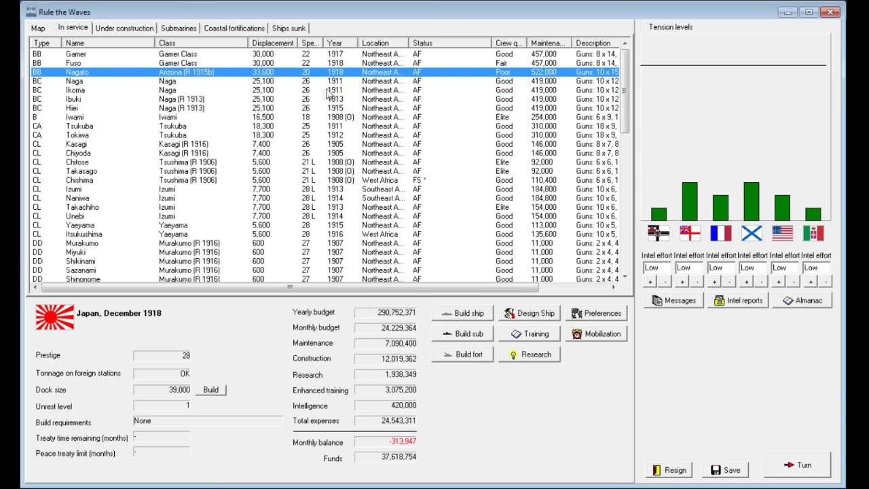
mouse_move(243, 93)
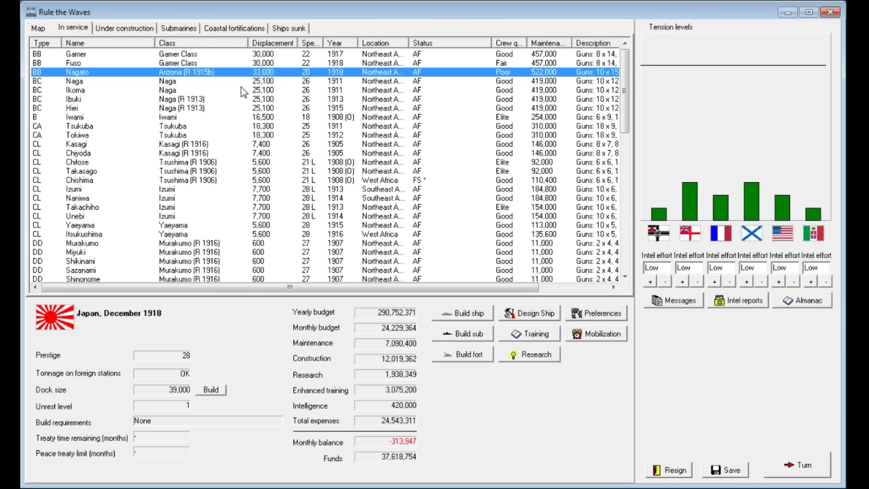
mouse_move(236, 84)
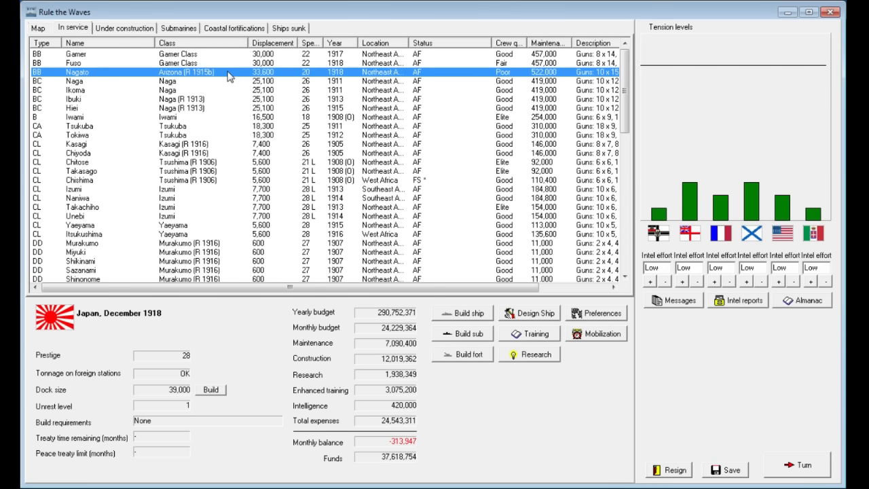
mouse_move(209, 90)
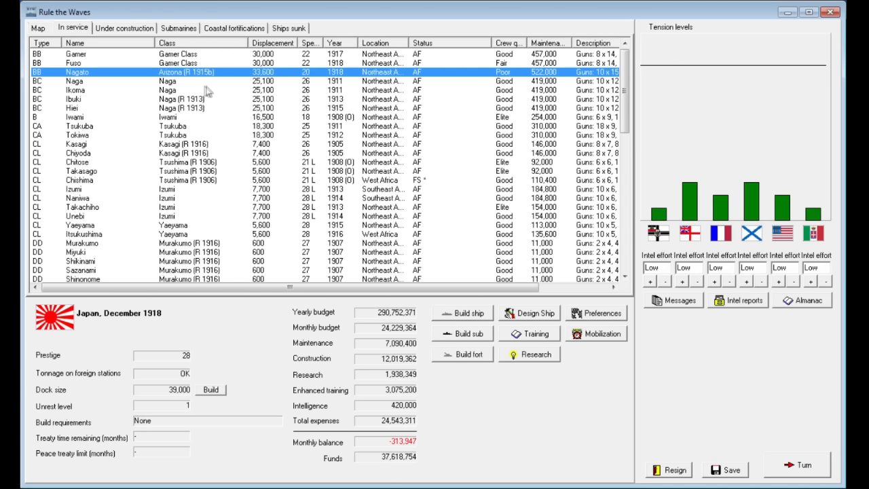
Step: Inspect the details of battle-cruiser Ikoma and light cruiser Chishima
double_click(75, 90)
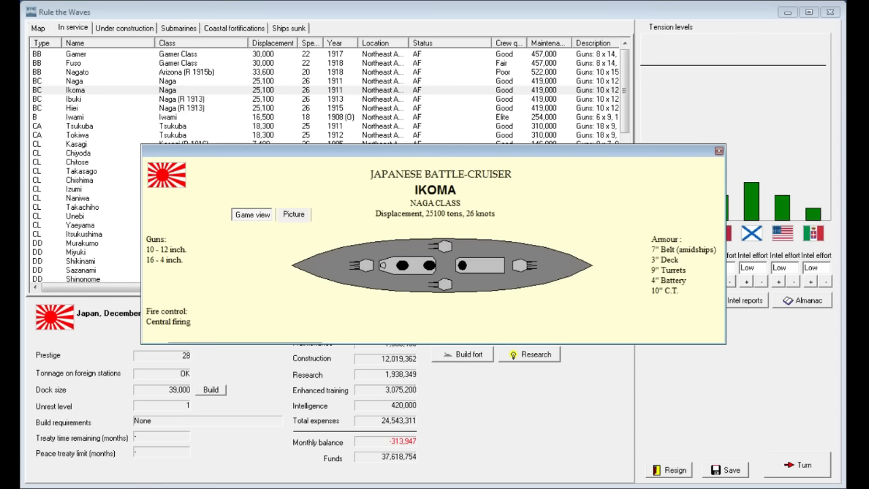
left_click(720, 150)
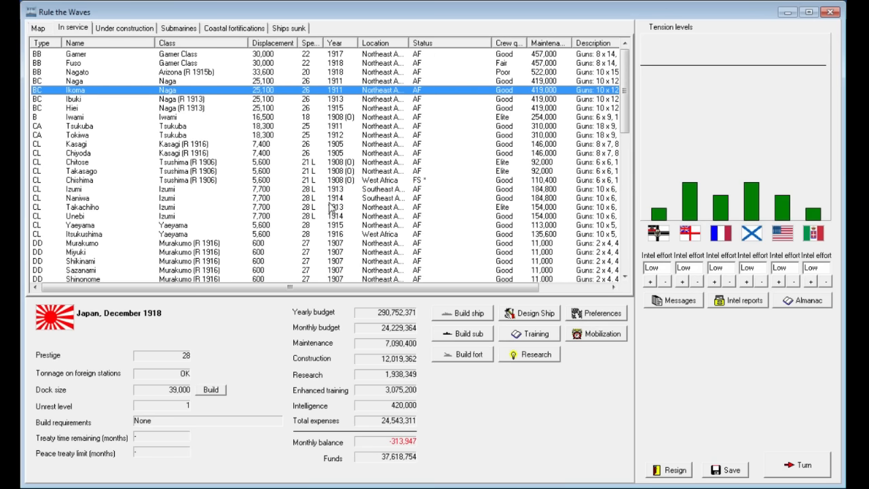
double_click(79, 171)
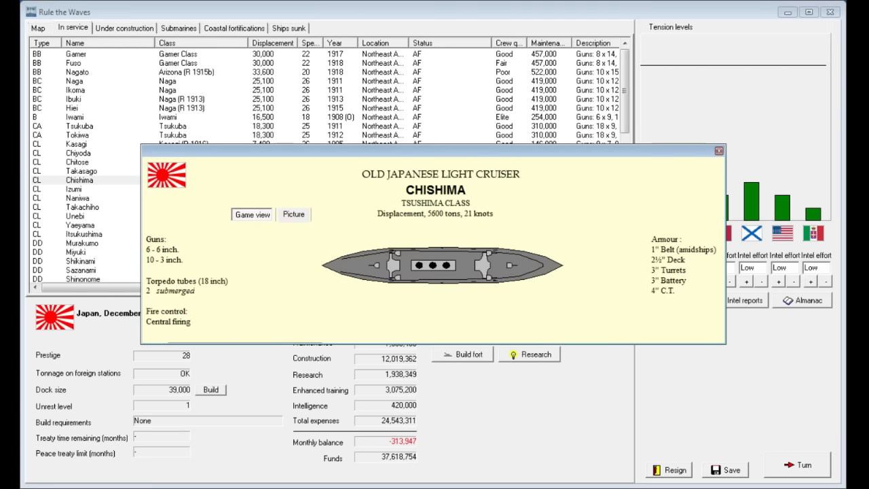
left_click(718, 150)
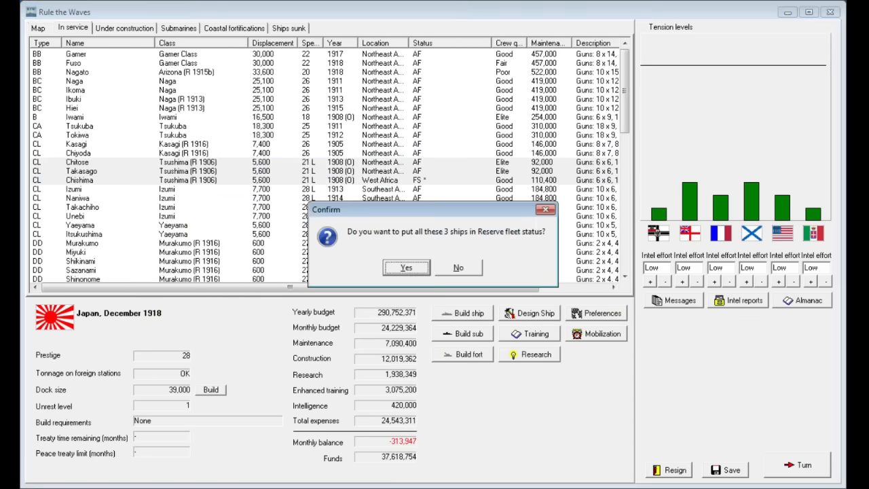
Step: Confirm three cruisers into reserve, acknowledge Chishima cannot, and move Iwami into the reserve fleet
left_click(405, 266)
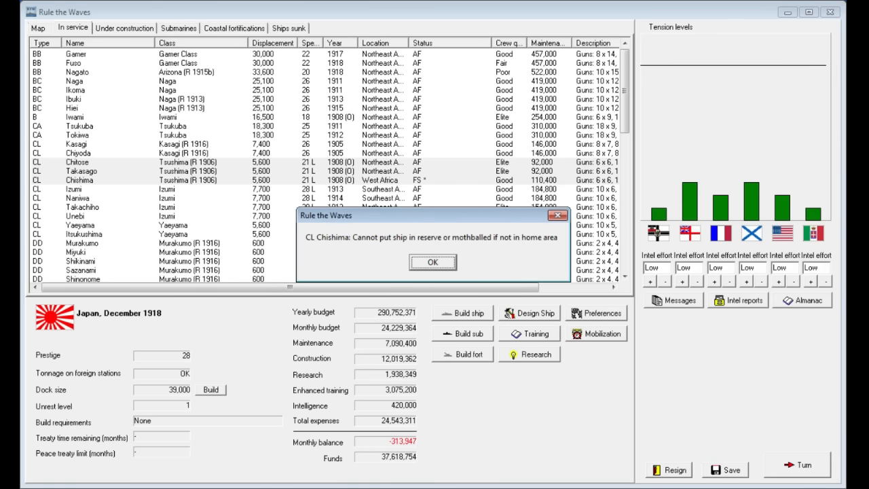
left_click(432, 262)
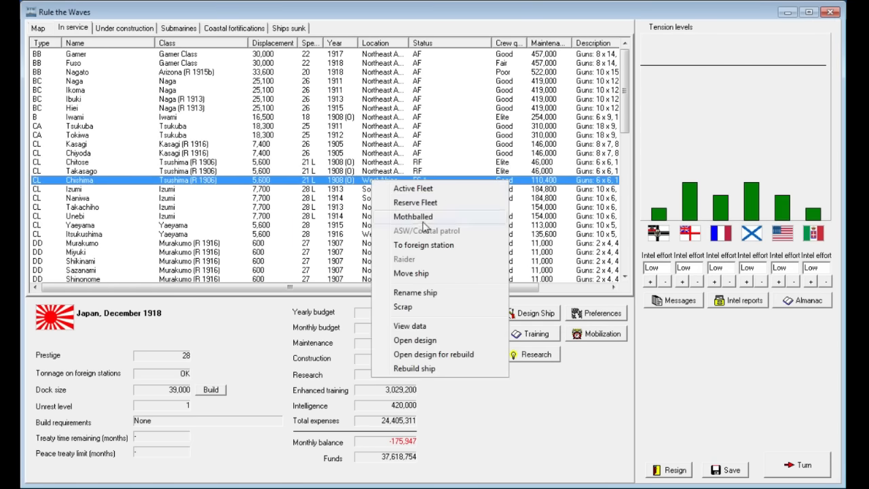
left_click(410, 273)
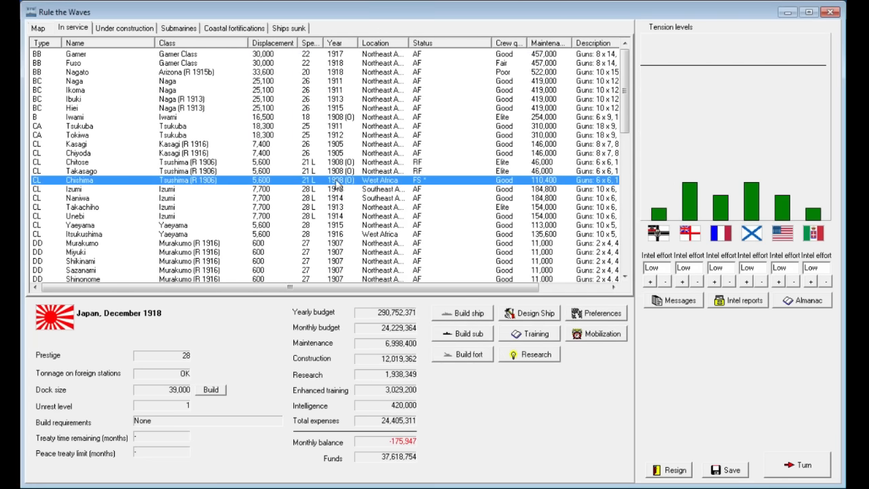
mouse_move(391, 183)
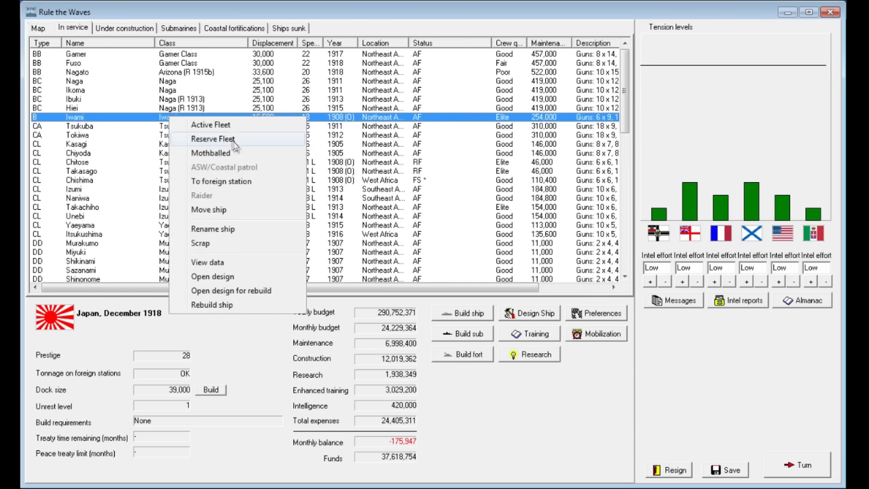
mouse_move(233, 142)
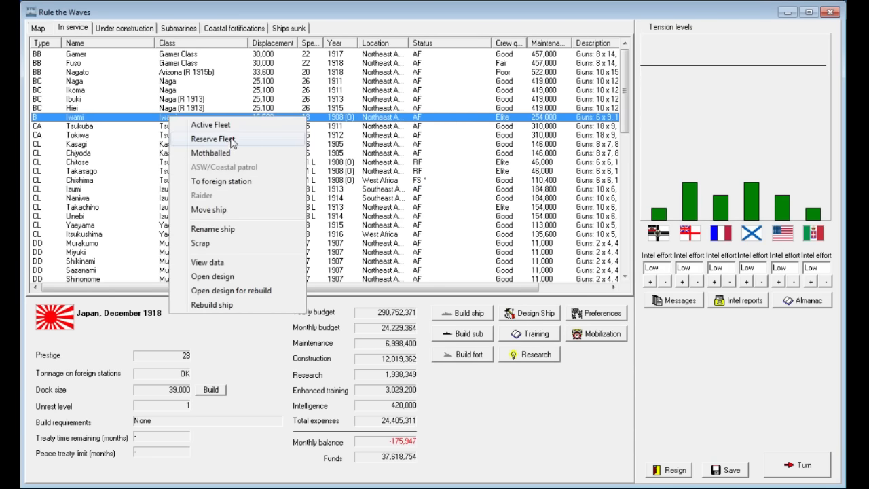
mouse_move(212, 149)
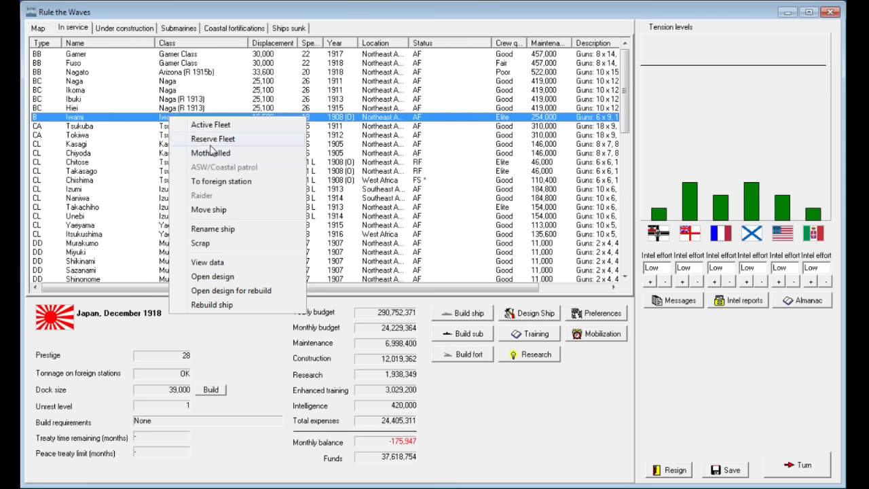
left_click(211, 139)
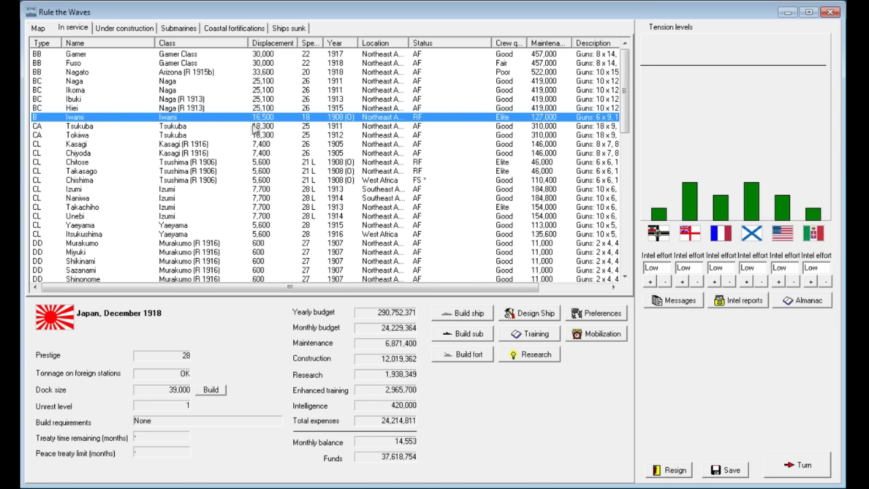
mouse_move(258, 125)
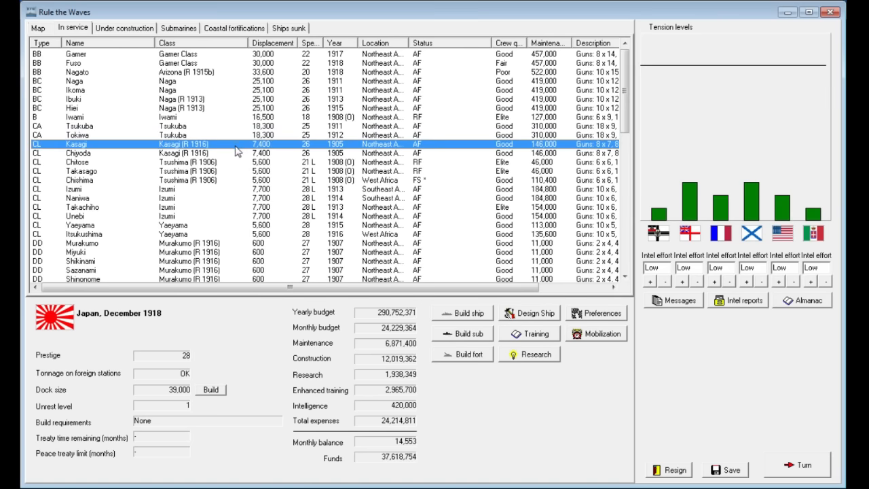
mouse_move(233, 160)
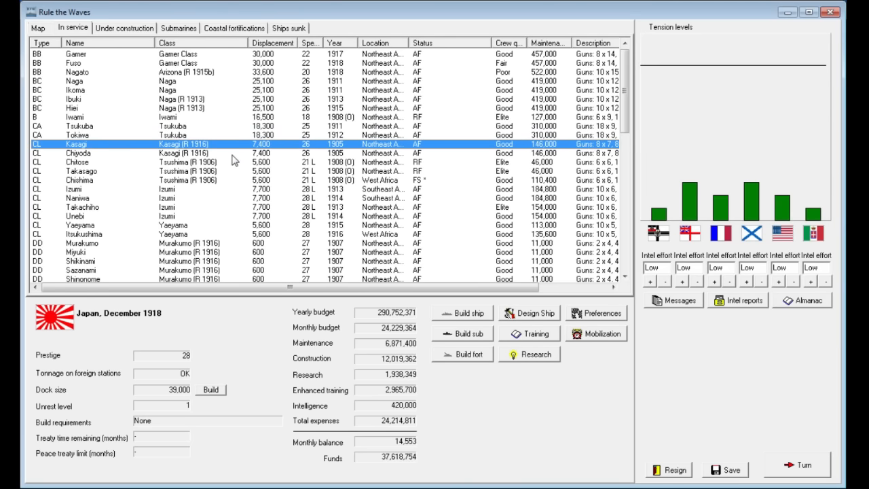
mouse_move(243, 182)
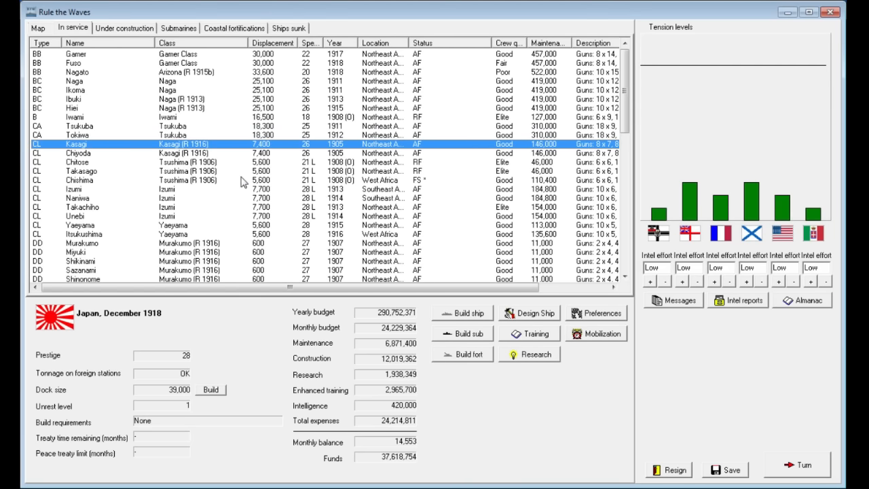
double_click(76, 144)
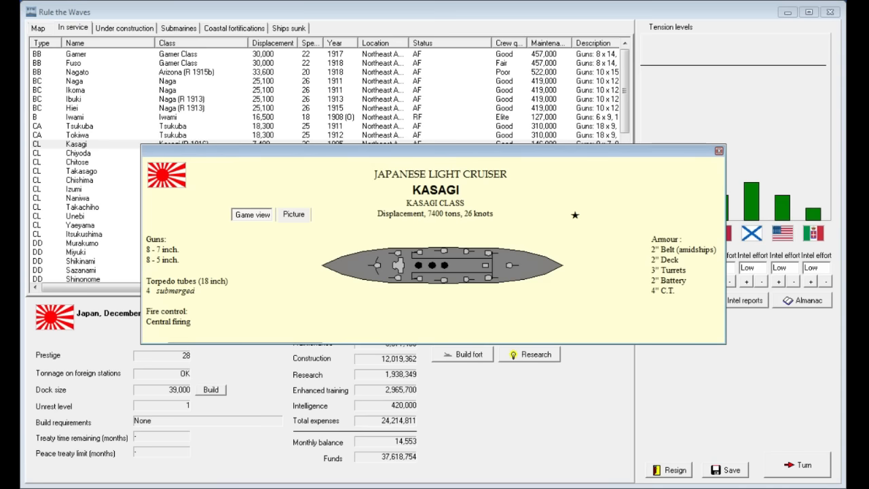
left_click(719, 151)
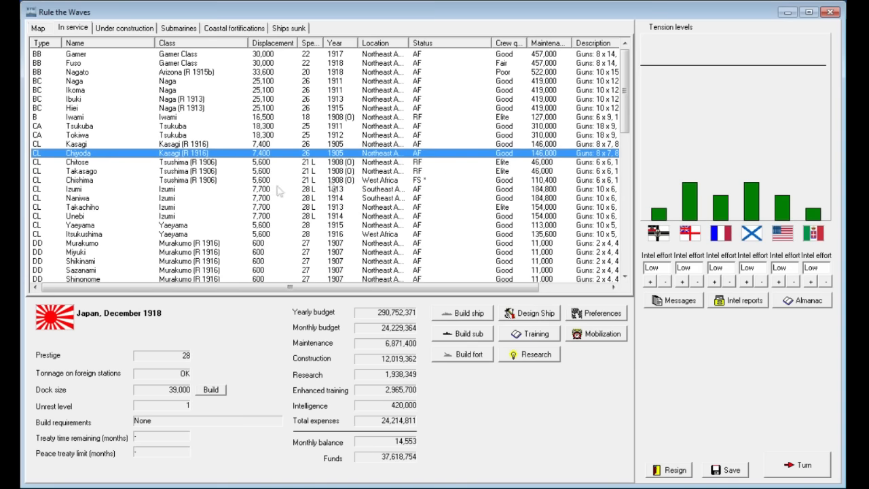
left_click(166, 189)
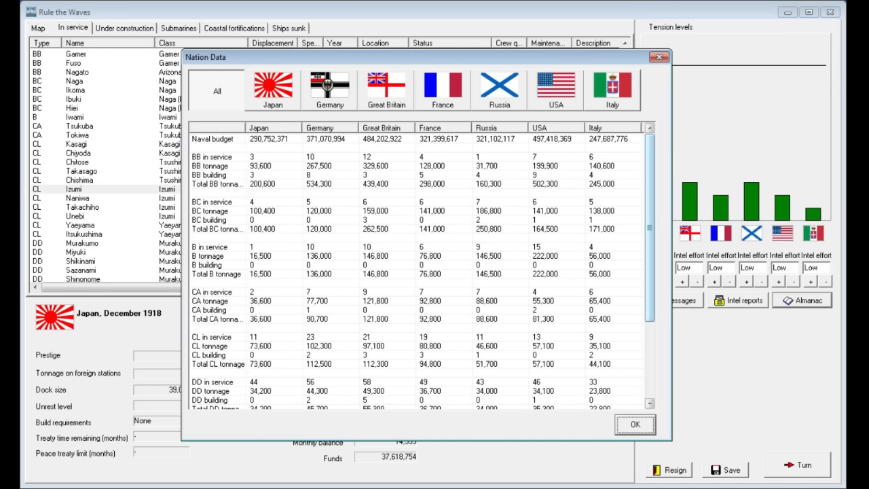
scroll("down", 3)
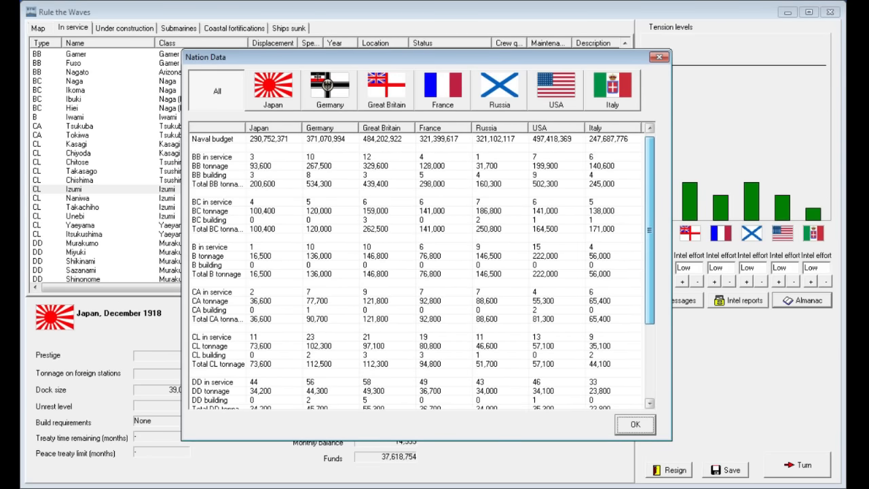
scroll("down", 3)
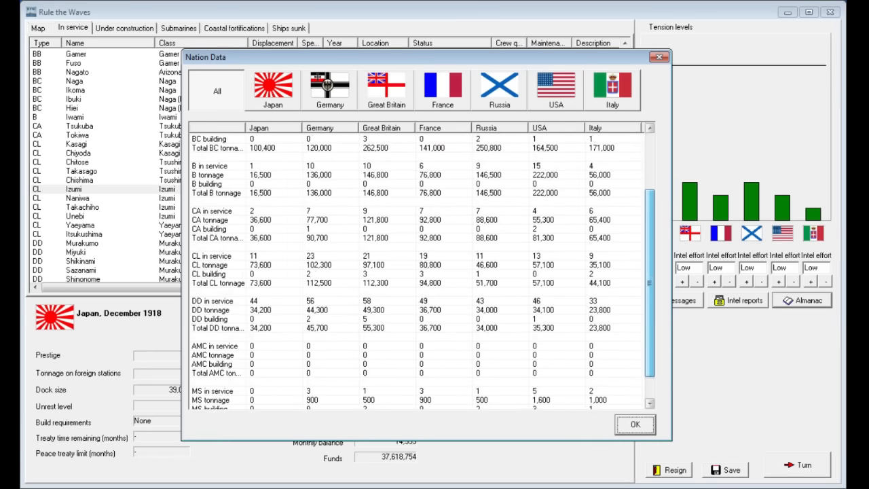
scroll("down", 3)
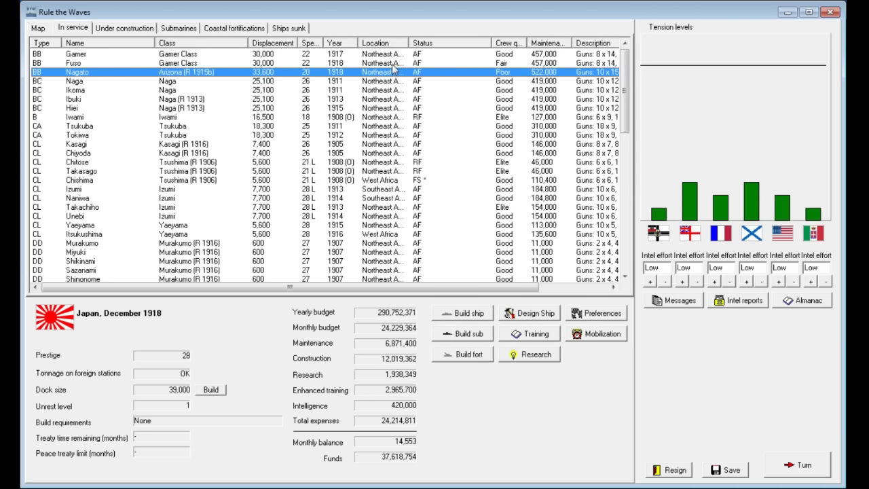
mouse_move(457, 196)
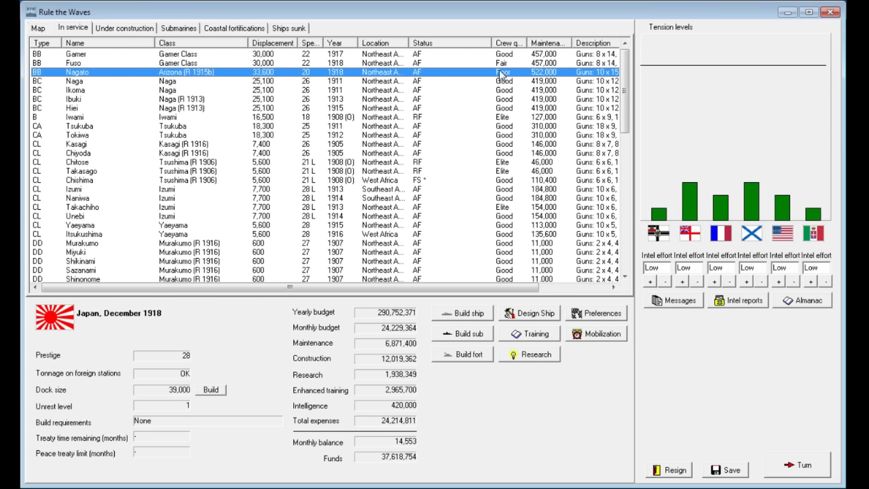
left_click(75, 63)
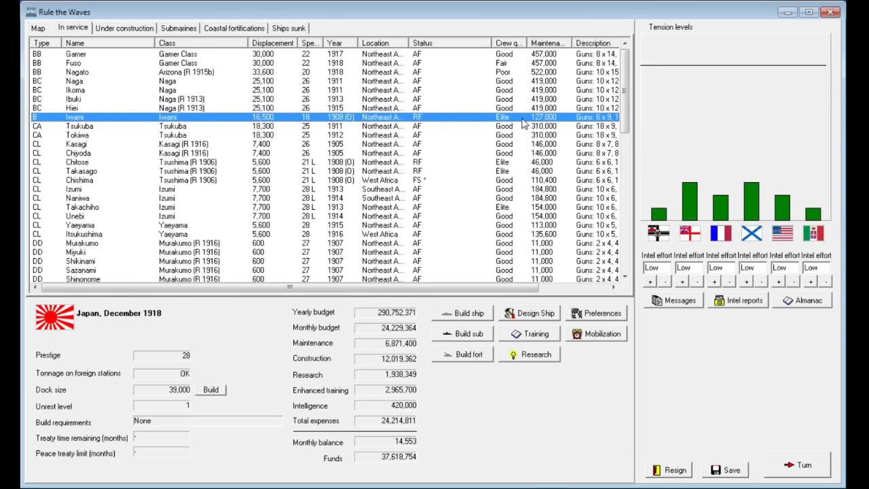
mouse_move(653, 100)
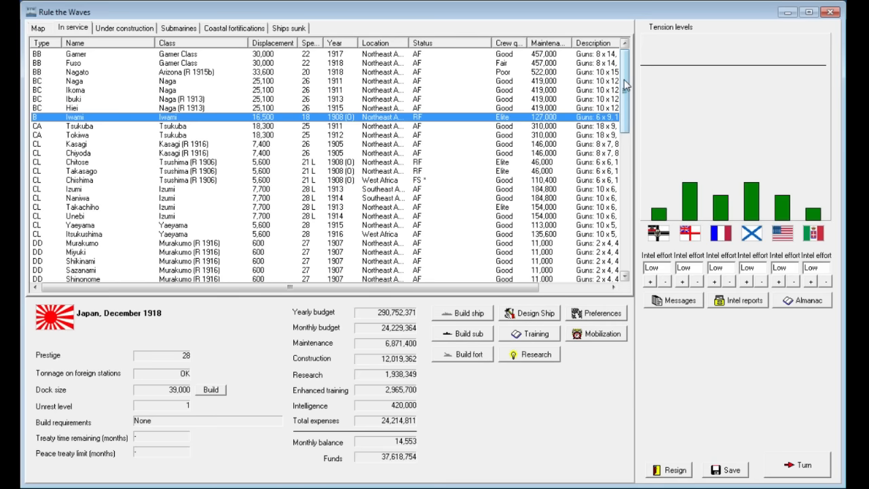
scroll("down", 3)
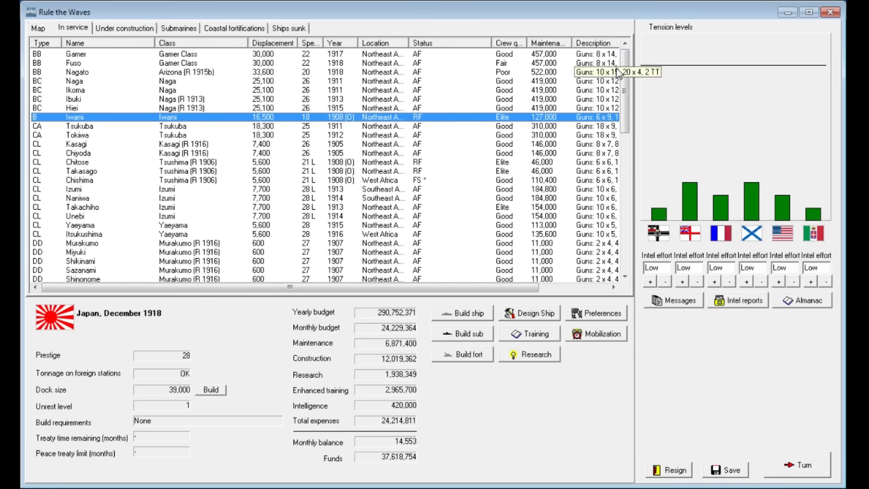
mouse_move(160, 399)
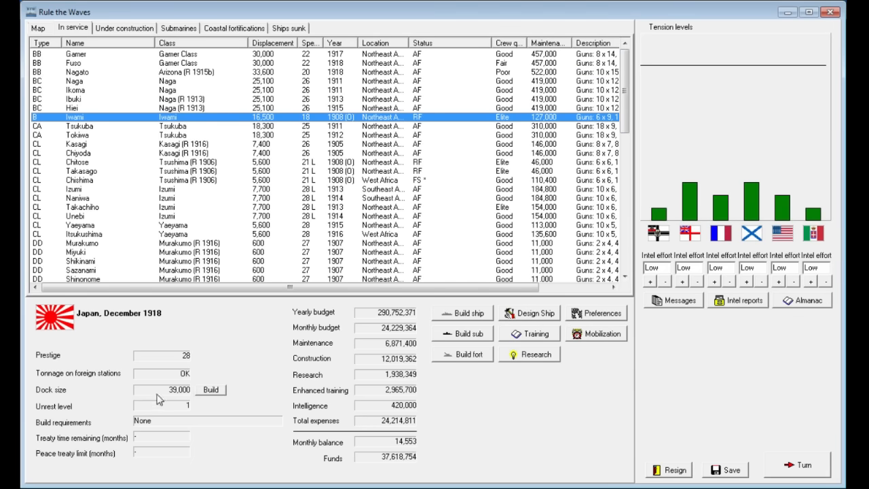
mouse_move(238, 418)
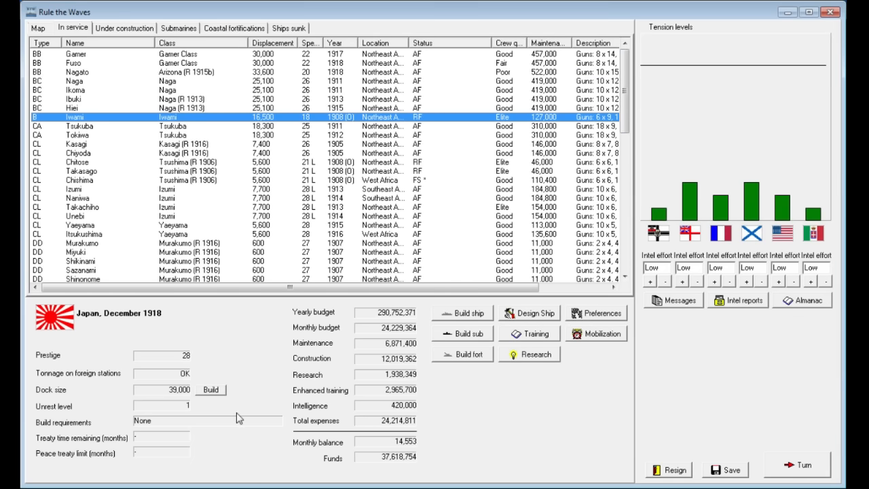
mouse_move(244, 410)
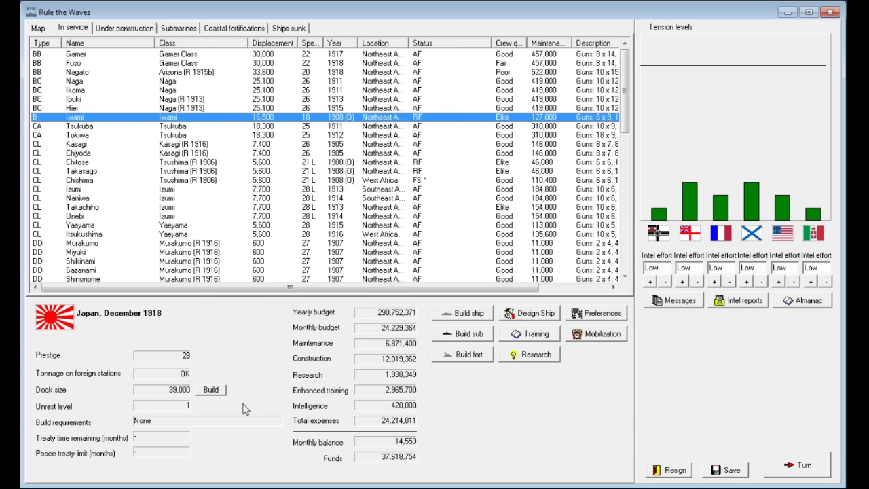
mouse_move(795, 473)
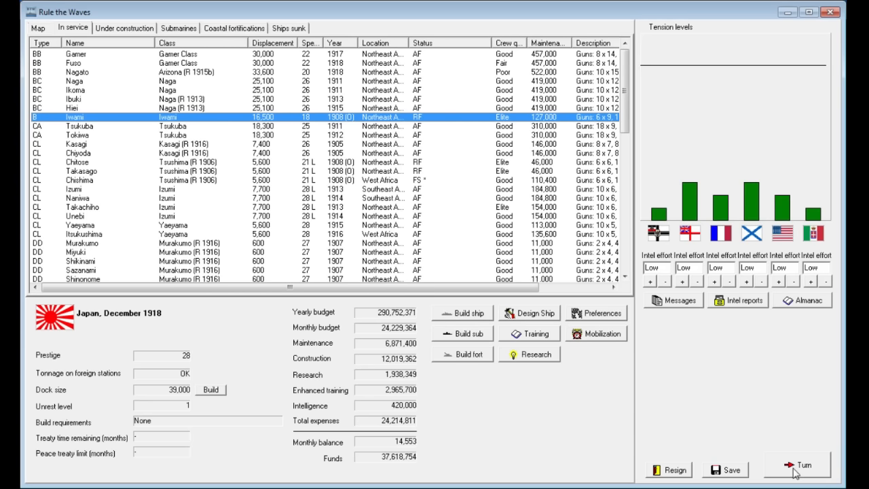
Step: Advance to January 1919 and acknowledge the dock size expansion to 40,000 tons
left_click(797, 464)
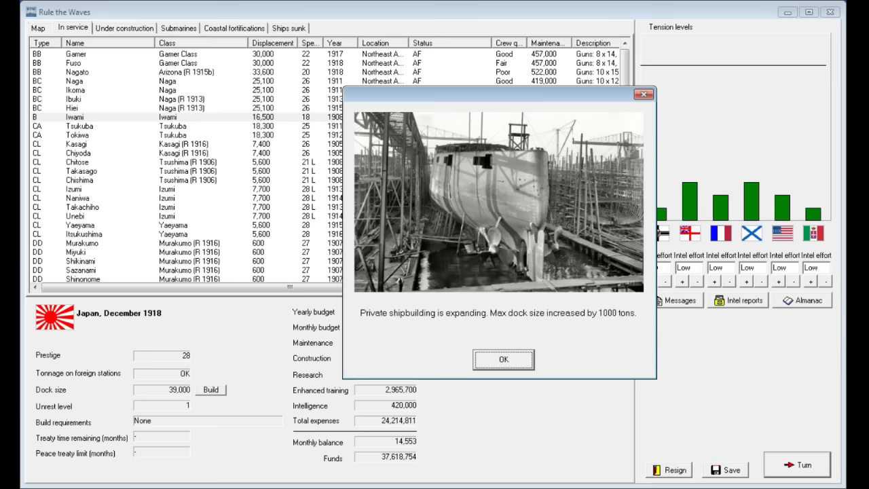
left_click(503, 358)
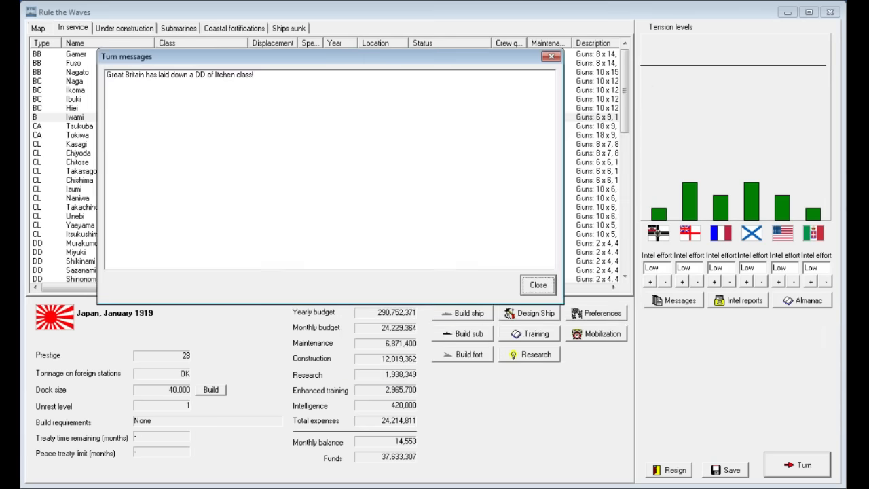
left_click(537, 286)
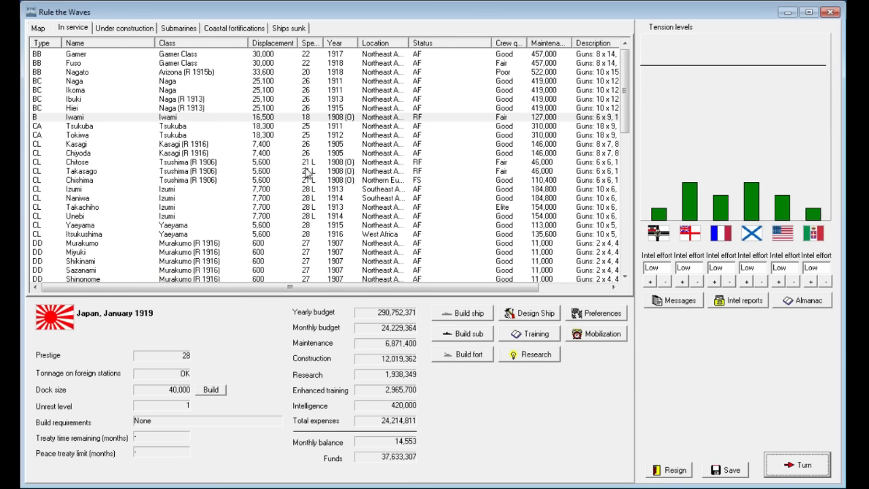
mouse_move(346, 182)
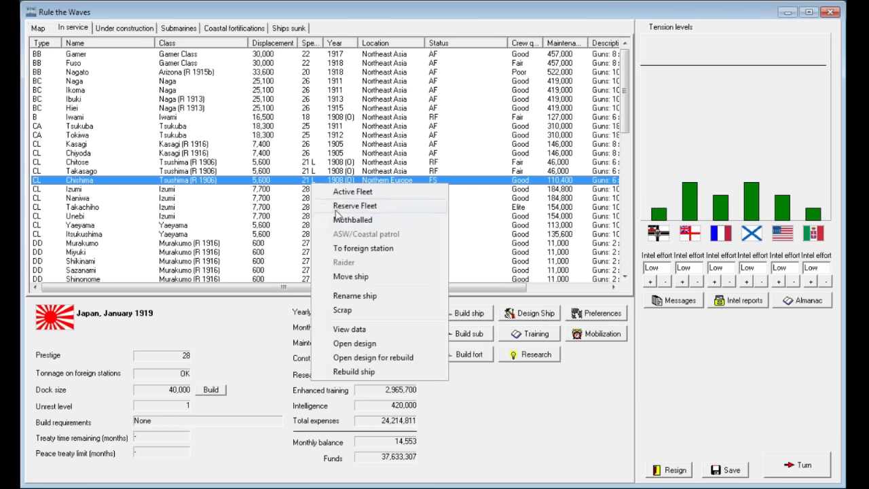
mouse_move(364, 200)
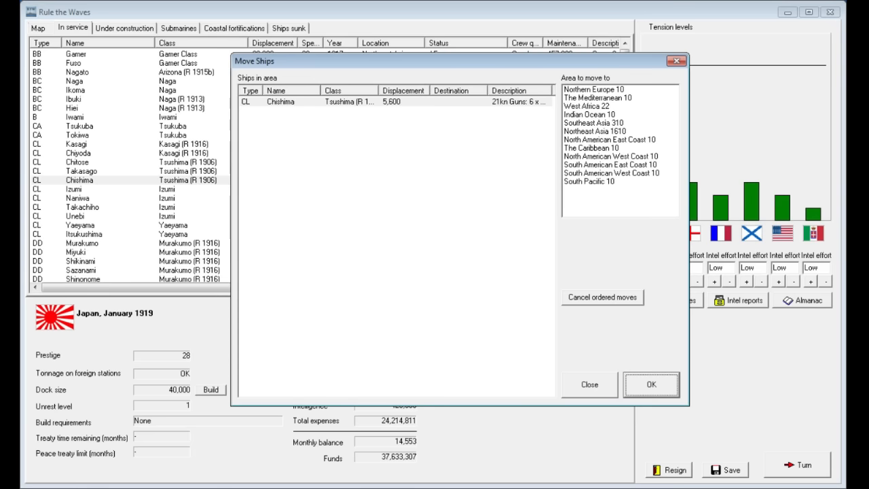
Step: Confirm sending light cruiser Chishima to Northern Europe and scroll the fleet list
left_click(650, 384)
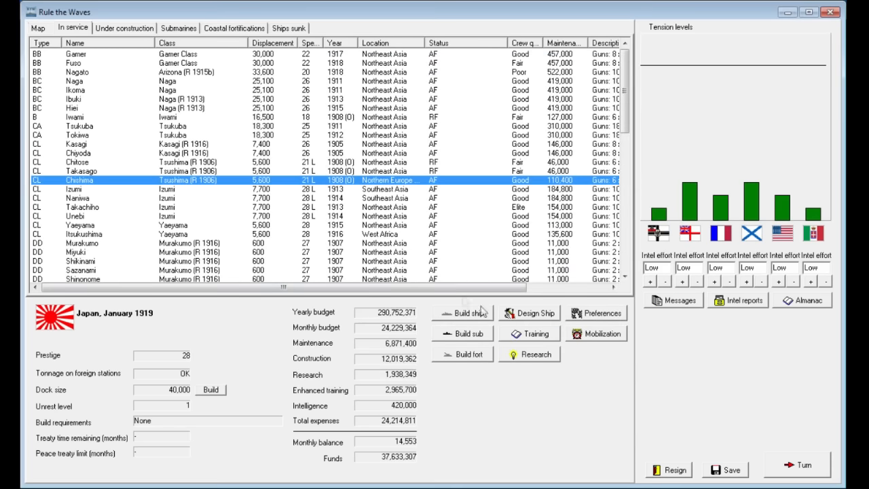
mouse_move(379, 242)
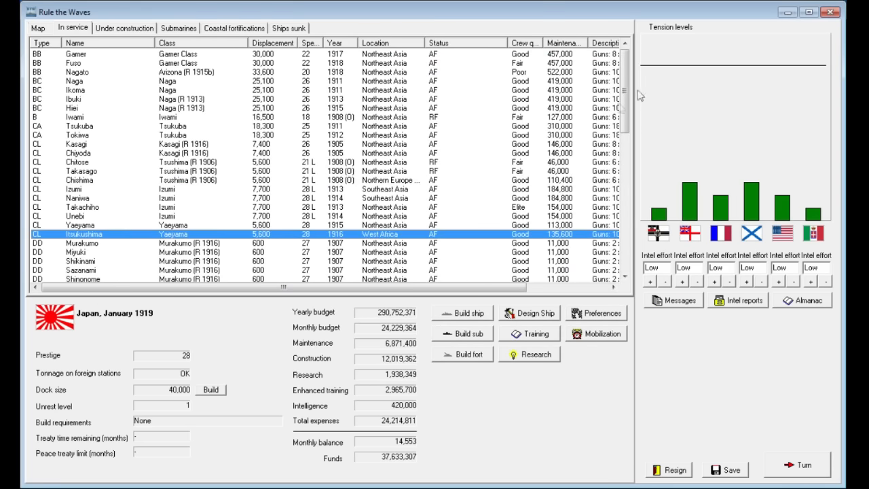
scroll("down", 3)
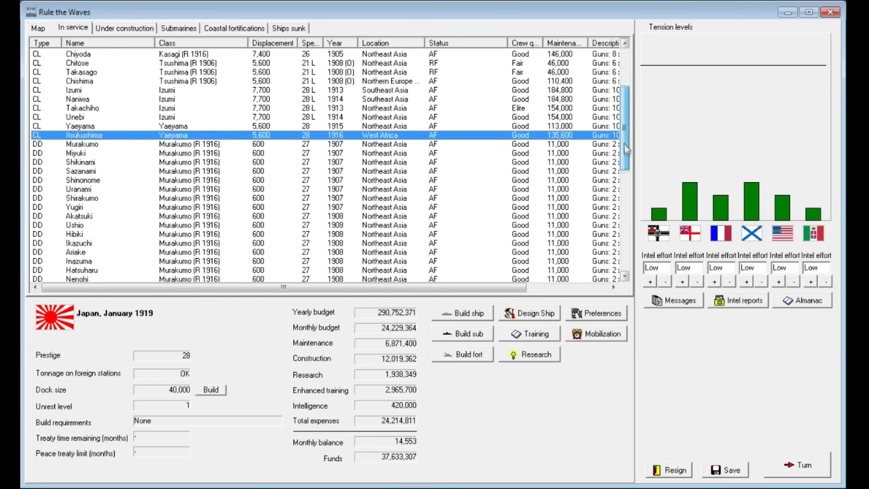
scroll("down", 3)
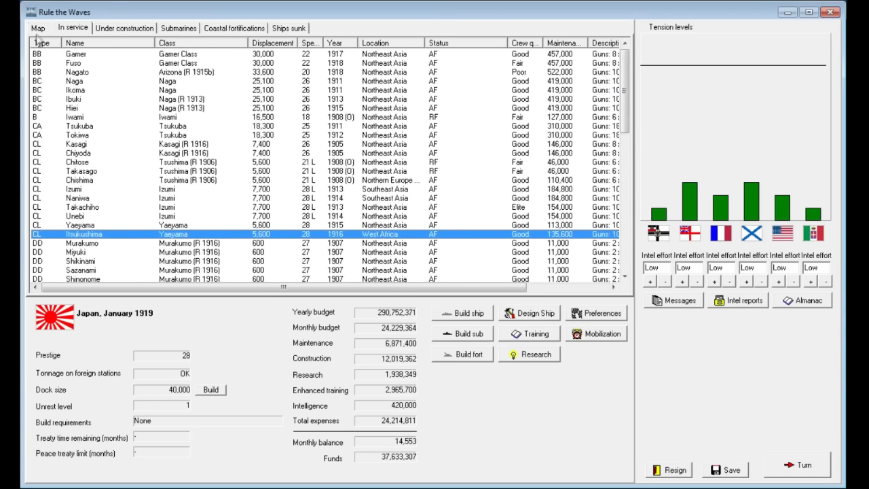
Step: View the world map of fleets around the wider East Asia region
left_click(38, 28)
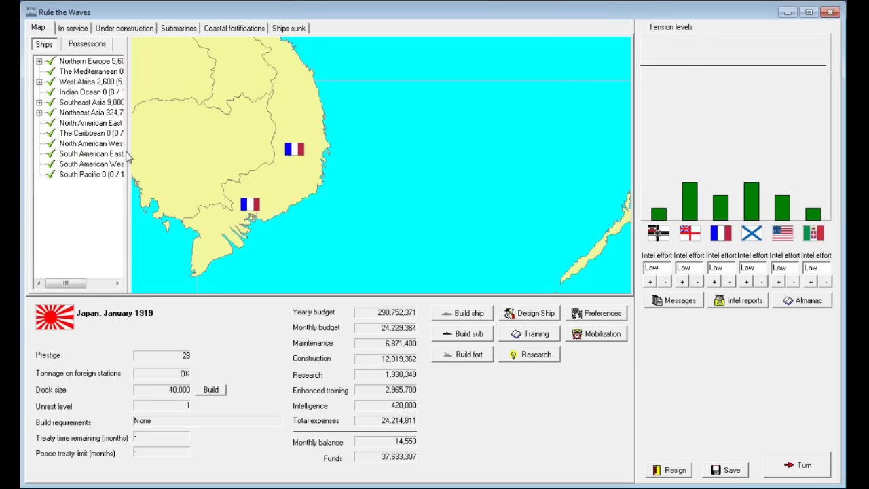
left_click(90, 102)
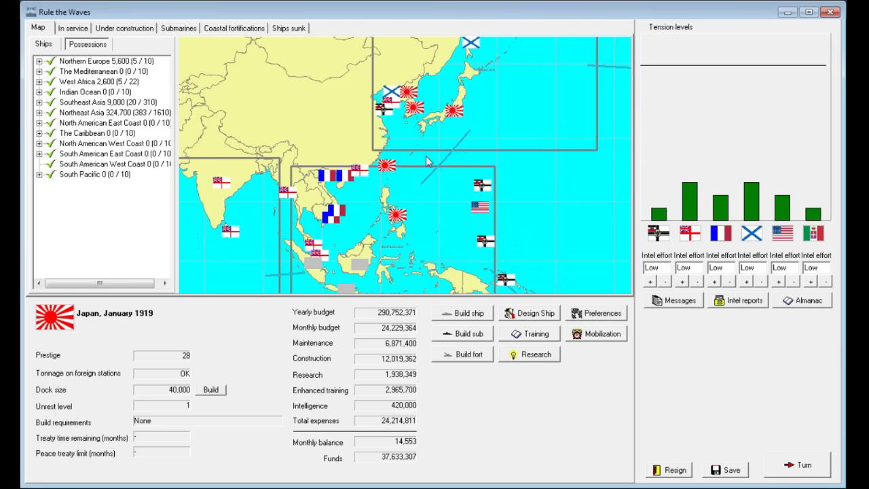
mouse_move(418, 203)
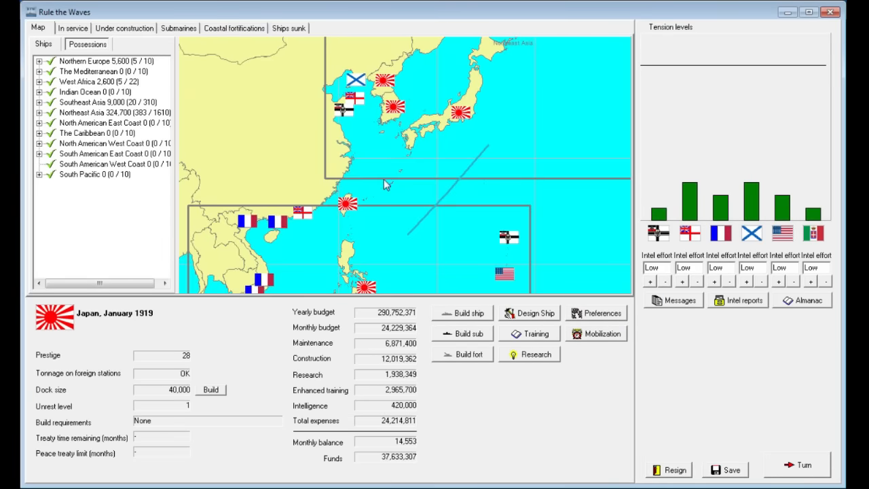
left_click(44, 44)
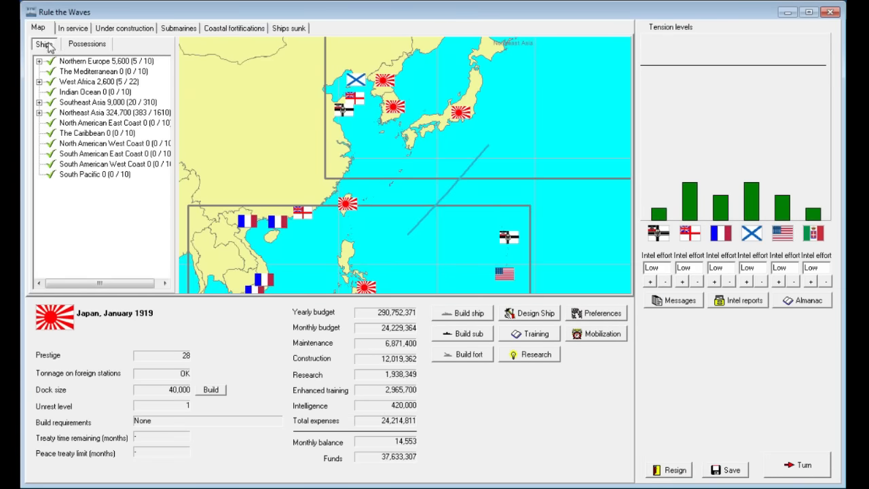
left_click(72, 27)
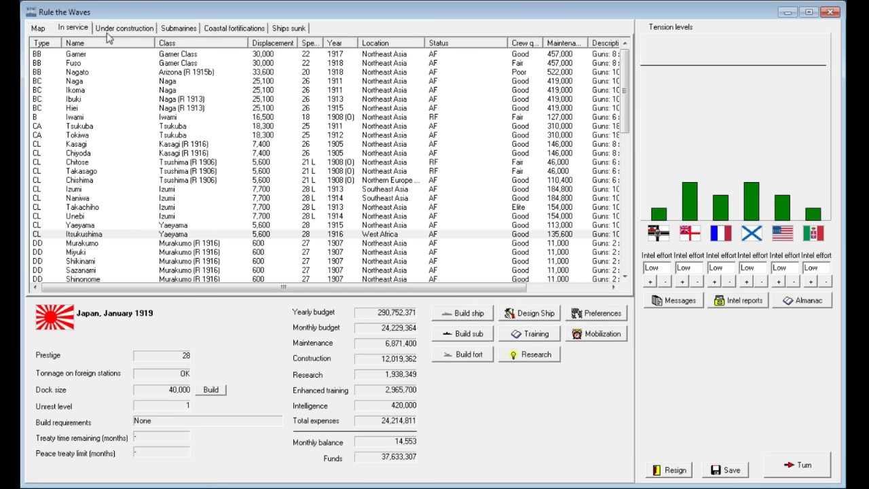
mouse_move(79, 89)
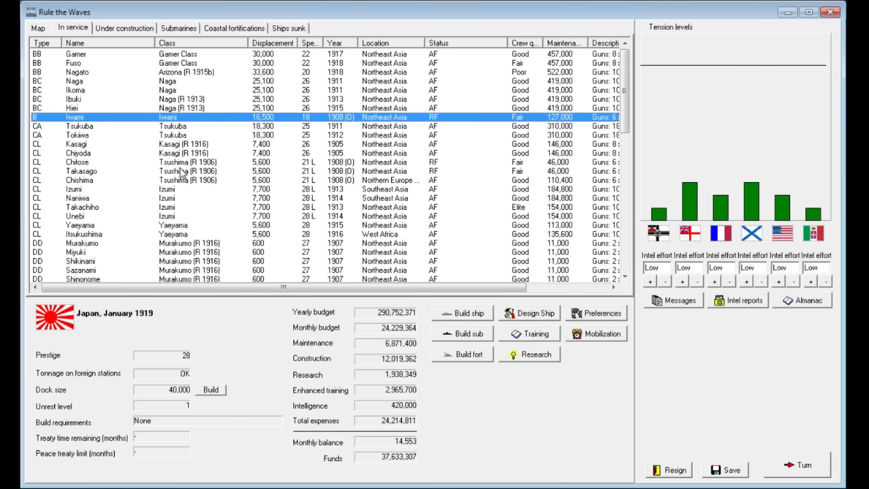
mouse_move(182, 170)
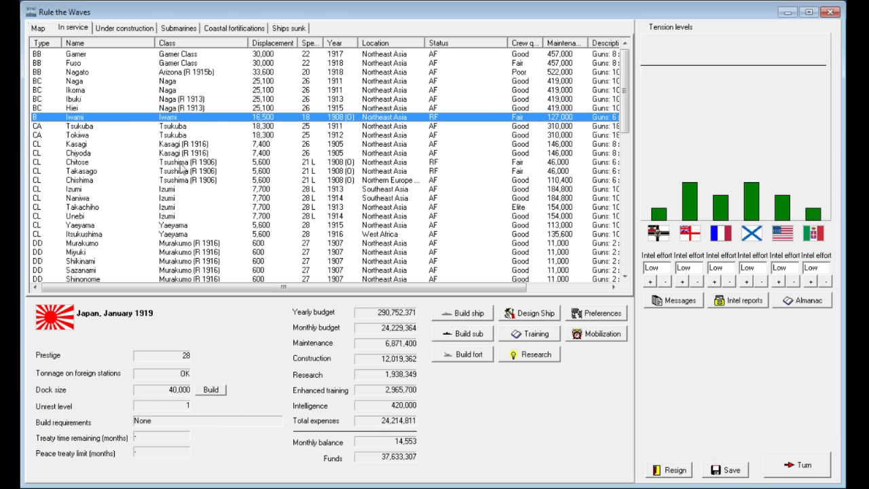
mouse_move(189, 132)
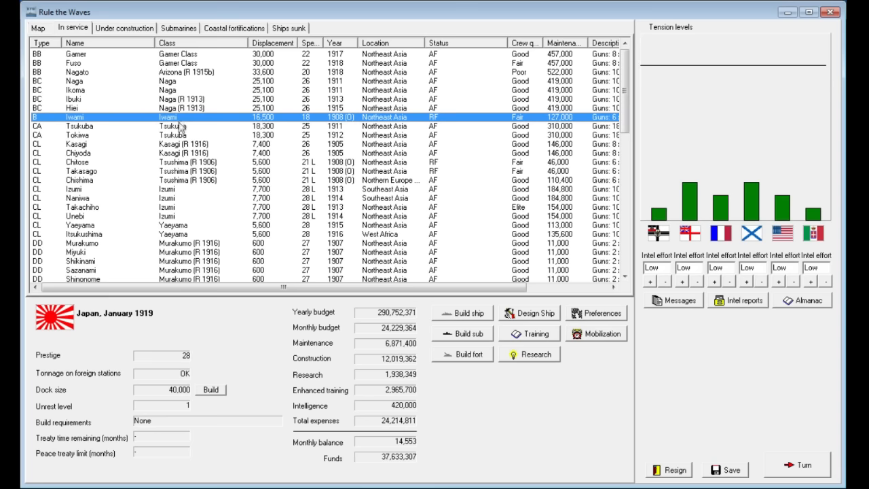
mouse_move(184, 114)
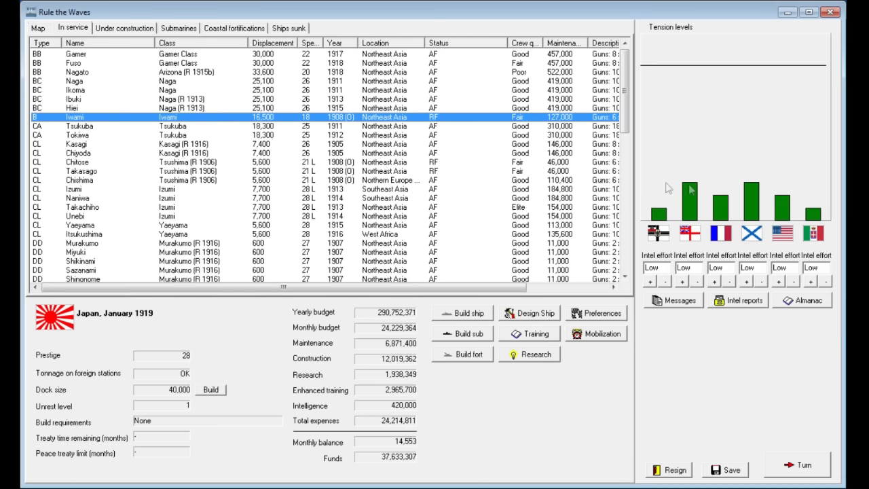
scroll("down", 3)
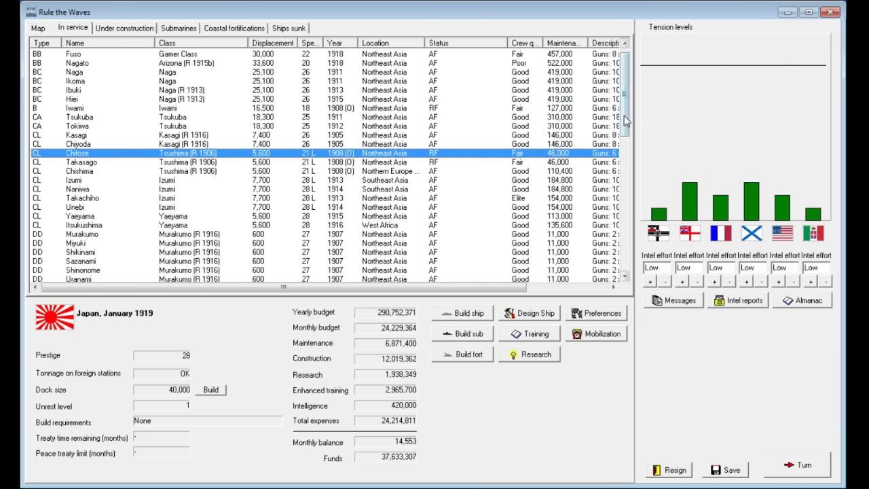
scroll("down", 3)
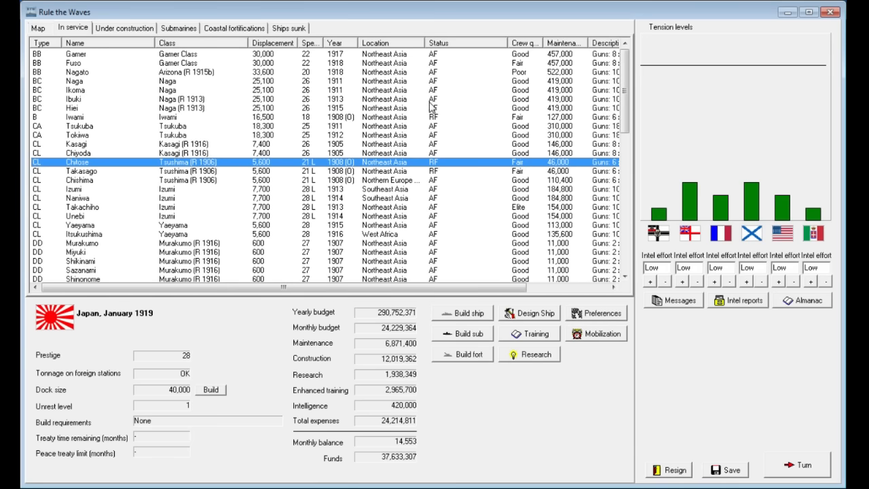
mouse_move(429, 265)
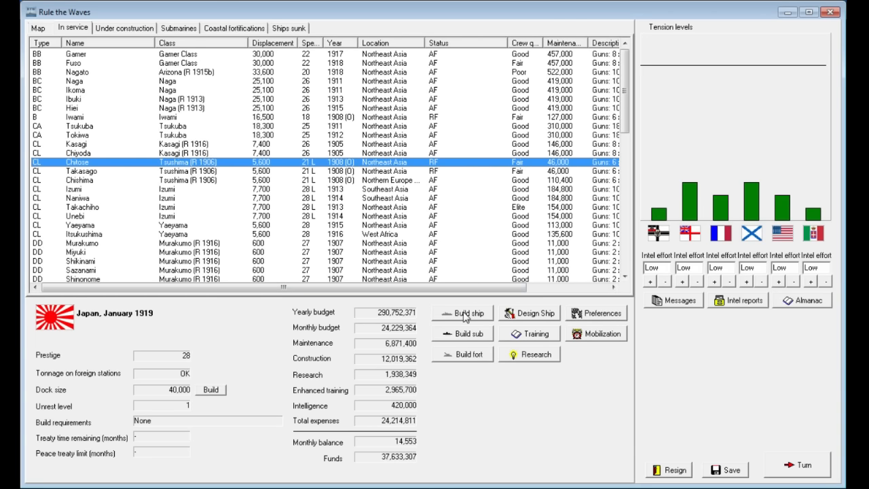
Step: Order a Meiji-class battleship with the suggested name Sagami, then bring up the nation comparison
left_click(462, 312)
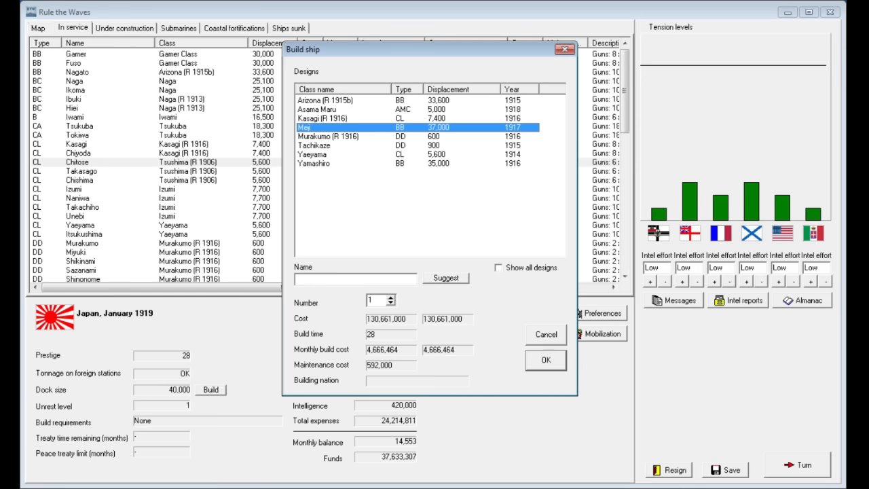
left_click(446, 277)
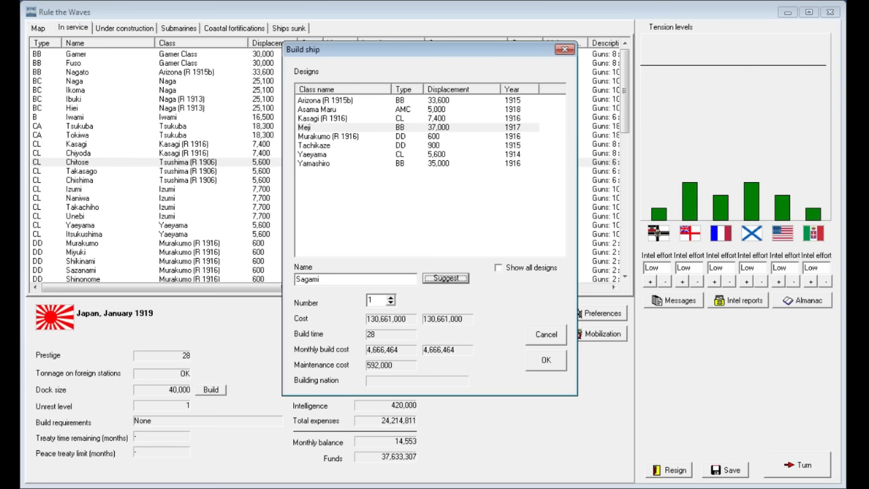
left_click(546, 358)
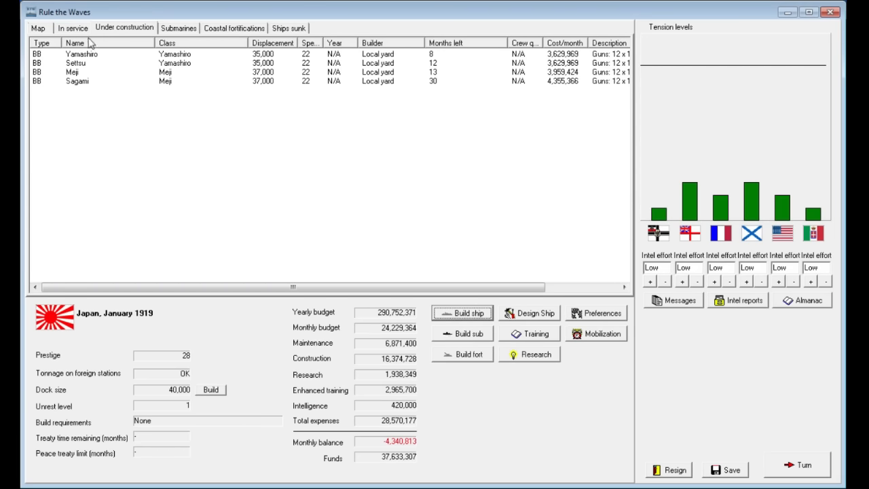
mouse_move(73, 35)
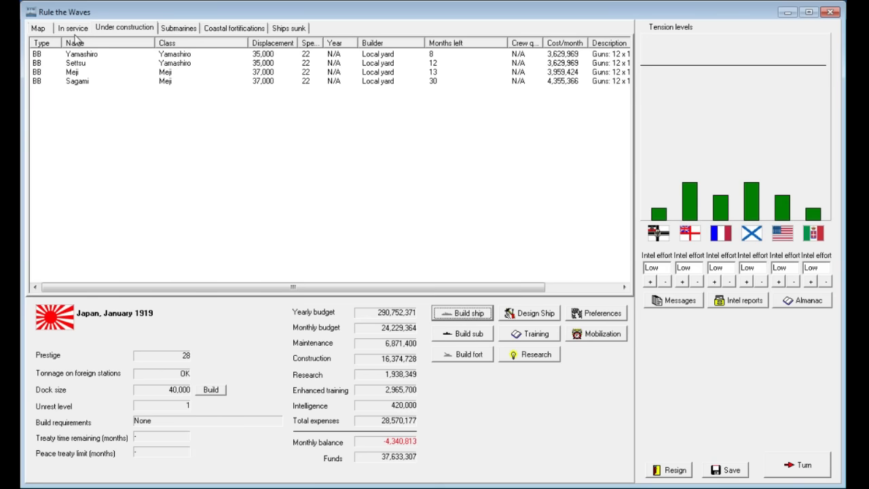
left_click(73, 28)
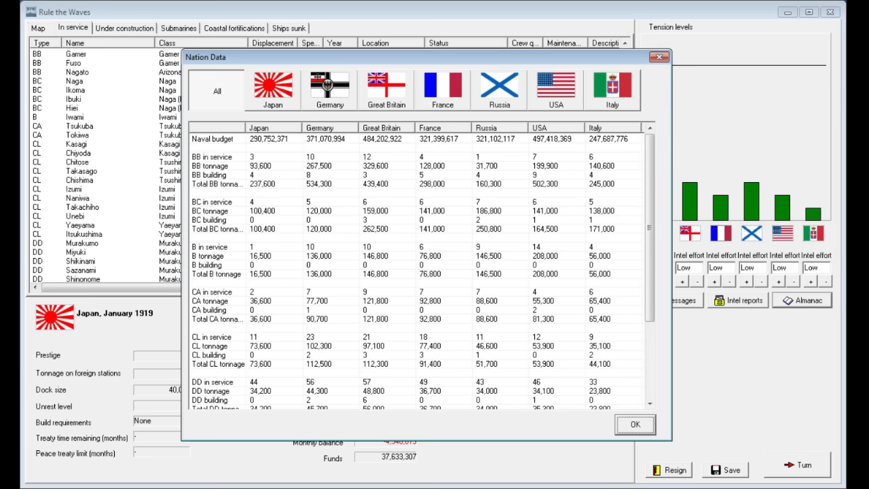
Step: Close the nation data, review the research priorities and return to the in-service list
left_click(216, 174)
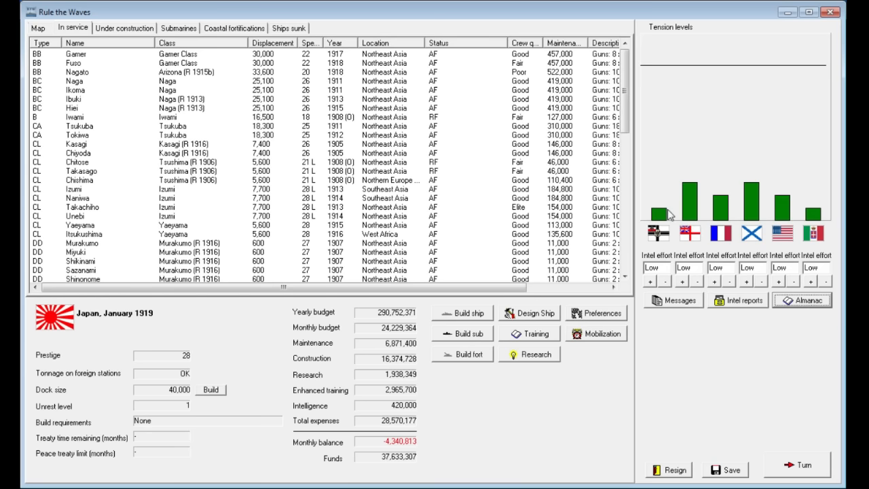
mouse_move(687, 216)
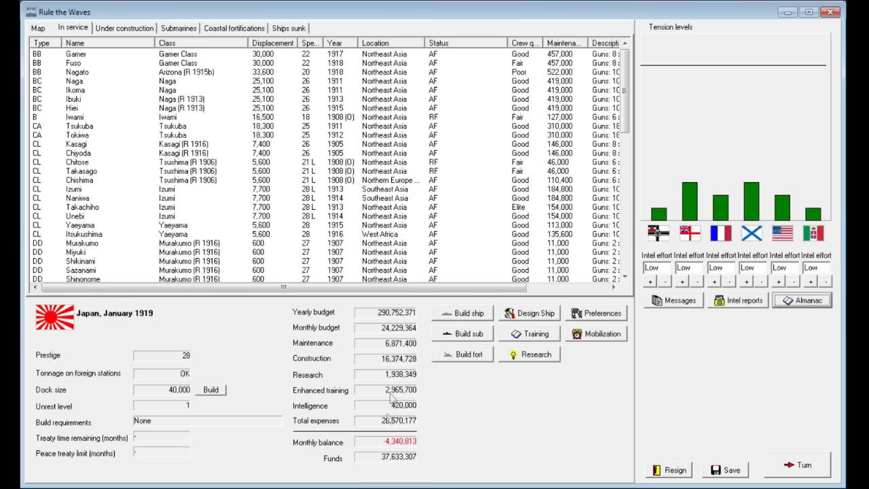
mouse_move(699, 234)
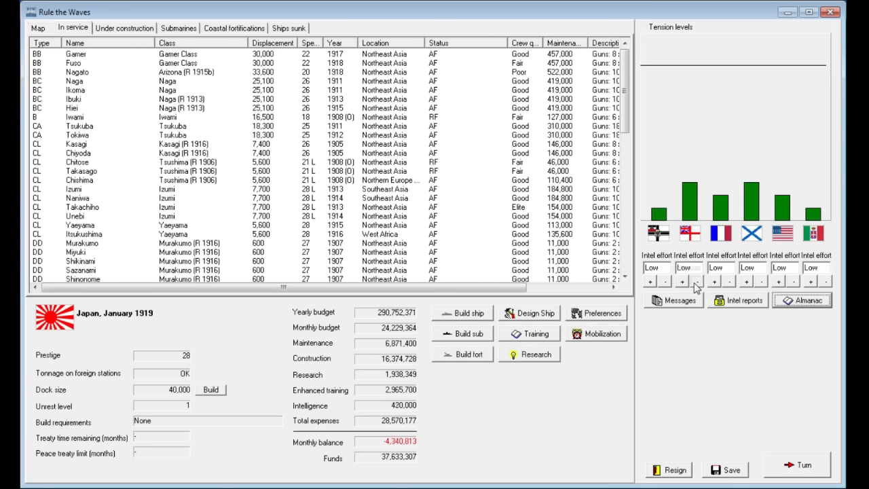
left_click(530, 353)
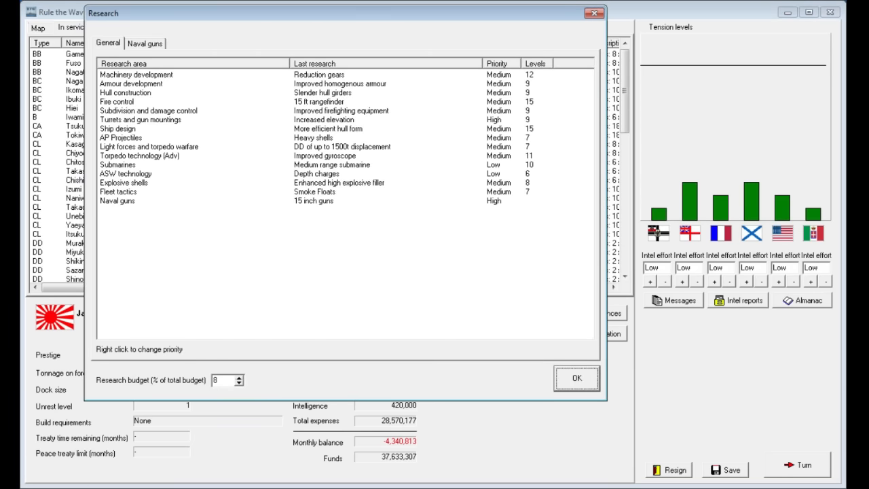
left_click(144, 42)
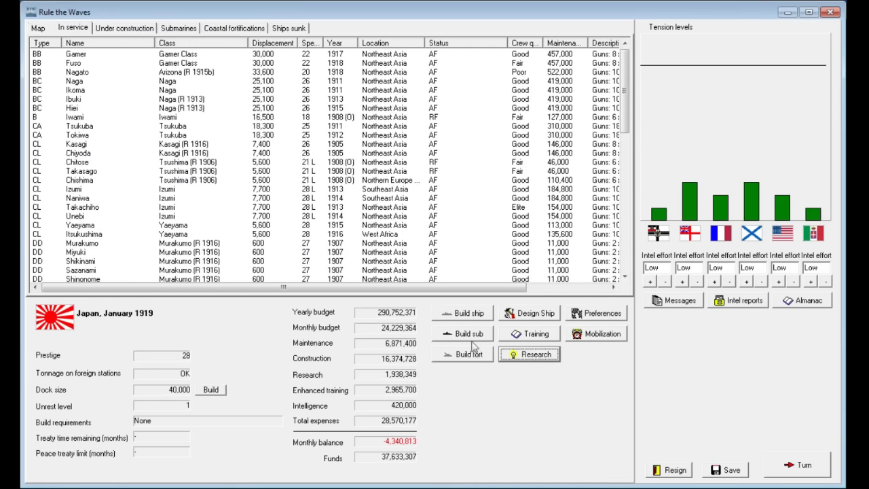
Step: Check the available areas for a coastal fortification and cancel the order
left_click(462, 353)
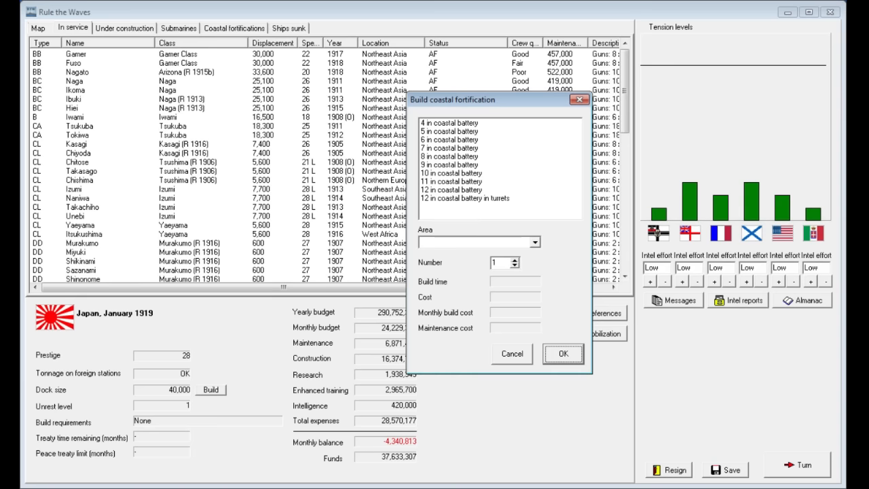
left_click(476, 242)
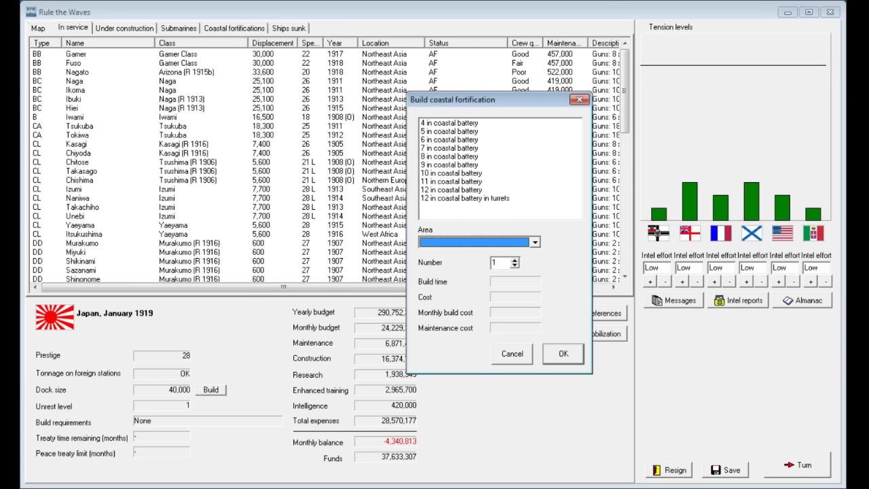
left_click(510, 353)
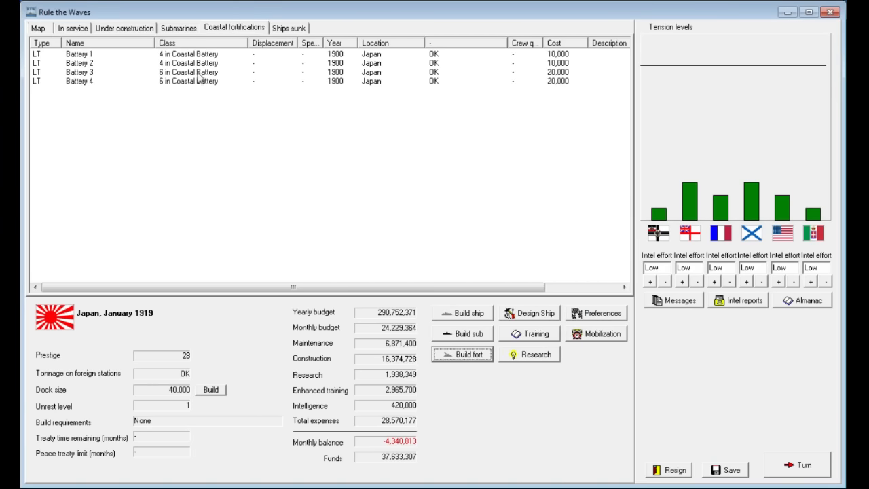
Step: Browse the submarines roster and switch to the fleet deployment map
left_click(178, 28)
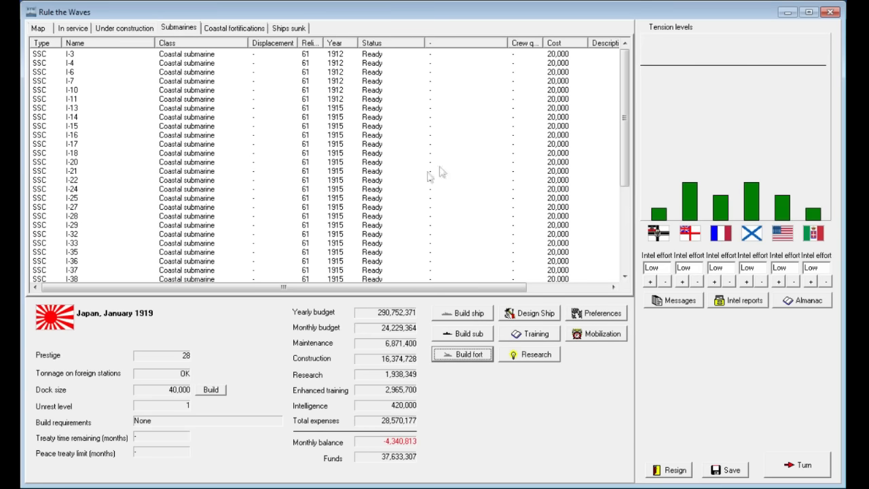
scroll("down", 3)
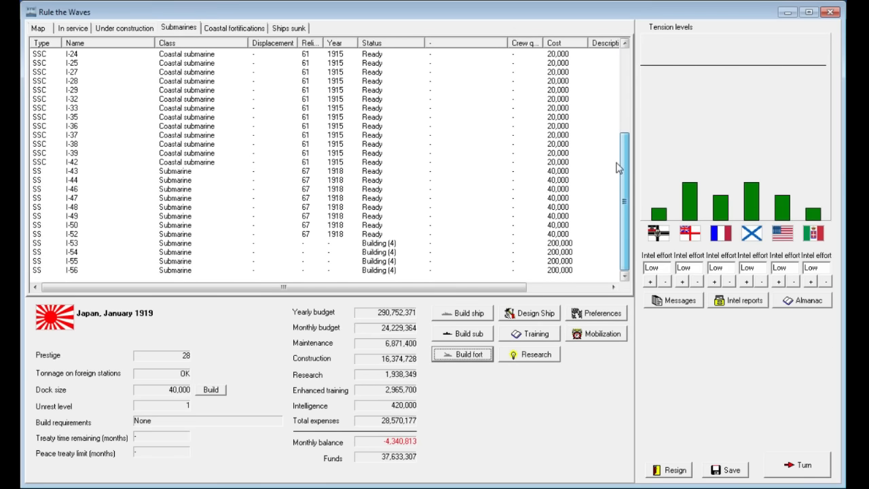
mouse_move(618, 171)
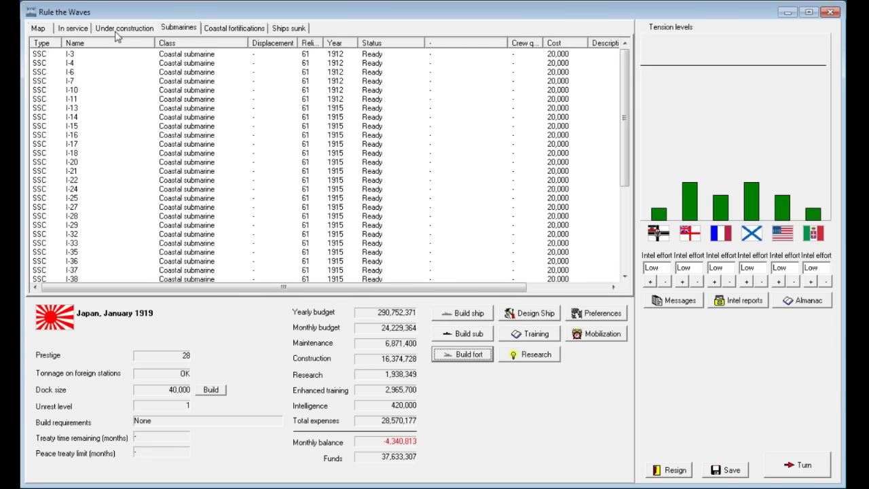
left_click(38, 27)
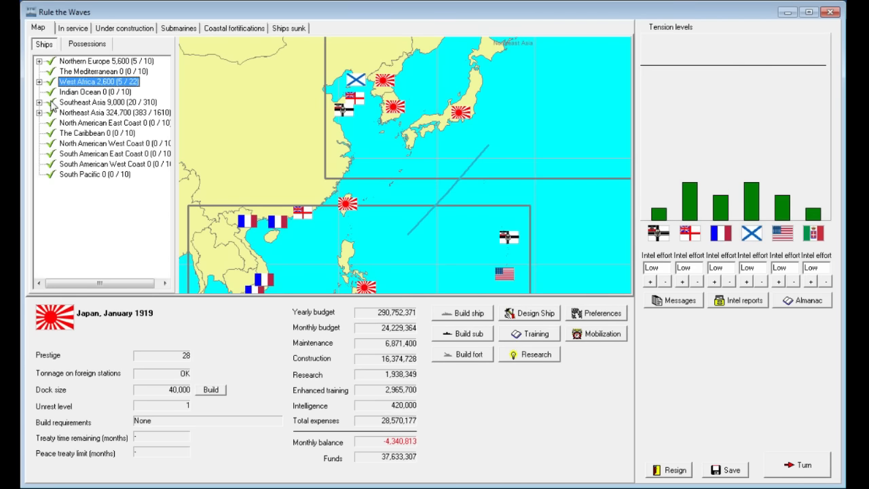
mouse_move(55, 109)
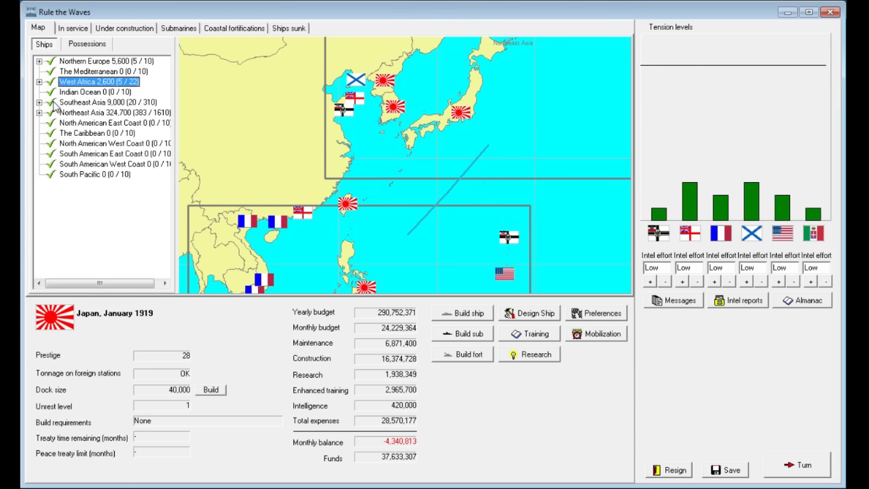
mouse_move(500, 333)
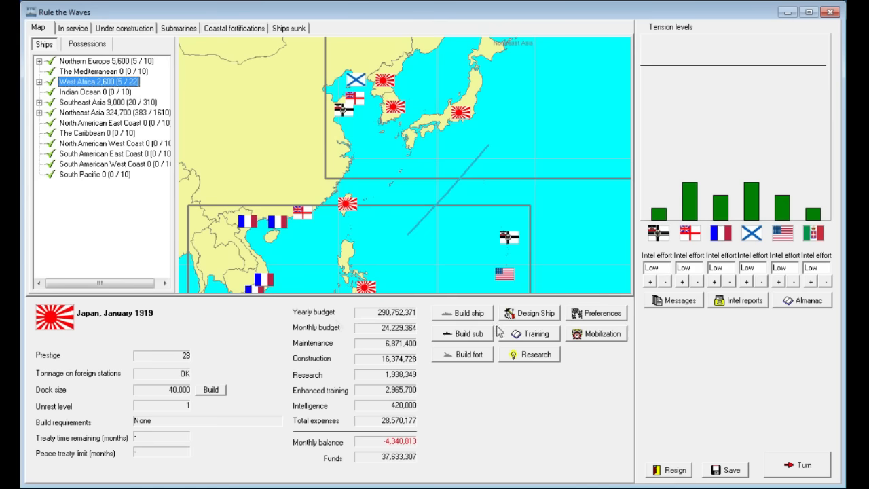
Step: Bring up the Doctrine and training window from the Training button
left_click(536, 334)
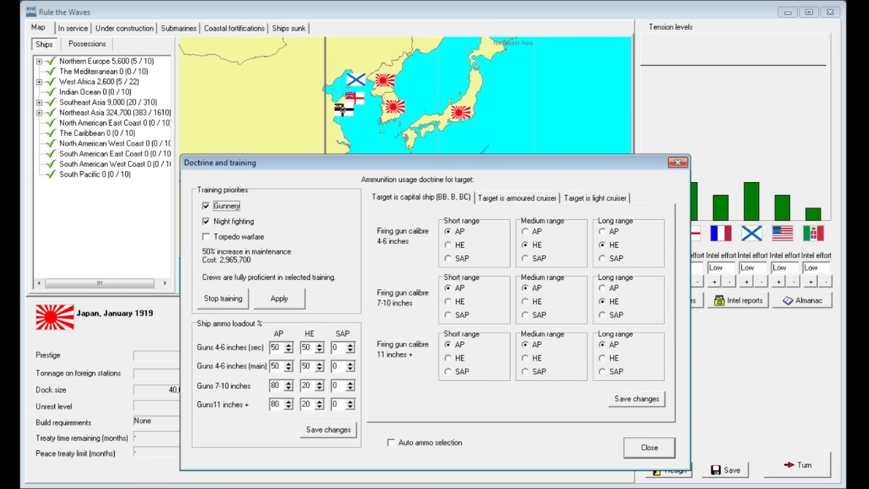
Step: Review the 'Target is light cruiser' doctrine, then close back to the world map
left_click(595, 197)
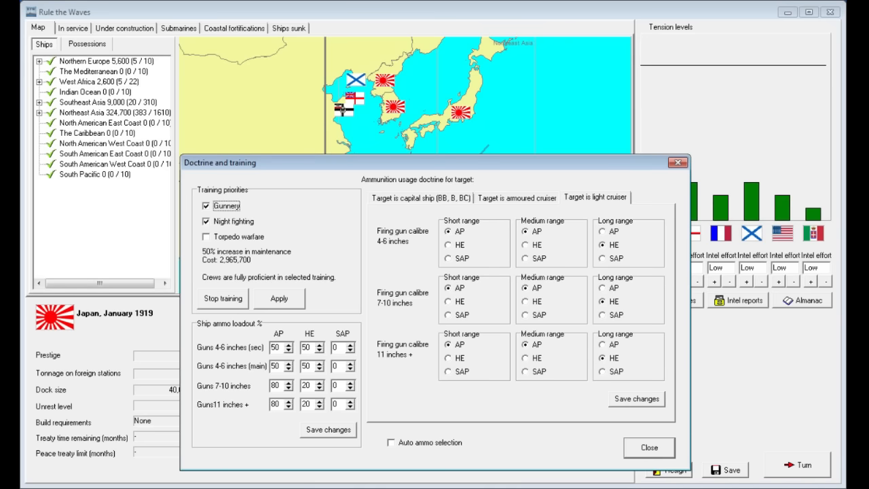
left_click(647, 446)
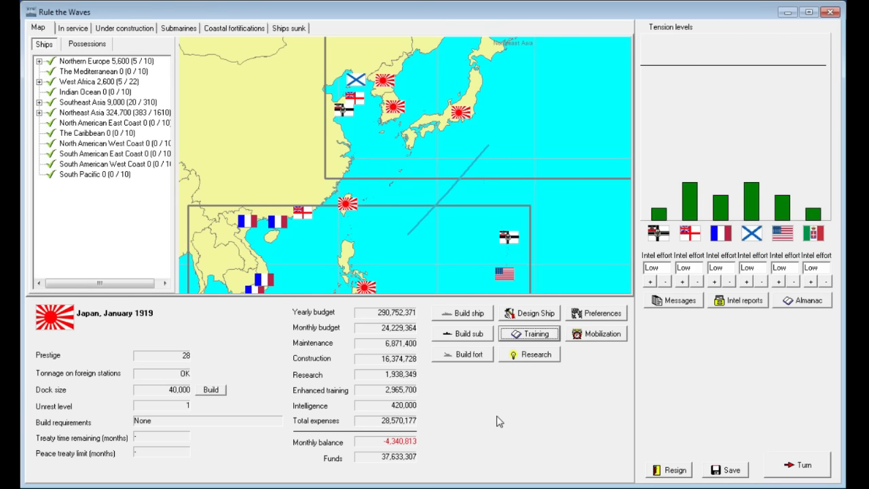
mouse_move(496, 326)
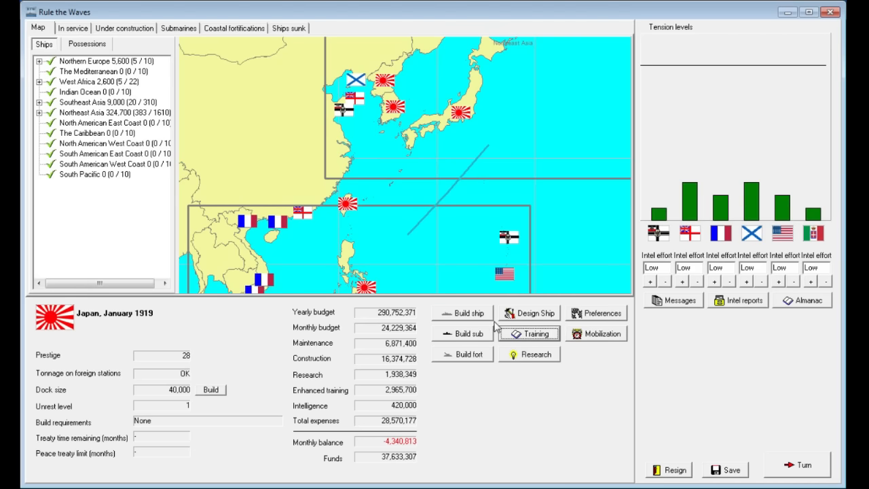
Step: Check the in-service list and end January 1919, advancing to February
left_click(72, 27)
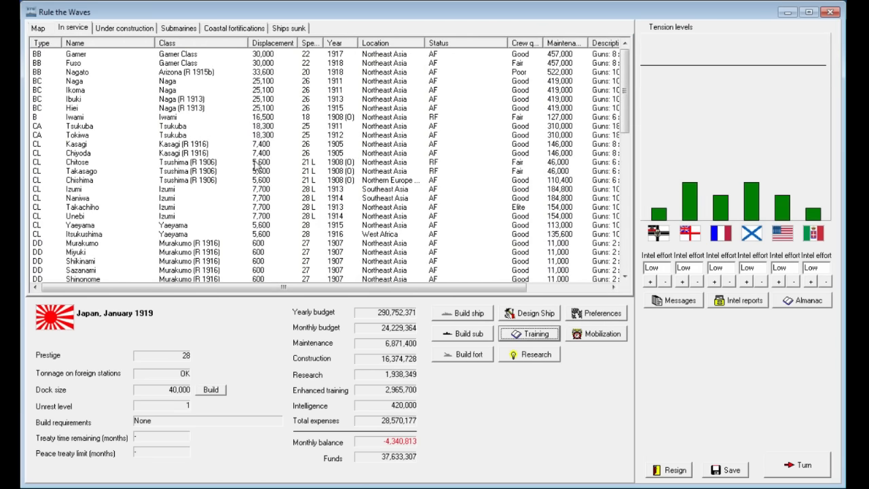
mouse_move(284, 182)
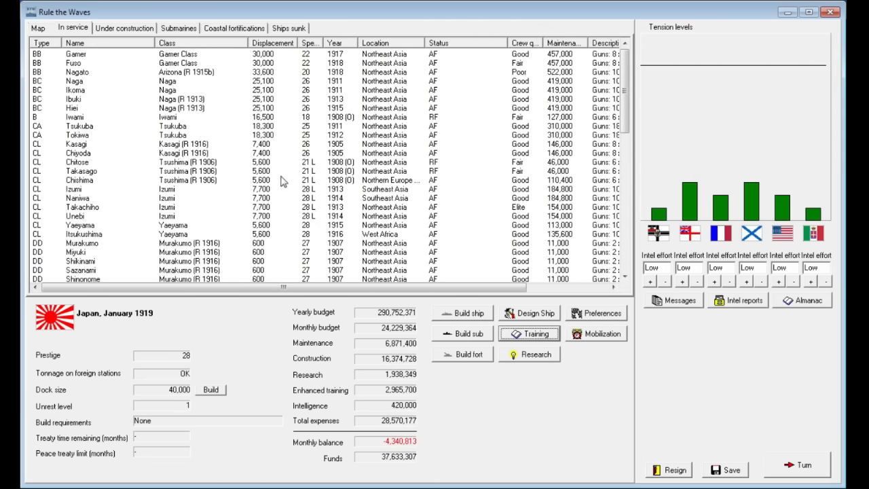
mouse_move(784, 440)
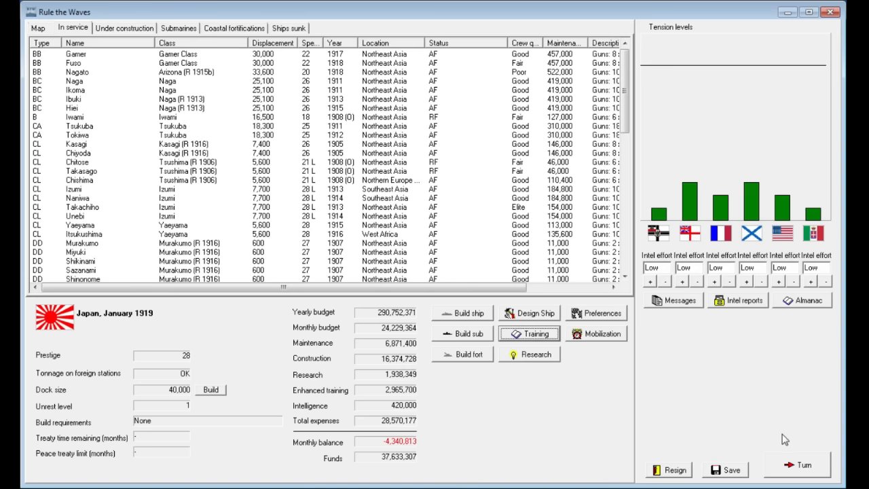
mouse_move(790, 441)
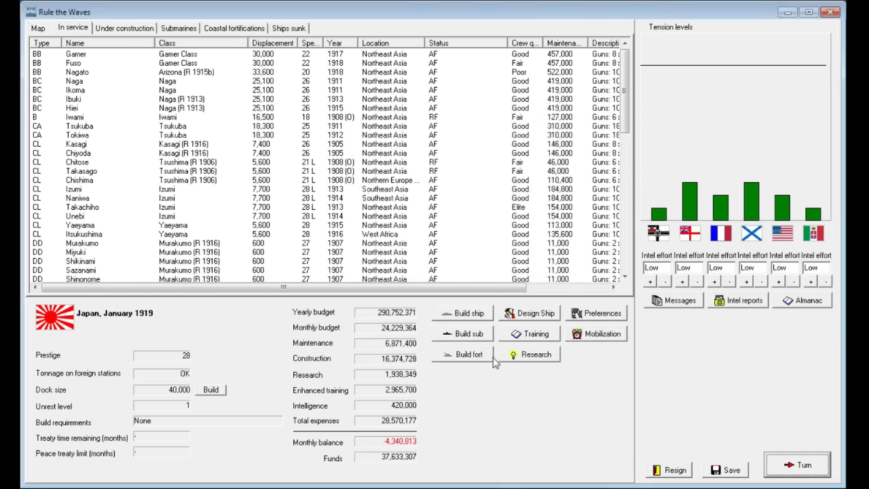
left_click(797, 464)
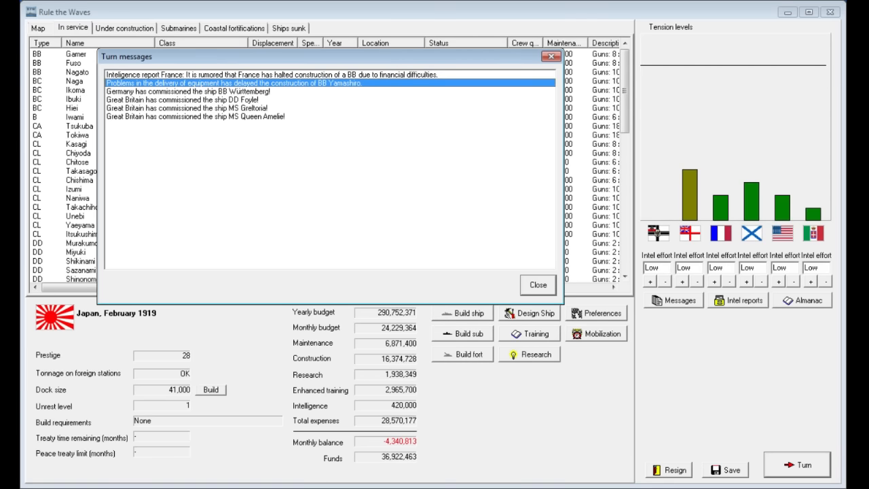
Step: Advance to March 1919, acknowledging the hull, AP projectile and torpedo breakthroughs
left_click(537, 286)
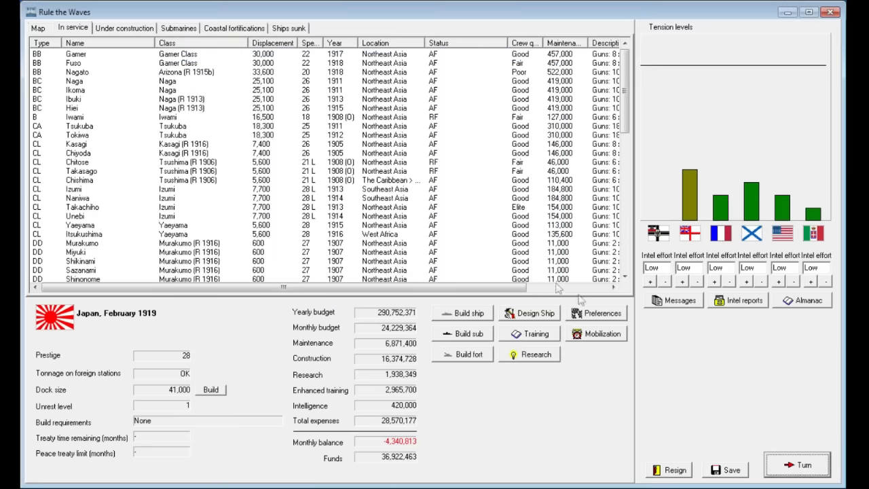
left_click(797, 465)
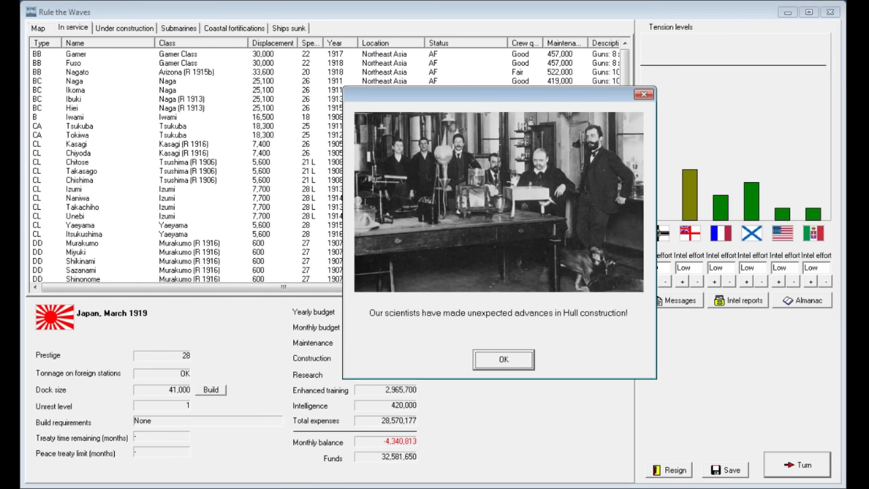
left_click(503, 359)
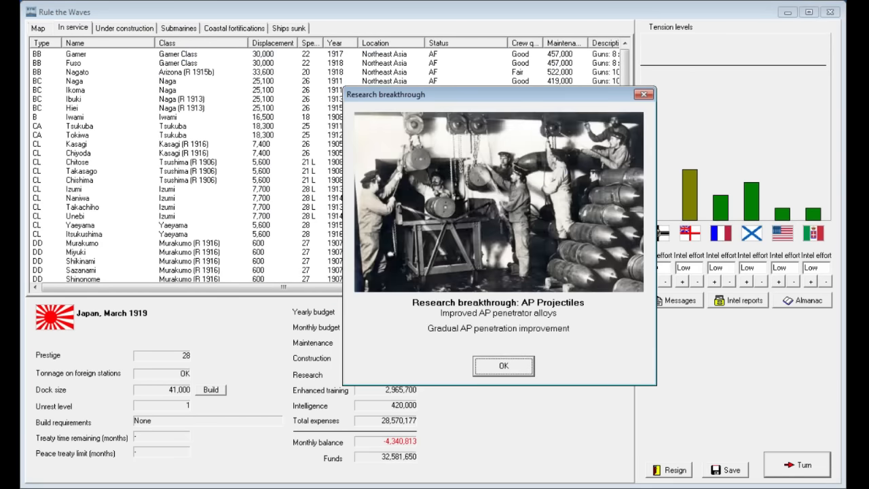
left_click(502, 366)
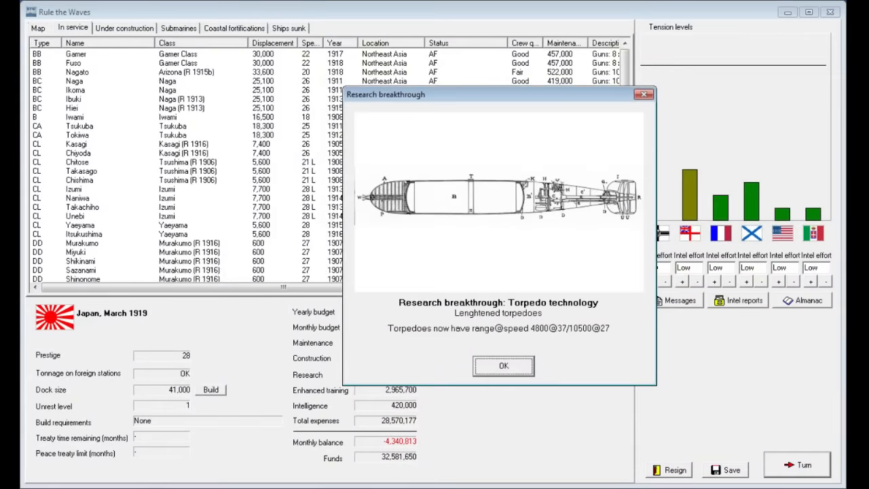
left_click(503, 365)
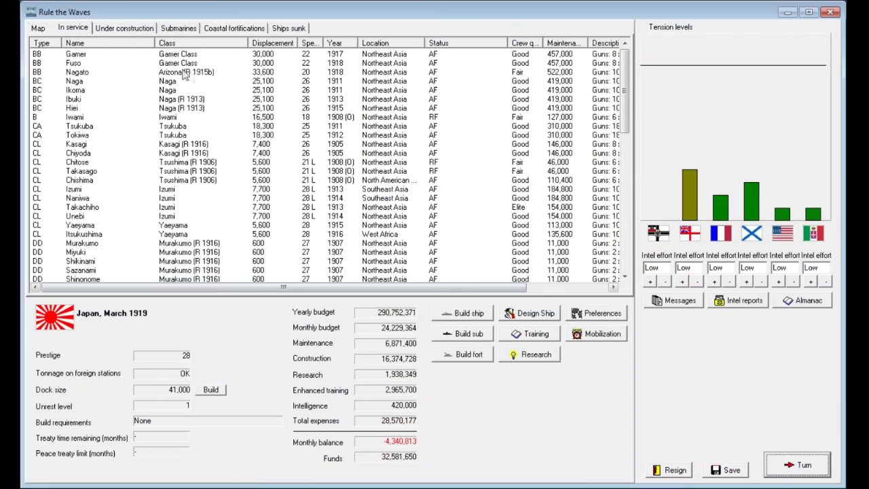
Step: Review the under-construction and submarine rosters, then advance to April 1919
left_click(124, 27)
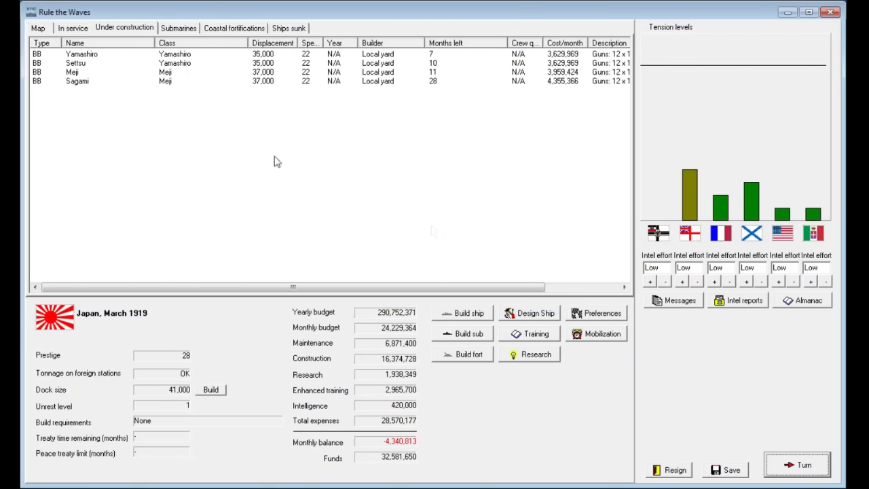
left_click(178, 27)
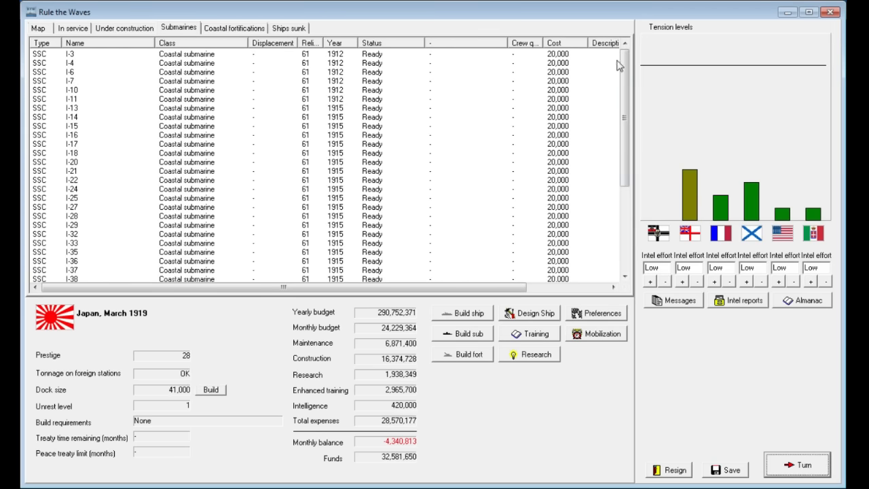
left_click(72, 27)
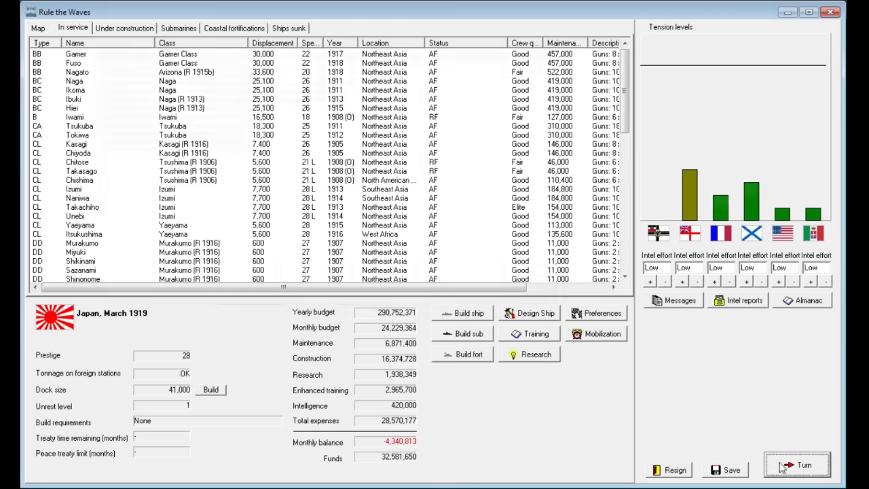
left_click(796, 465)
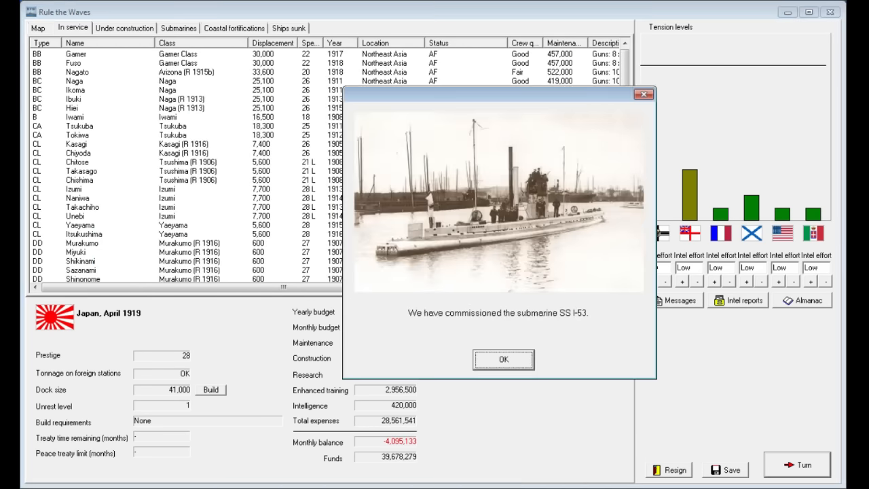
Step: Acknowledge I-53's commissioning and refuse to sell design calculations to Russia
left_click(502, 359)
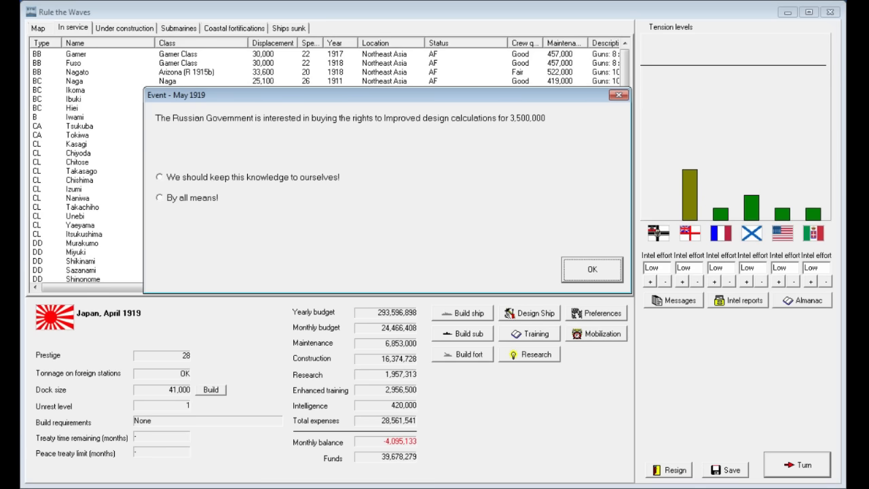
left_click(157, 176)
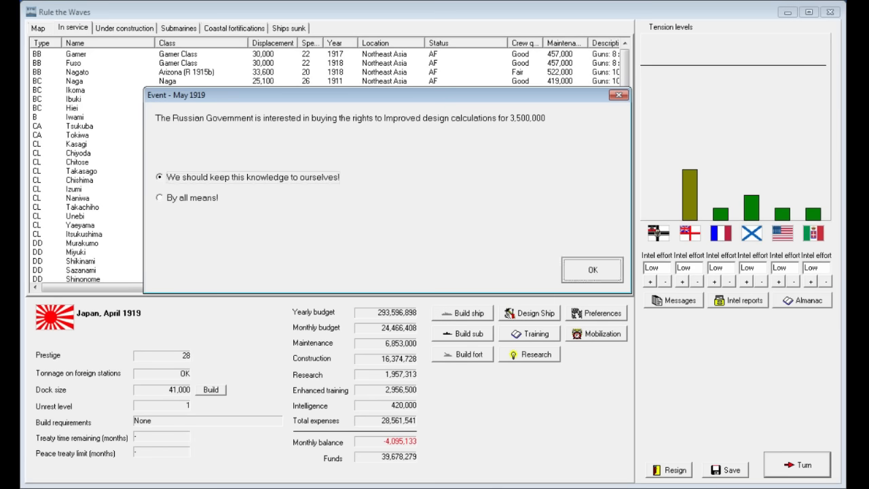
left_click(592, 268)
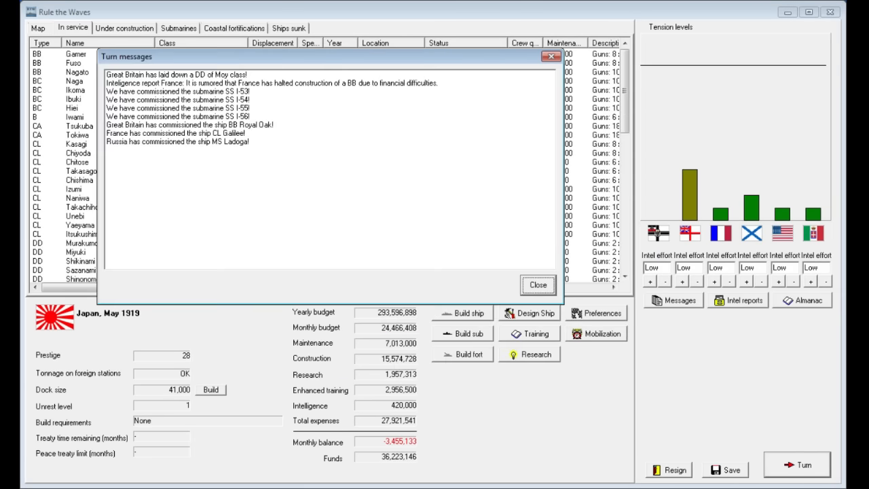
left_click(537, 285)
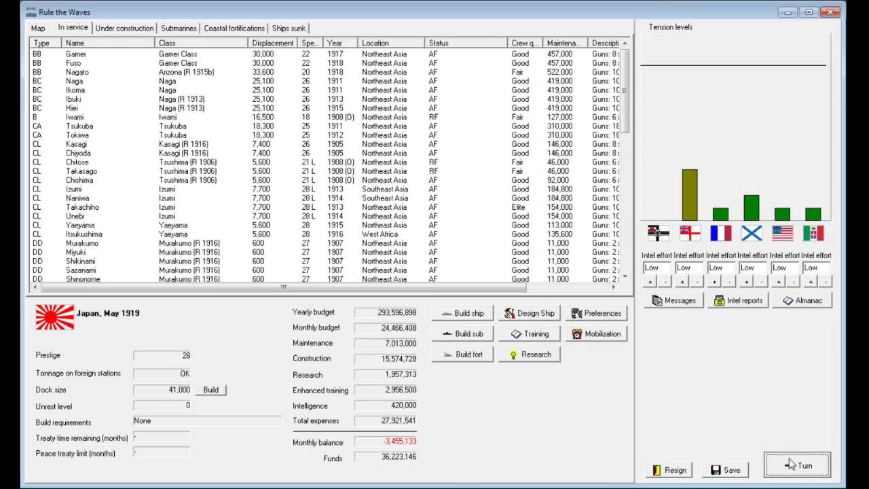
Step: Advance to June 1919, read the German battleship subscription message and dismiss the news
left_click(797, 464)
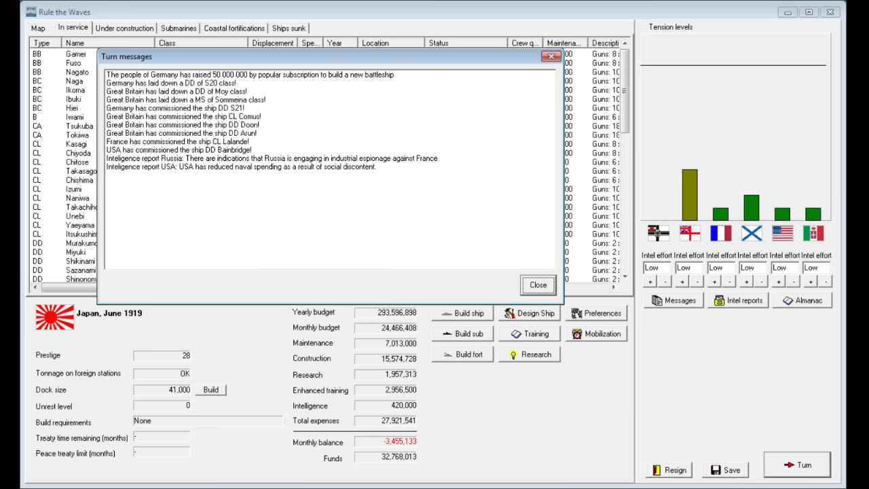
left_click(247, 75)
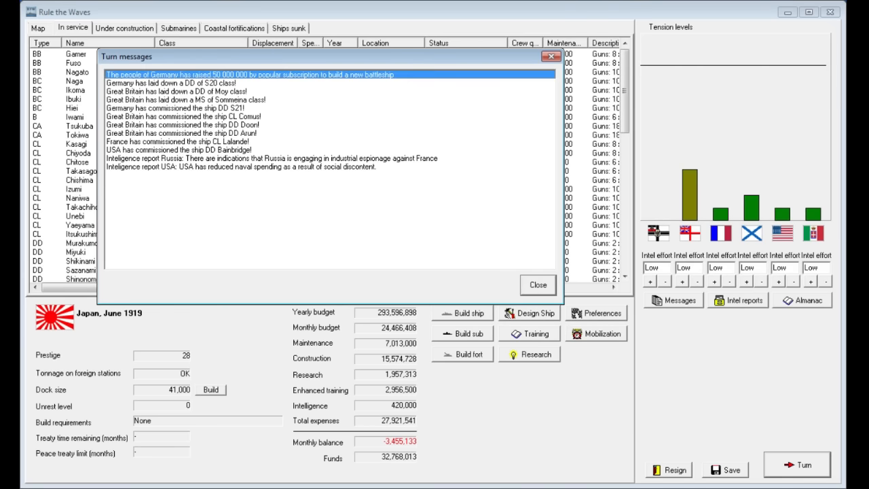
left_click(537, 286)
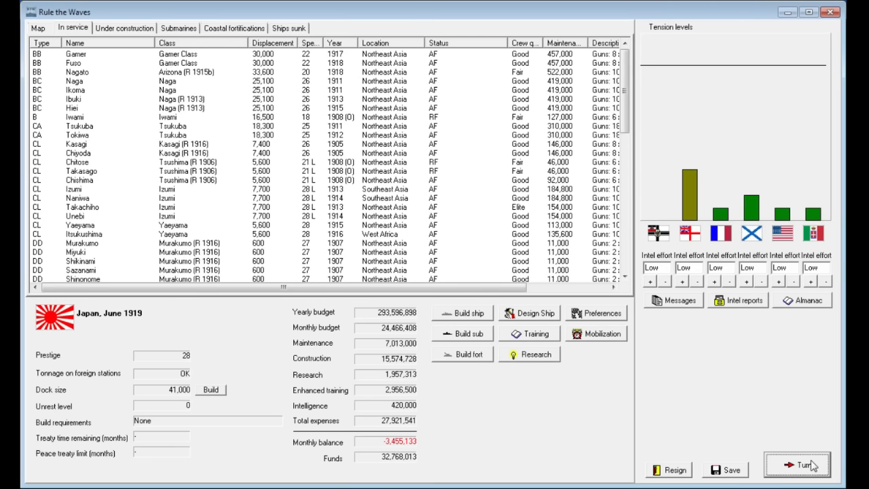
Step: Advance to July 1919, buying Russia's 5 inch gun rights and acknowledging the breakthroughs
left_click(797, 464)
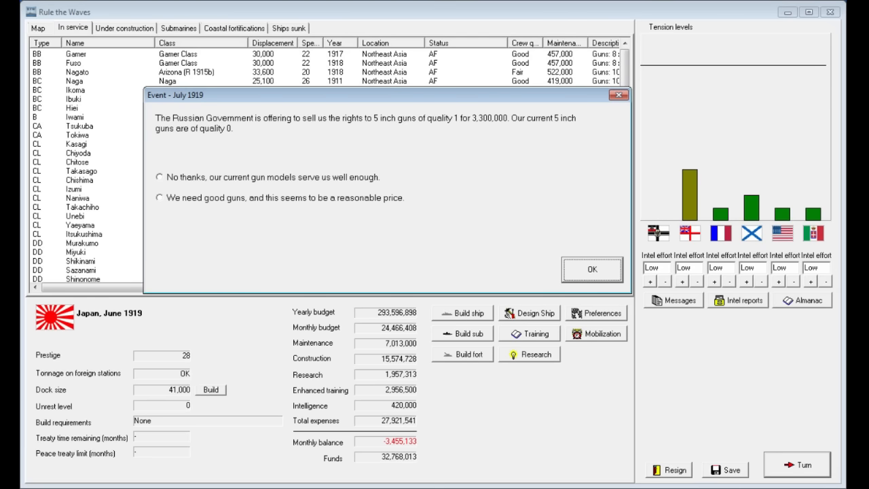
left_click(159, 199)
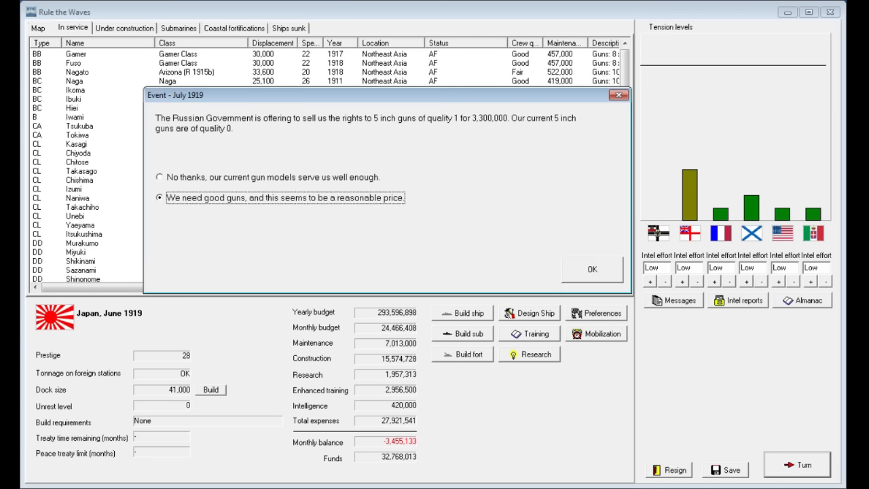
left_click(592, 269)
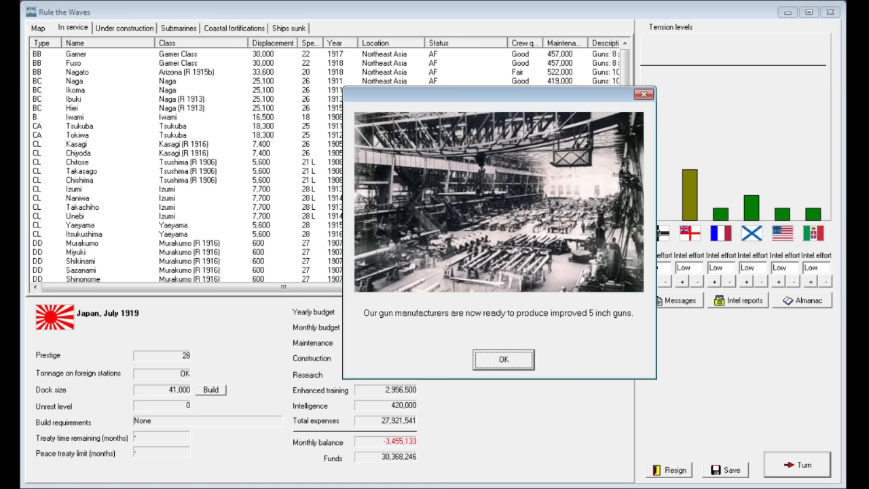
left_click(502, 358)
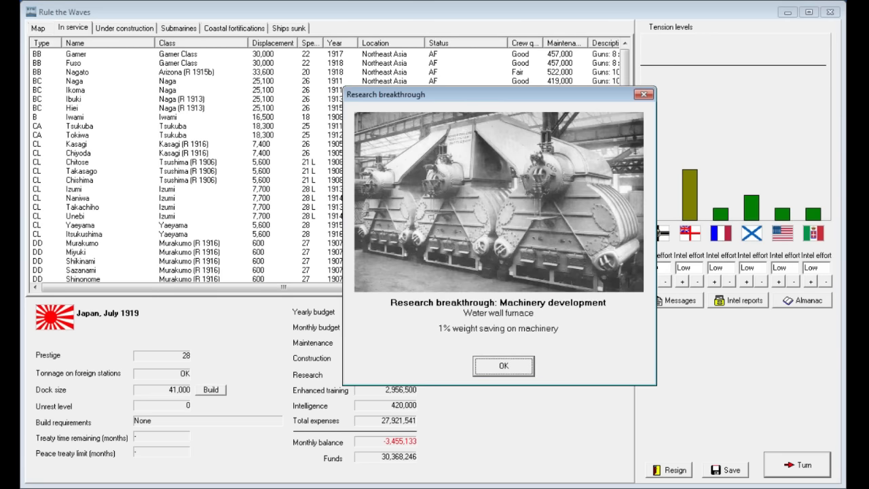
left_click(503, 365)
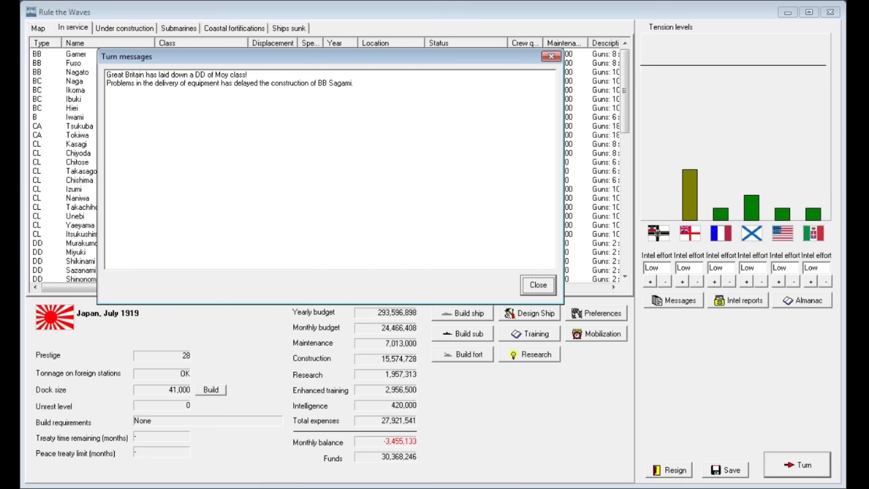
Step: Check the rosters, advance to August 1919 and agree to build the extra 28 destroyers
left_click(538, 285)
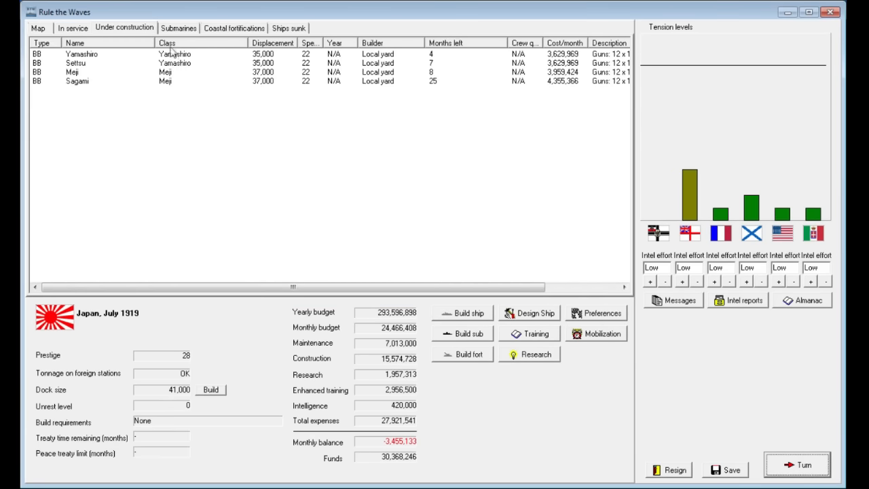
left_click(178, 27)
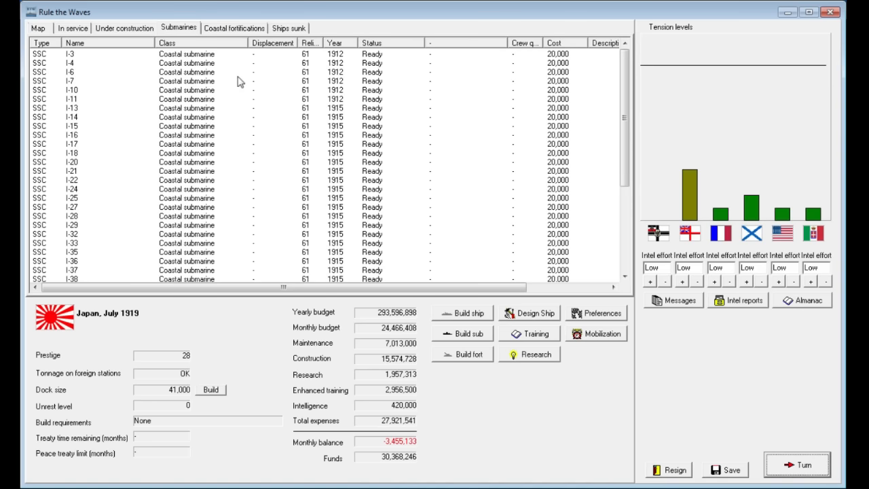
left_click(72, 27)
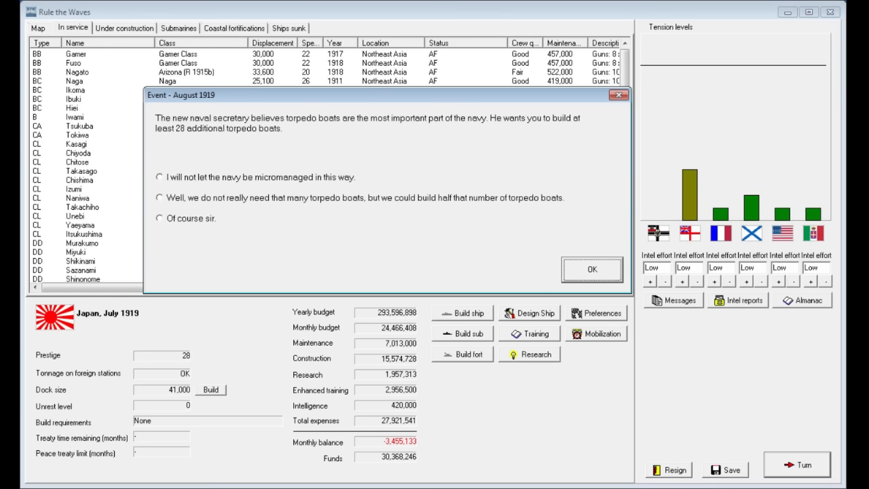
left_click(159, 217)
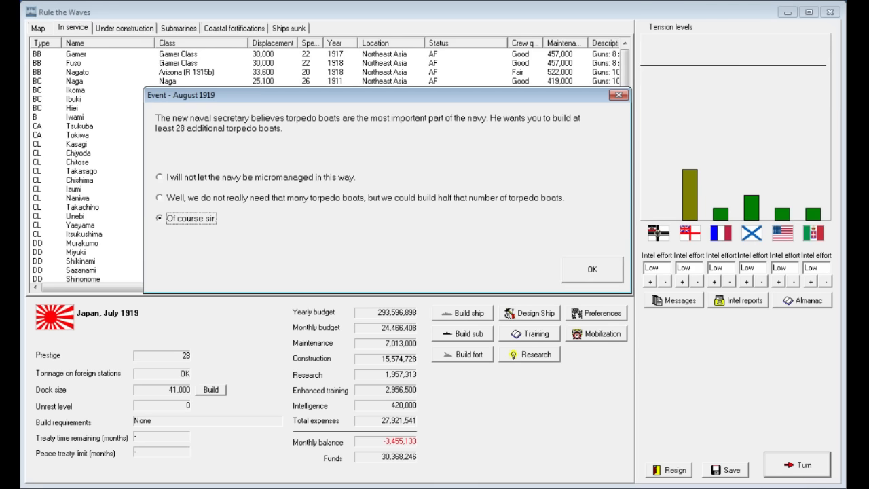
left_click(592, 269)
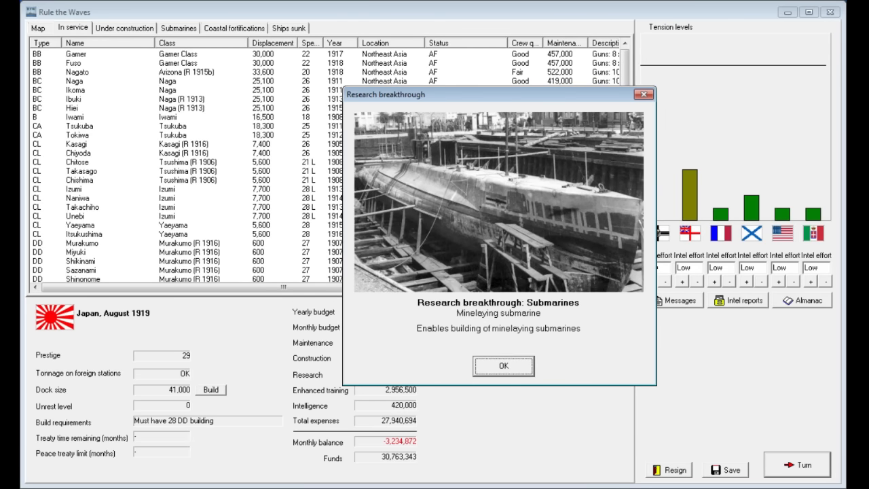
left_click(502, 366)
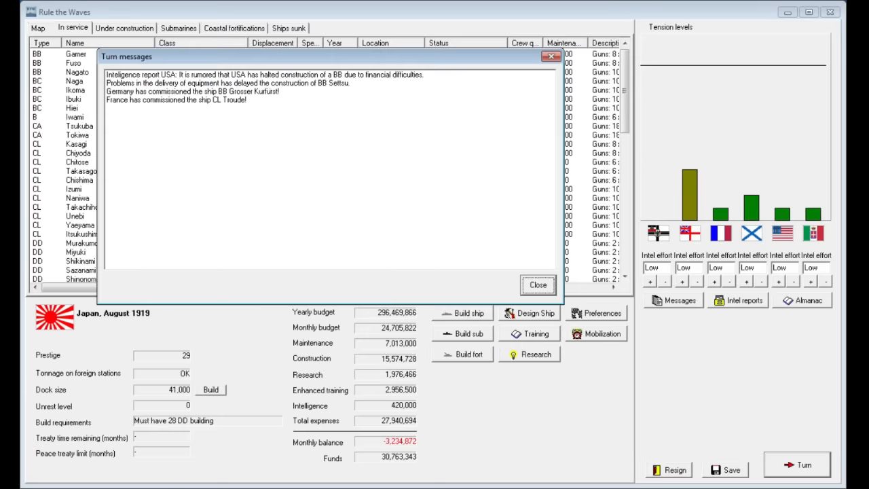
left_click(537, 285)
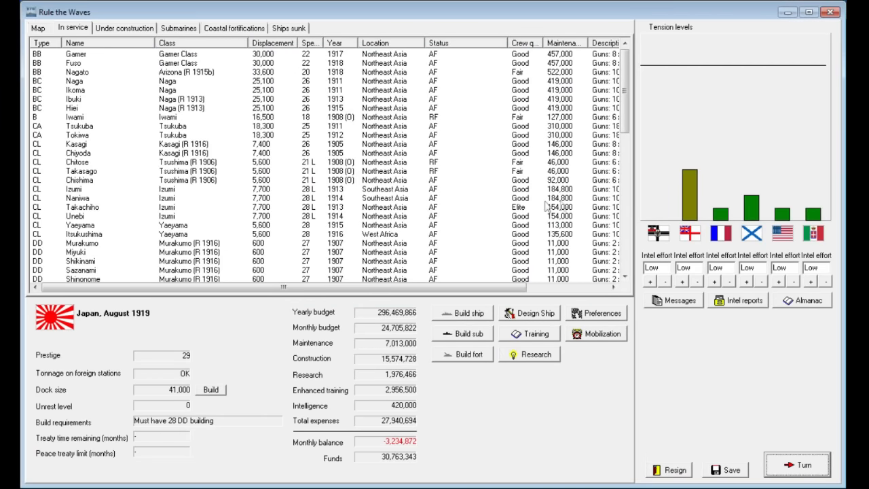
scroll("down", 3)
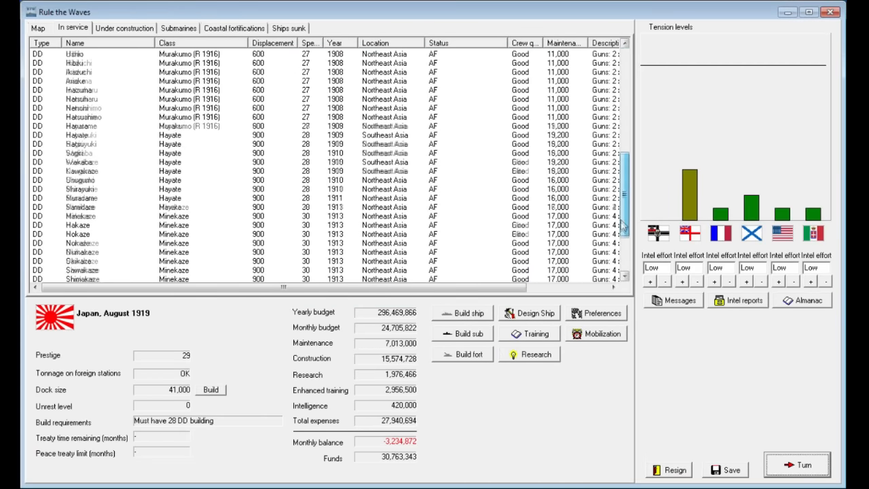
scroll("down", 3)
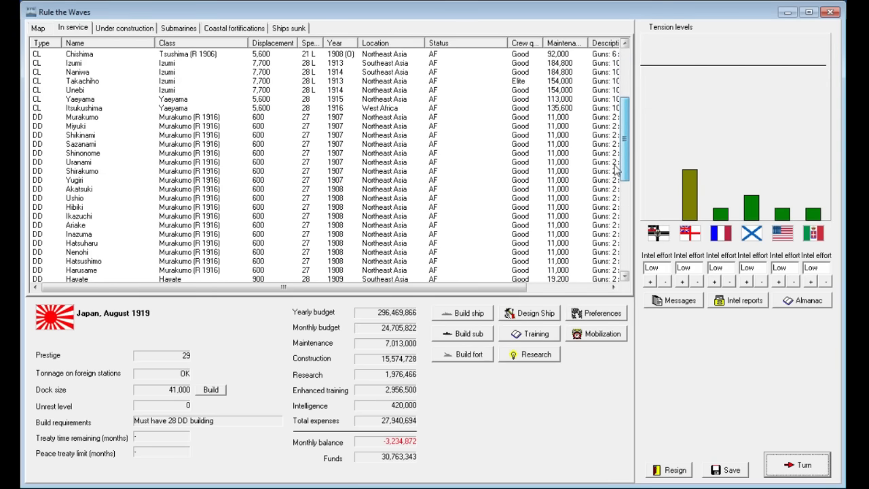
left_click(82, 117)
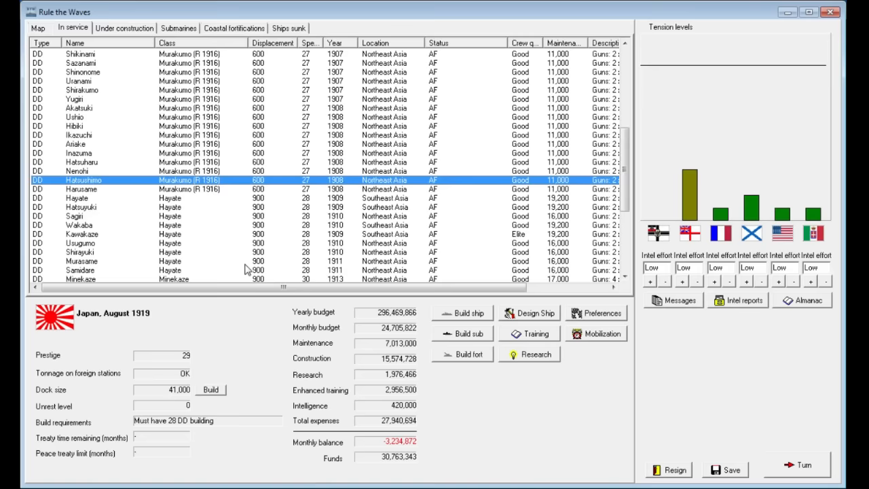
scroll("down", 3)
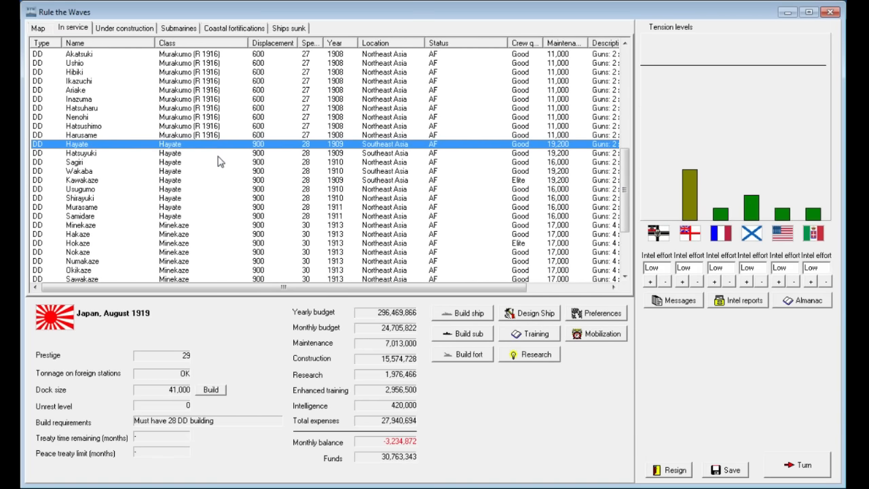
mouse_move(219, 178)
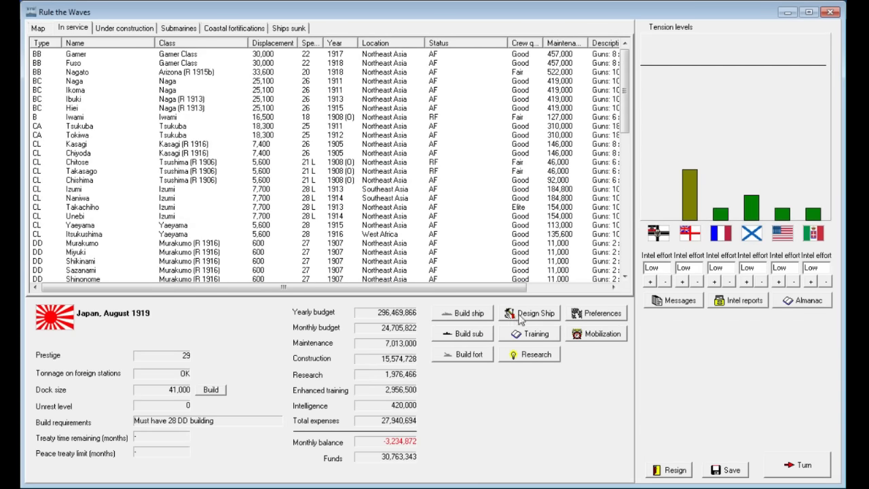
Step: Start a new DD design and accept the automatic Namikaze destroyer layout
left_click(529, 312)
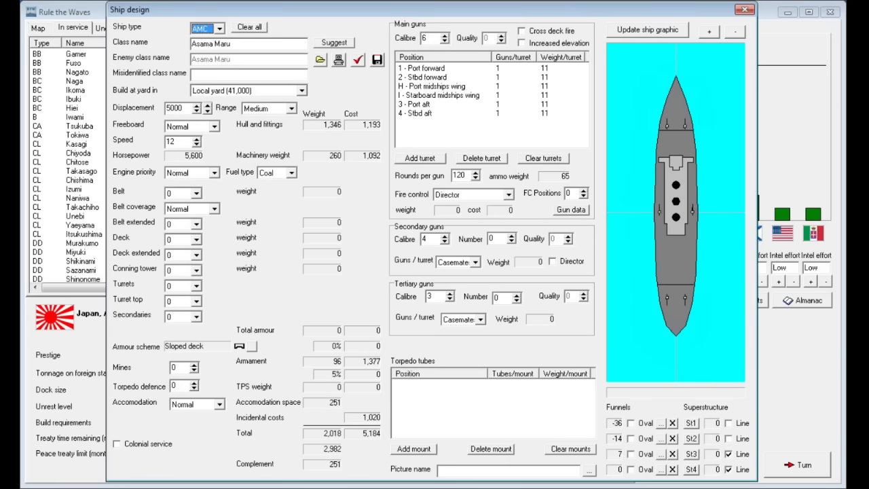
left_click(222, 27)
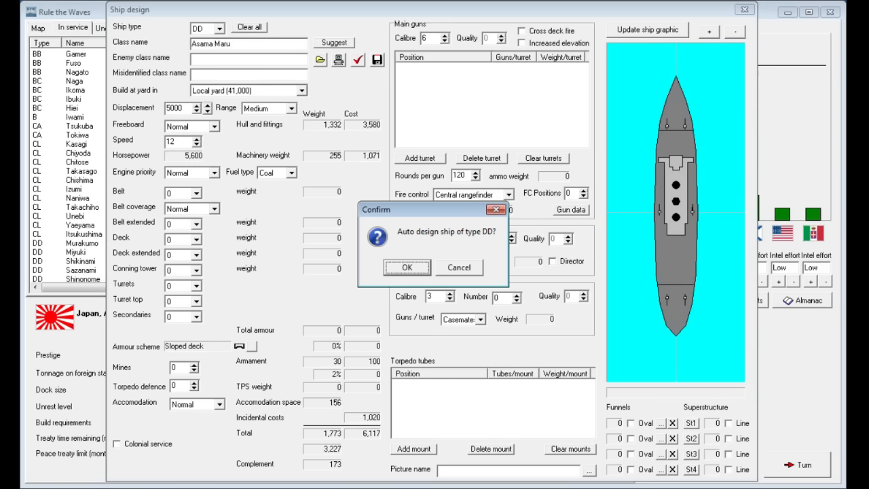
left_click(407, 266)
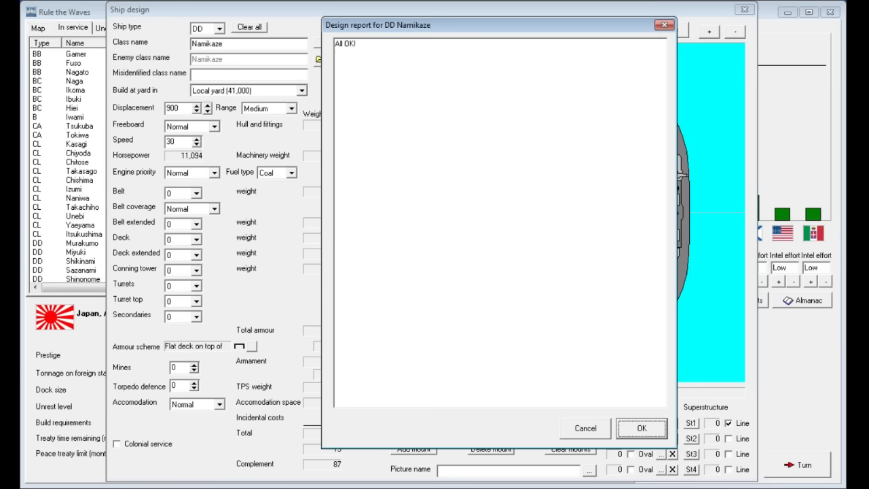
left_click(641, 428)
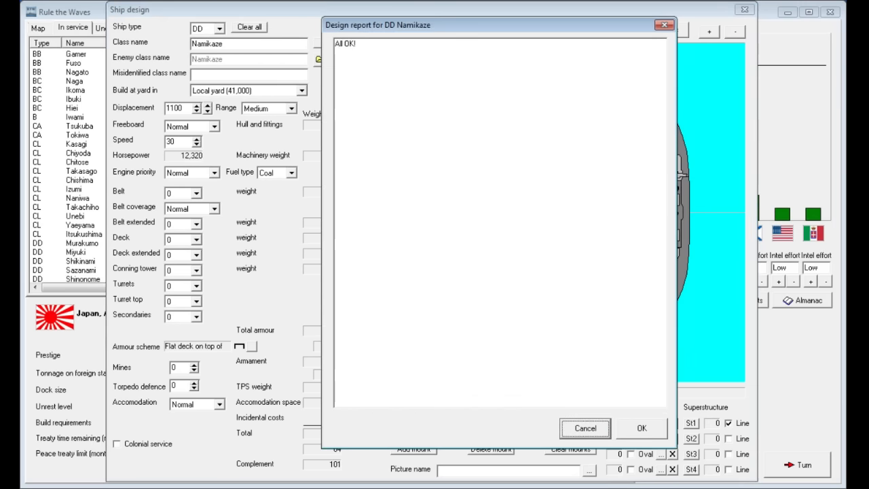
left_click(641, 427)
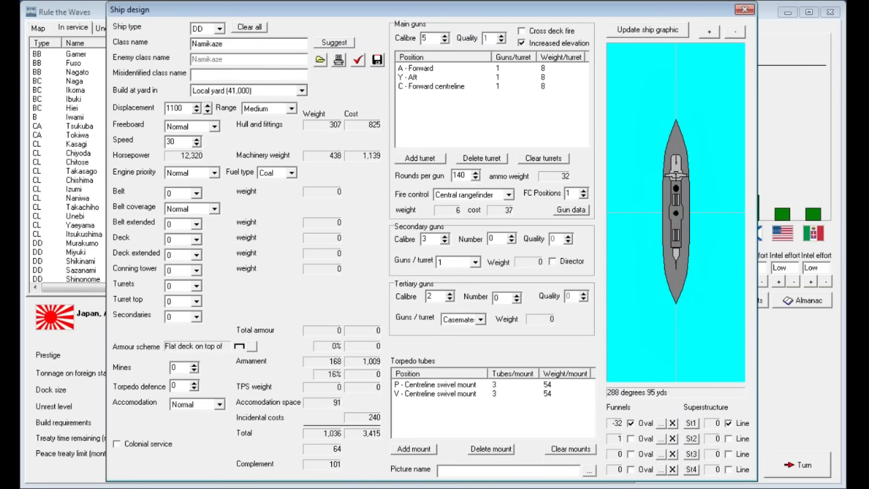
Step: Refine the destroyer to 1,100 tons and 32 knots and check the guns' range and penetration
left_click(206, 104)
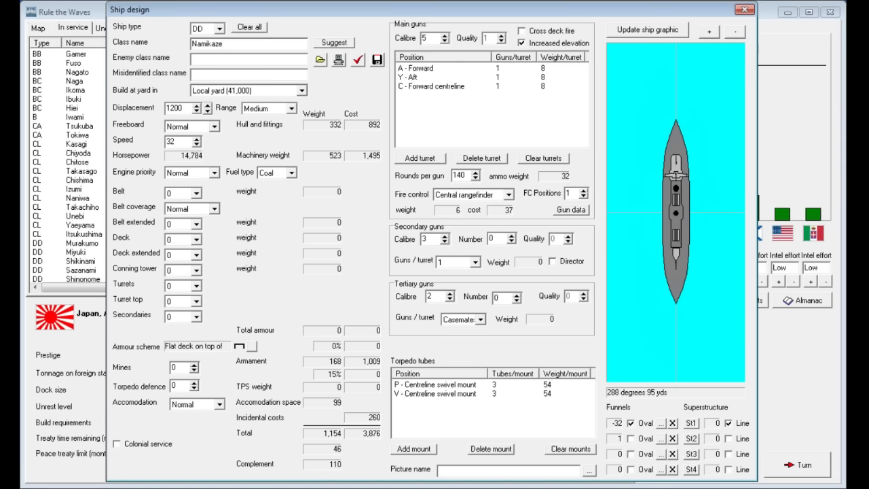
left_click(570, 209)
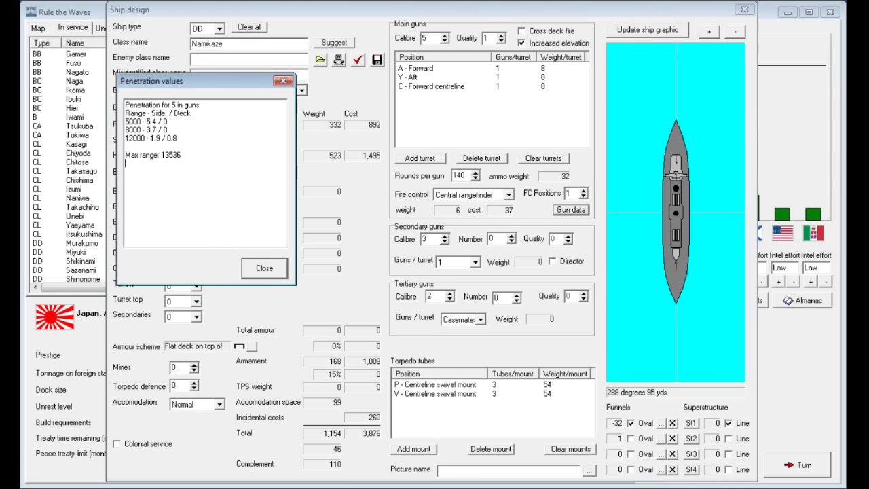
double_click(174, 155)
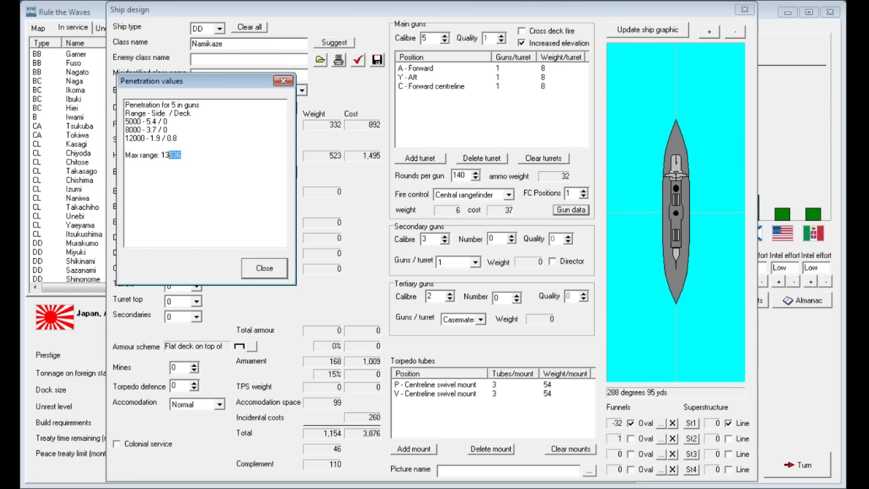
left_click_drag(127, 104, 180, 138)
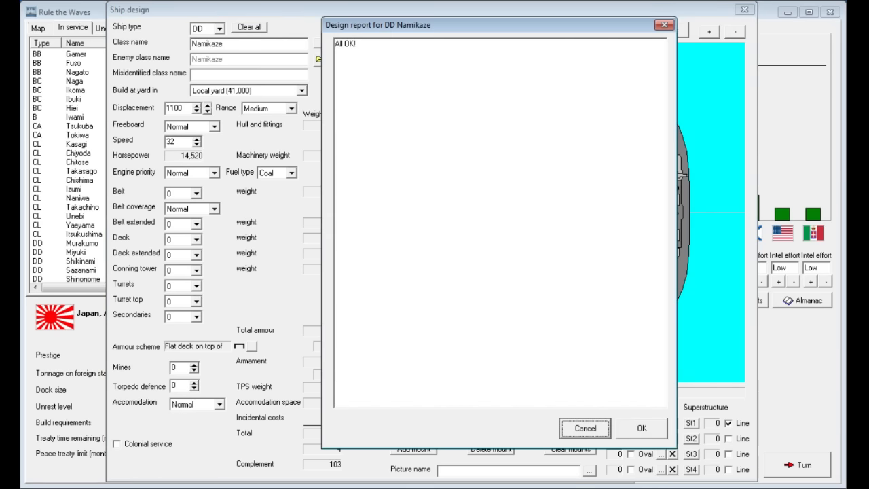
Step: Save the Namikaze design and order the first ten destroyers, accepting the first-of-class cost
left_click(641, 428)
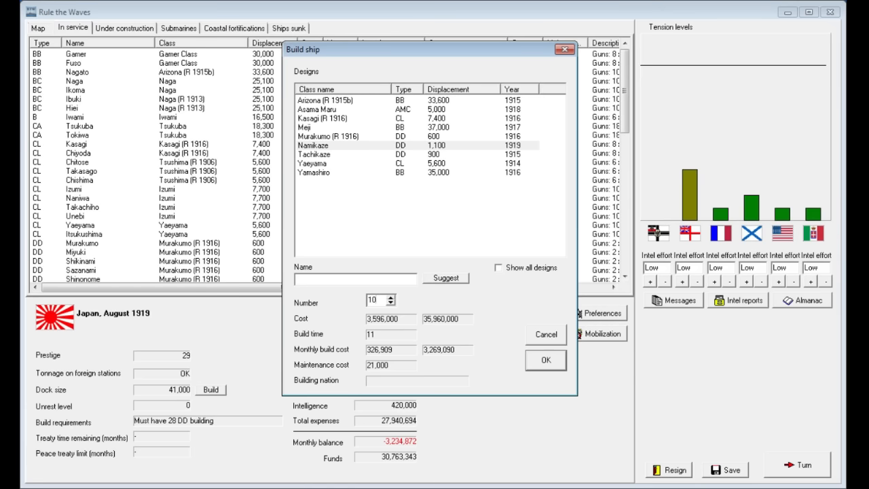
left_click(546, 360)
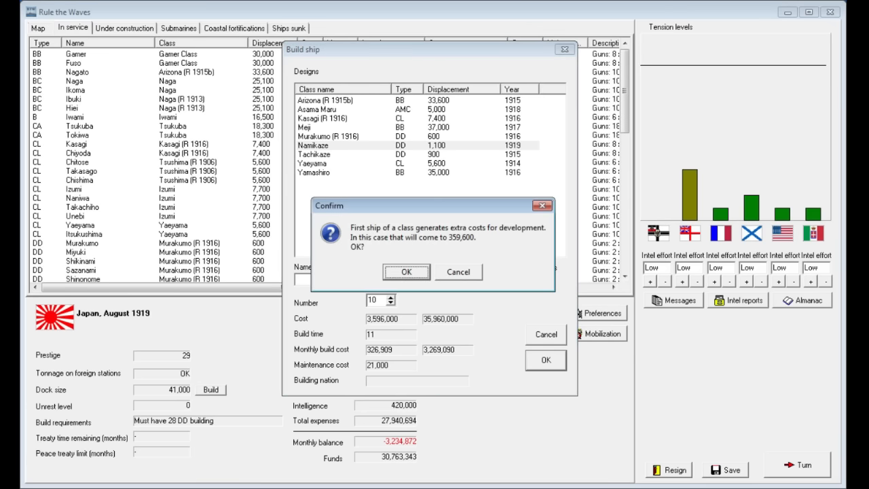
left_click(406, 272)
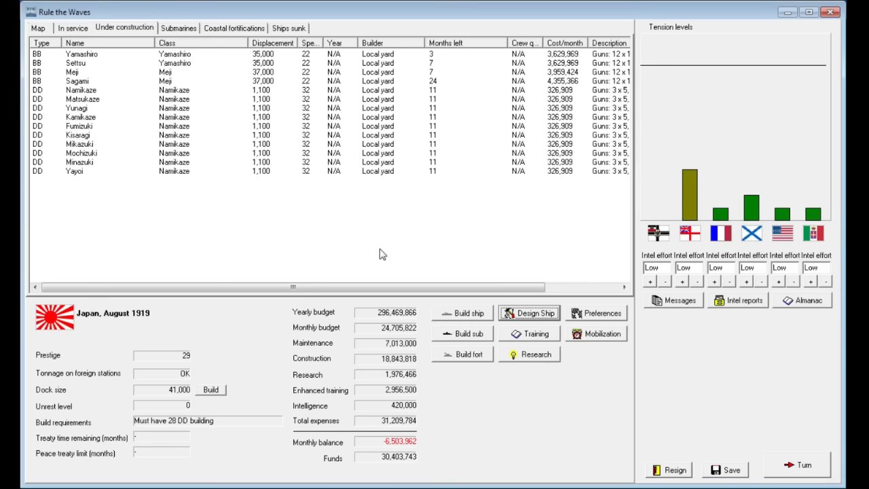
left_click(72, 27)
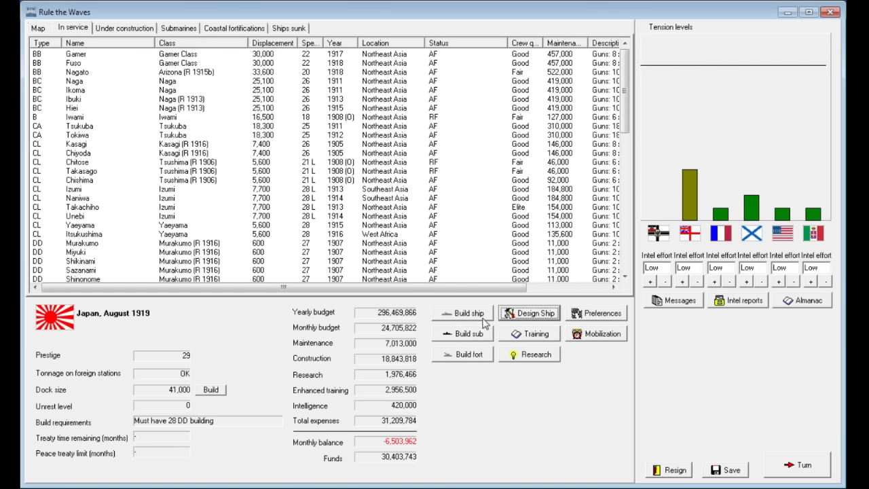
Step: Order two more Namikaze batches of ten and eight, for 28 destroyers building
left_click(462, 312)
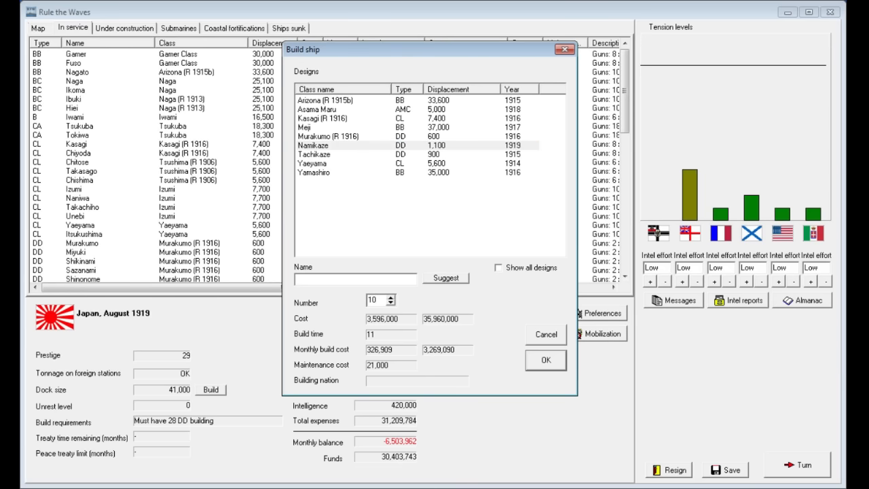
left_click(445, 277)
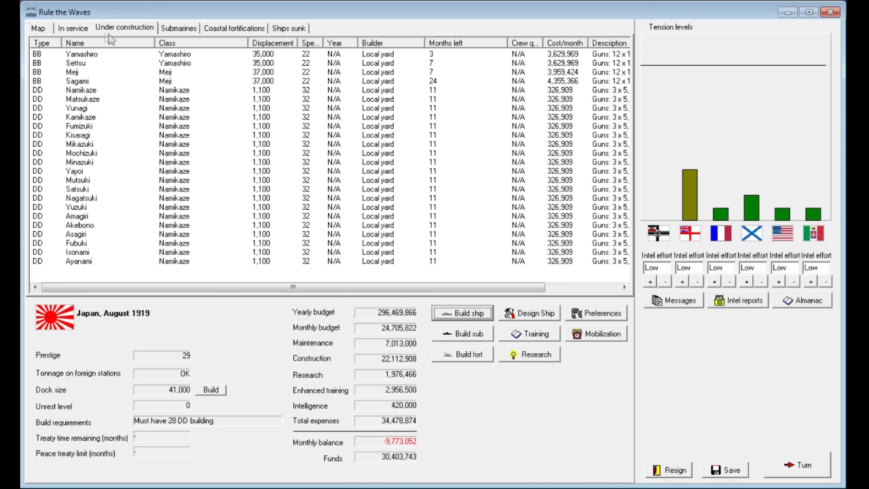
left_click(72, 27)
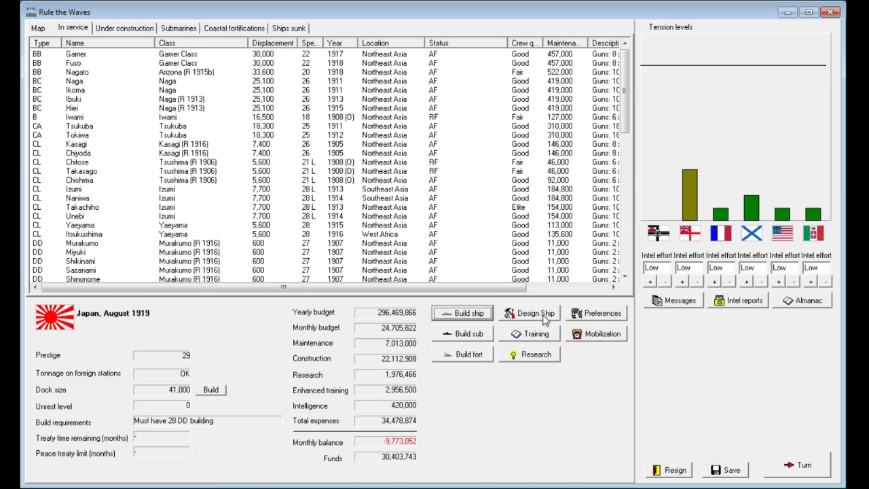
left_click(461, 312)
type("8")
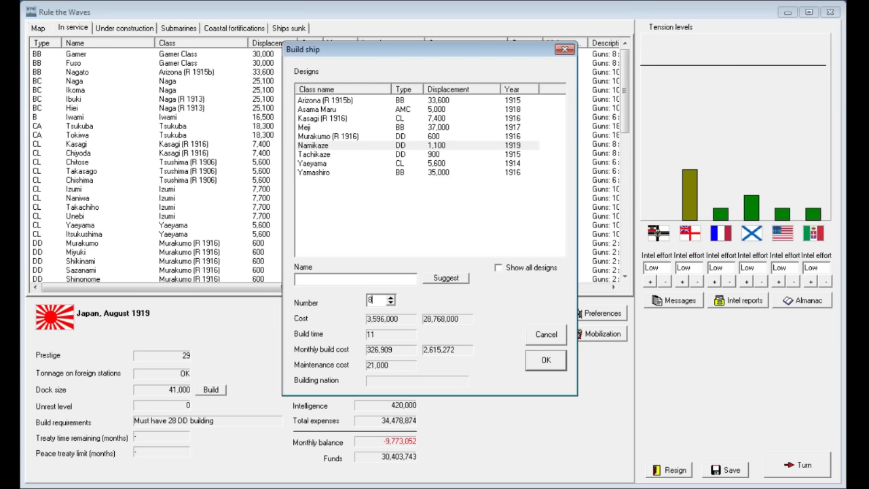
left_click(446, 277)
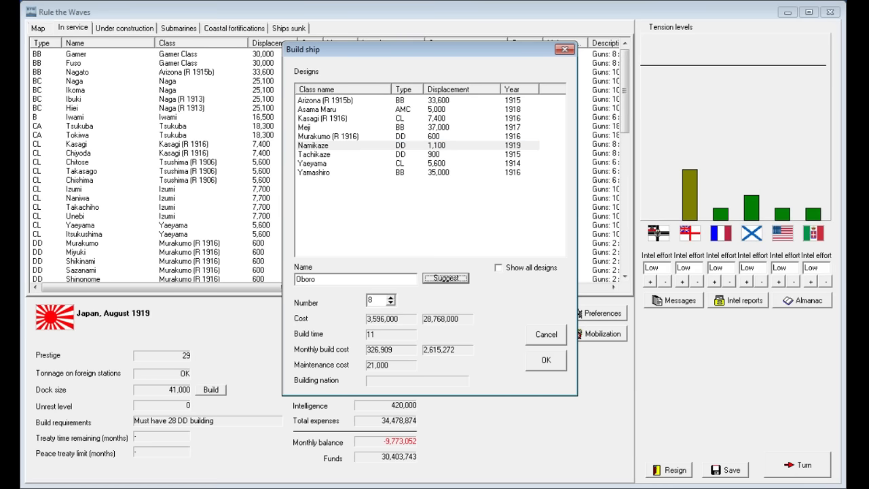
left_click(546, 360)
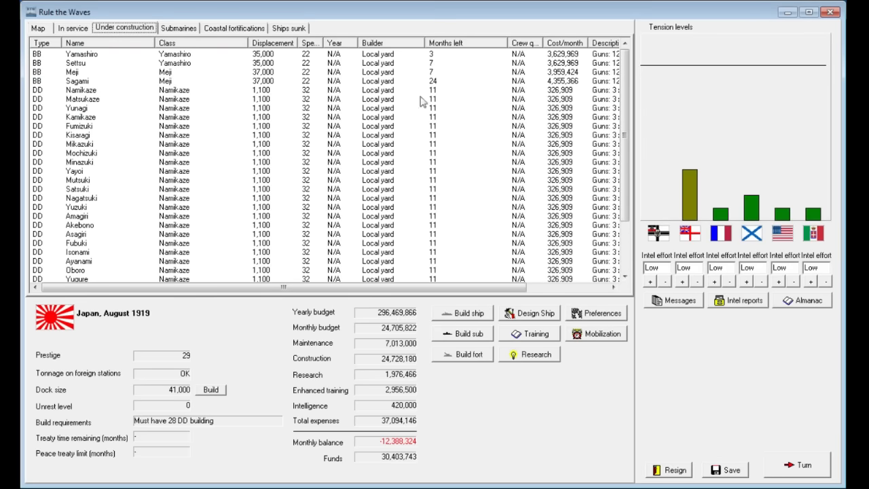
mouse_move(577, 127)
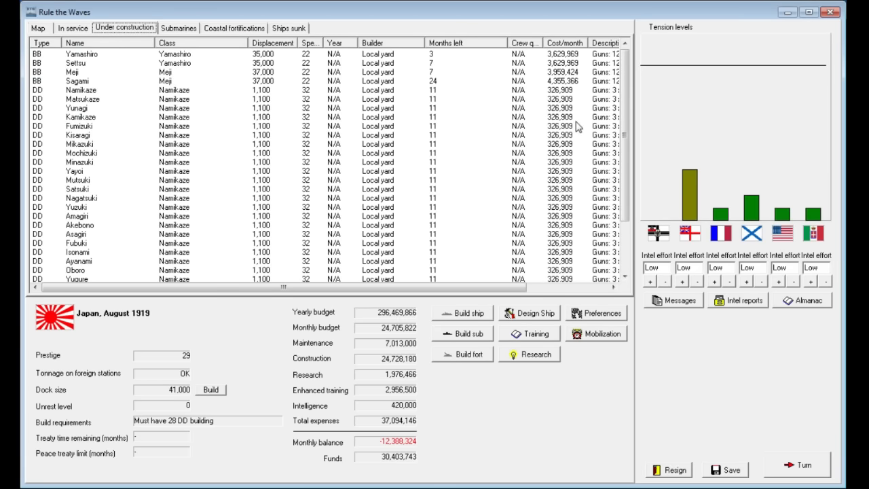
mouse_move(776, 478)
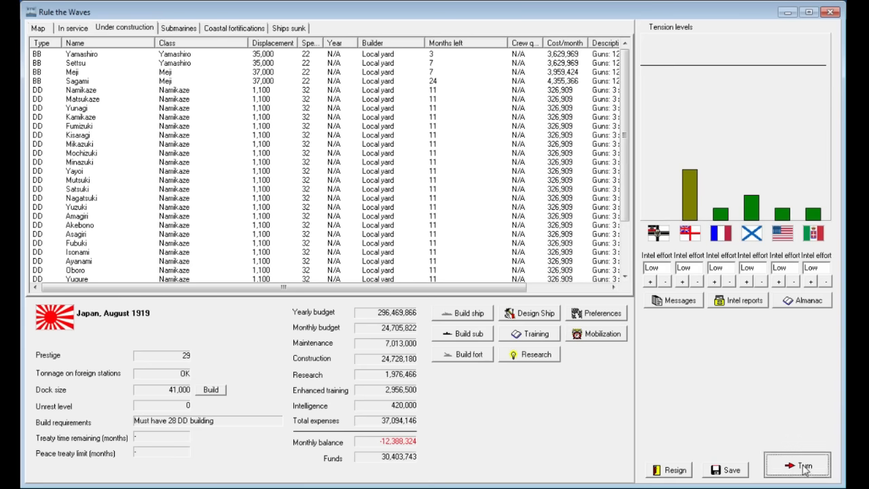
Step: Advance two months to October 1919, declining Germany's diesel engine offer
left_click(797, 464)
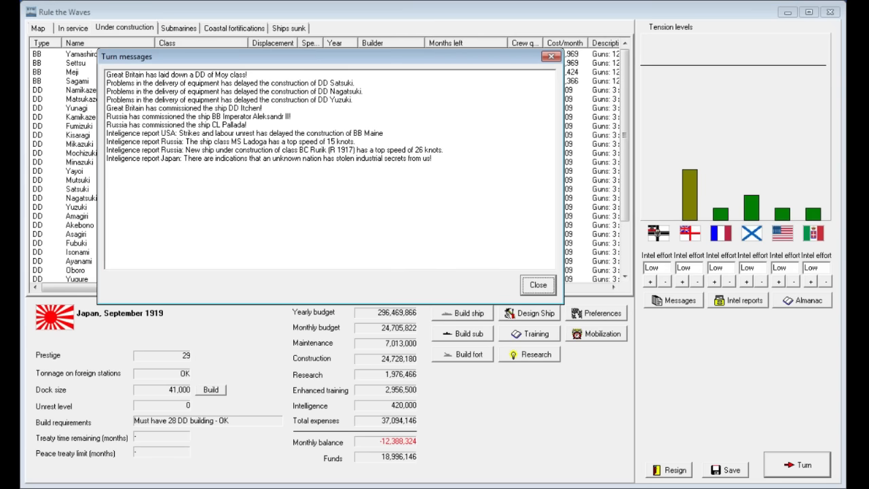
left_click(537, 286)
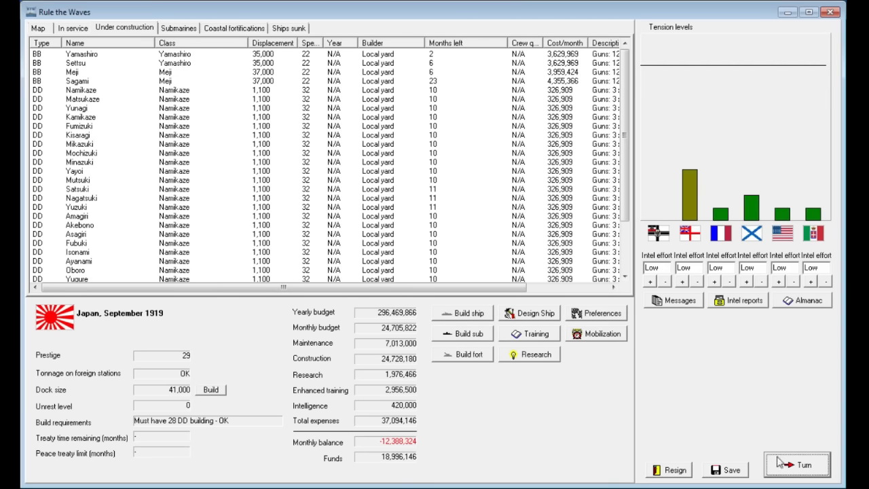
left_click(797, 464)
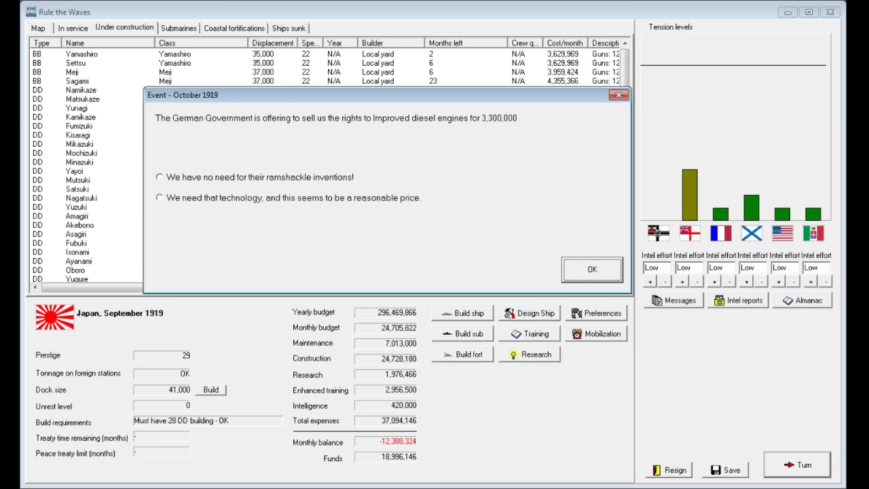
left_click(159, 177)
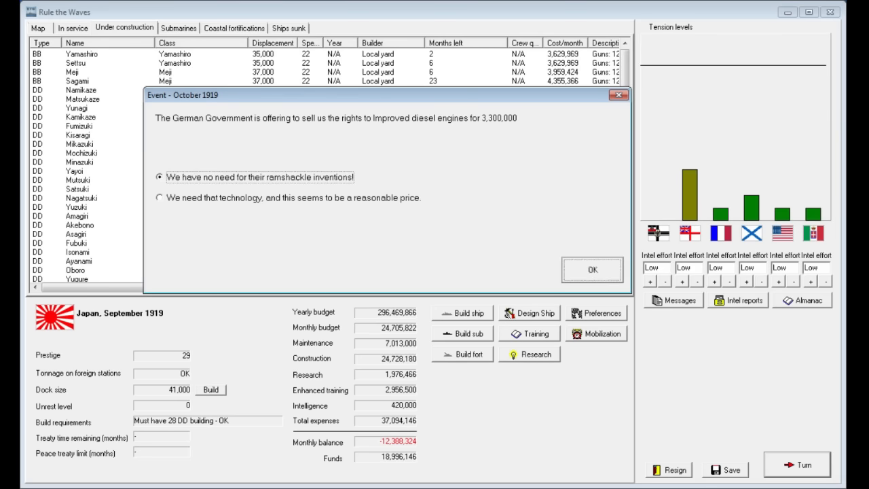
Step: Dismiss the turret fittings and submarine research reports and close the October messages
left_click(592, 269)
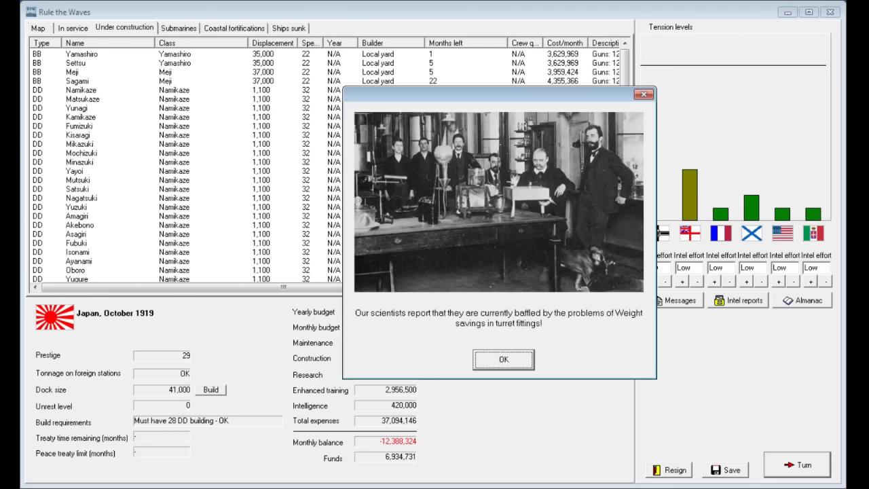
left_click(502, 358)
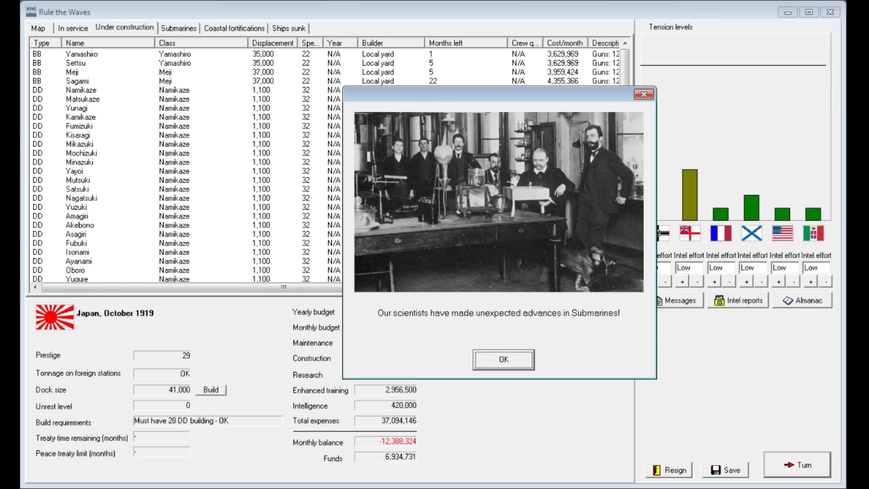
left_click(503, 358)
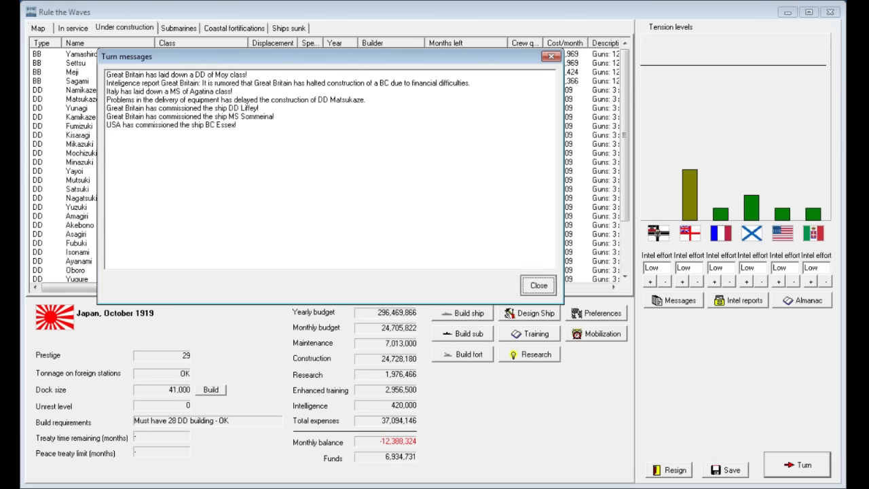
left_click(538, 285)
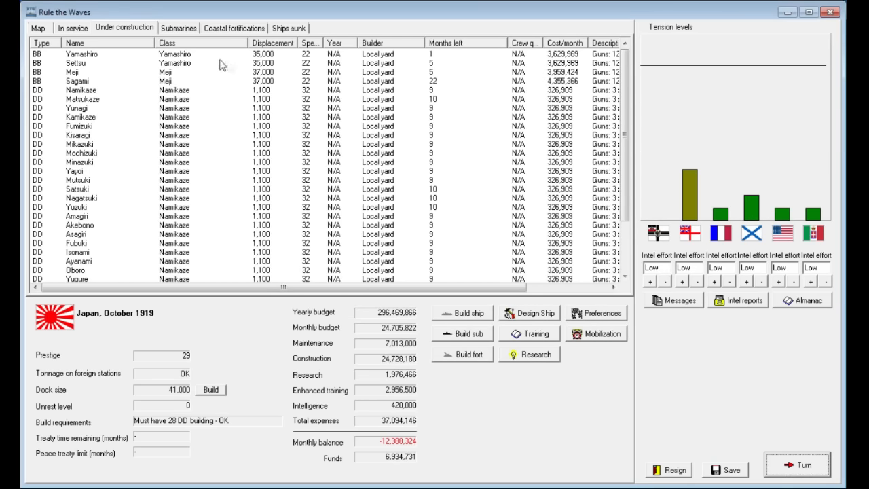
Step: Halt construction of the battleships Settsu and Meiji from the Under construction list
left_click(178, 27)
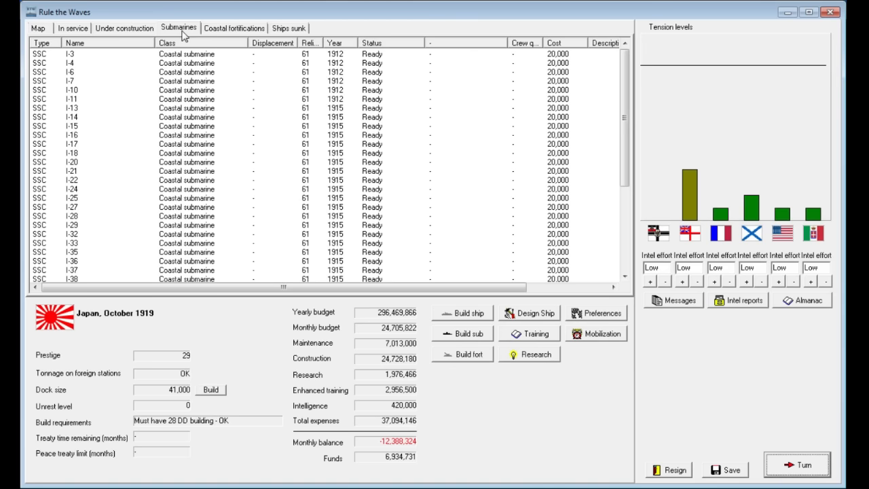
left_click(125, 27)
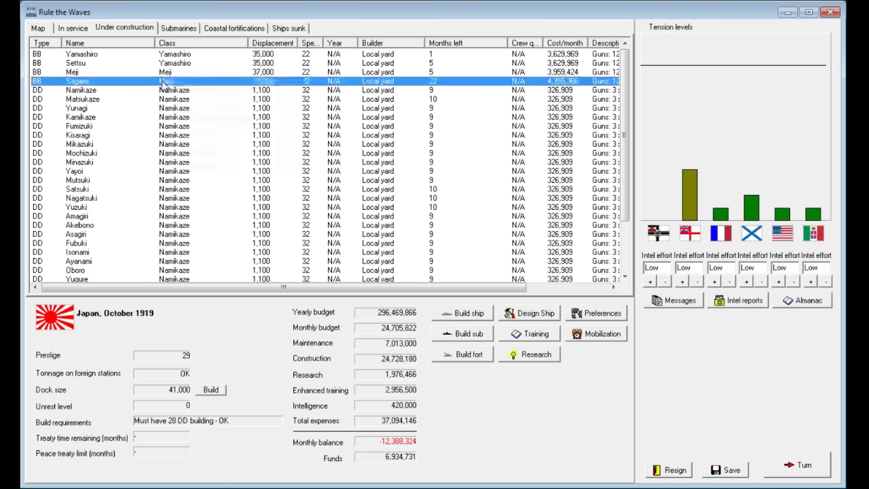
right_click(163, 81)
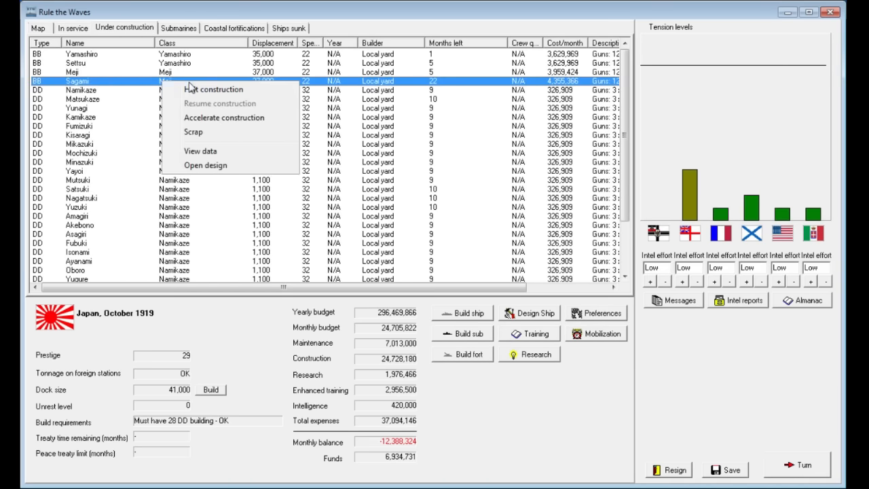
left_click(72, 72)
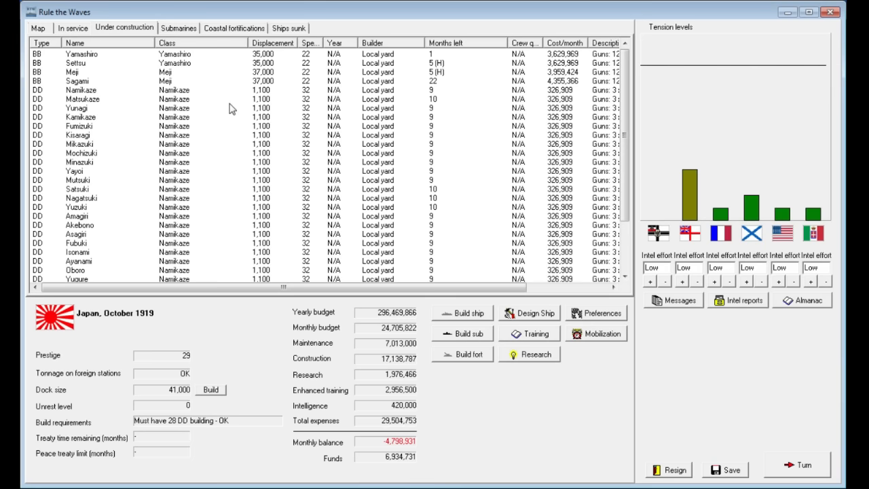
mouse_move(193, 62)
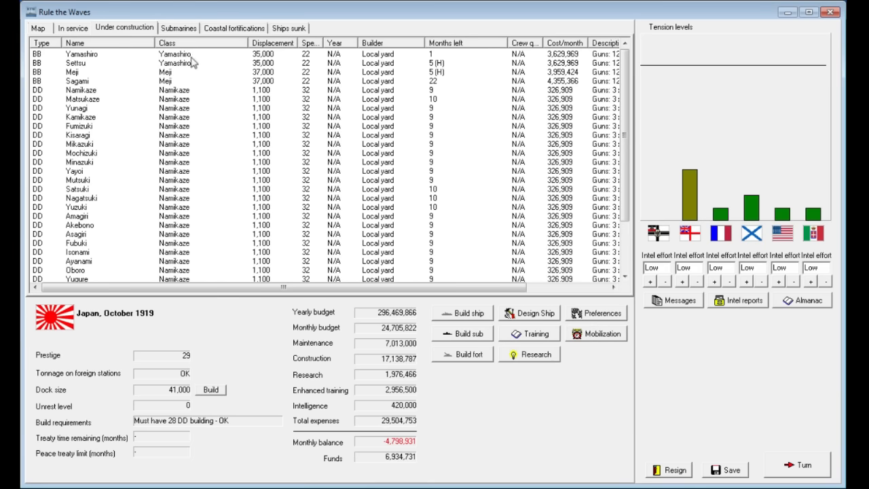
Step: Advance to November 1919, acknowledge Yamashiro's commissioning, and review the in-service and construction lists
left_click(796, 465)
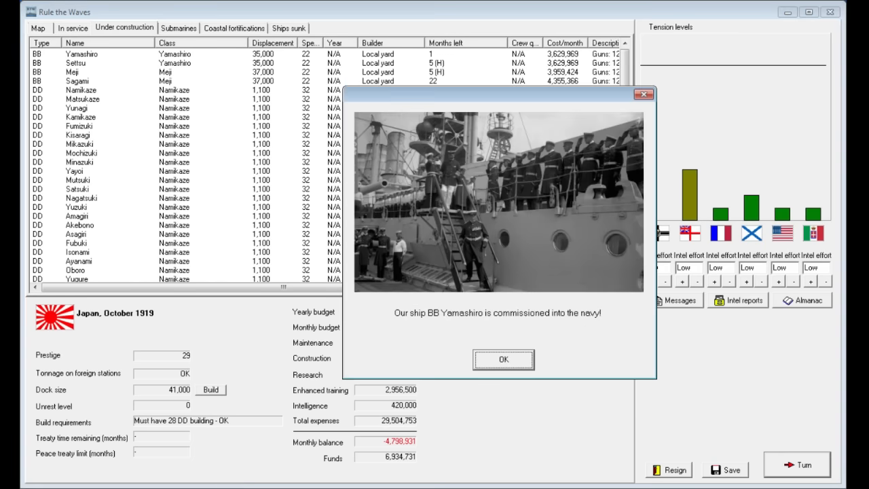
left_click(503, 358)
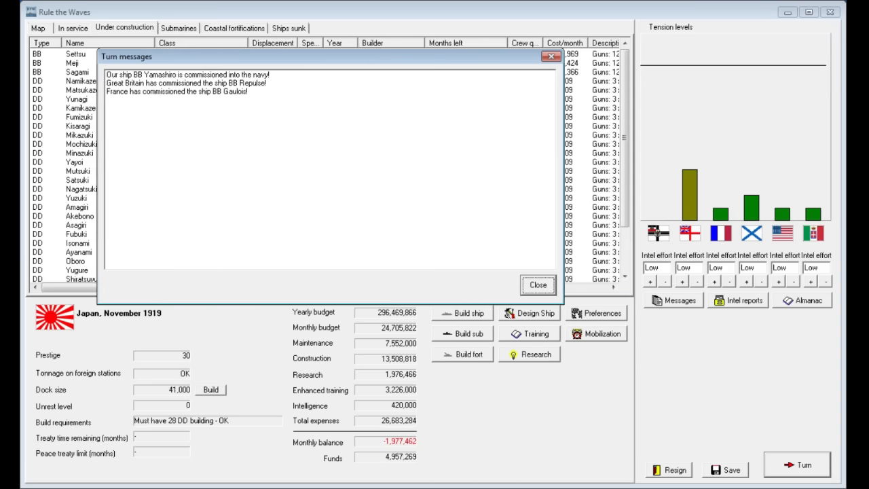
left_click(537, 285)
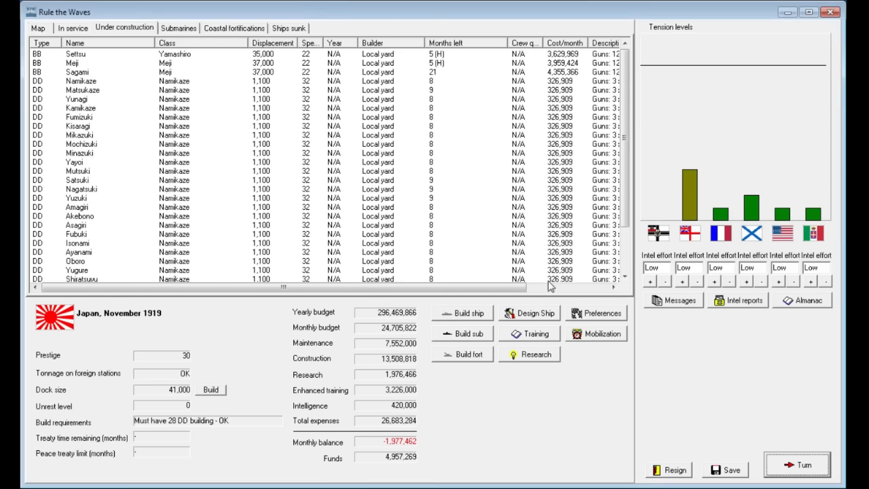
left_click(72, 27)
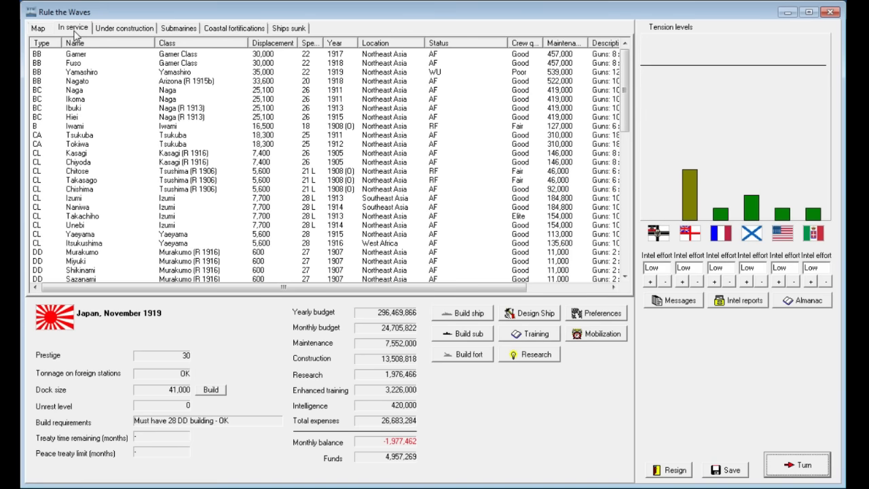
left_click(125, 28)
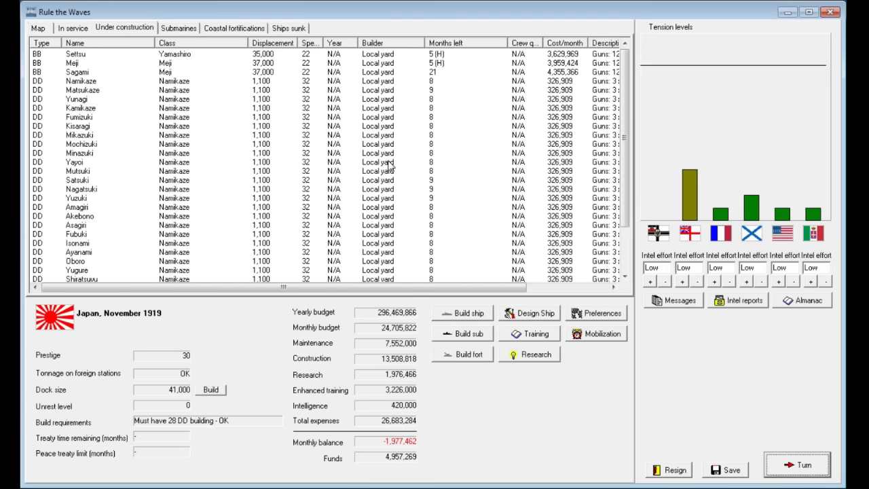
mouse_move(482, 238)
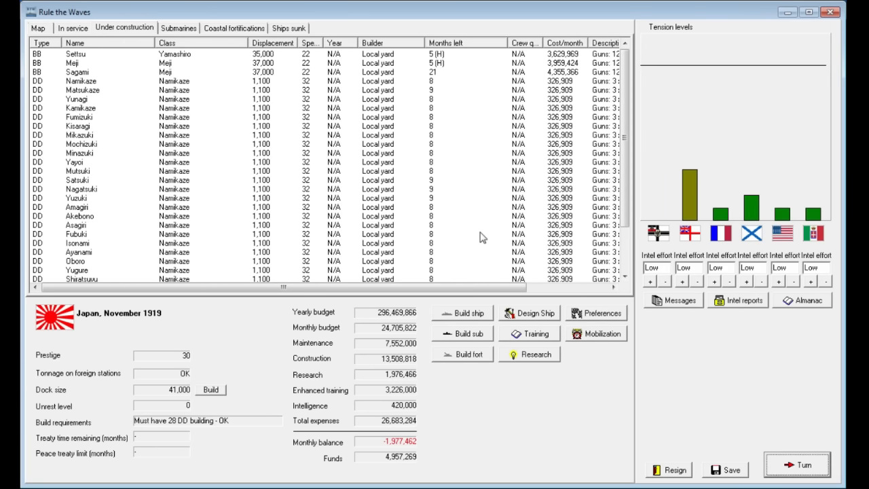
Step: Play through December 1919 answering Germany's security proposal, then advance into January 1920
left_click(797, 465)
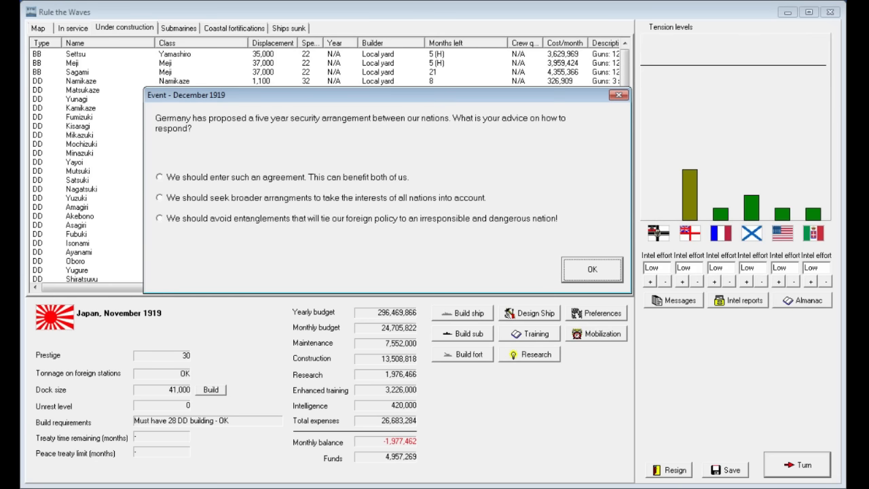
mouse_move(315, 217)
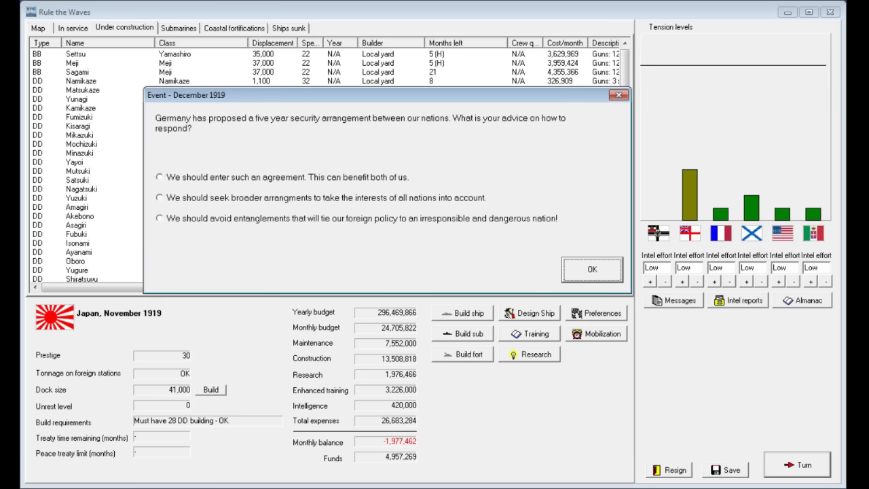
mouse_move(315, 214)
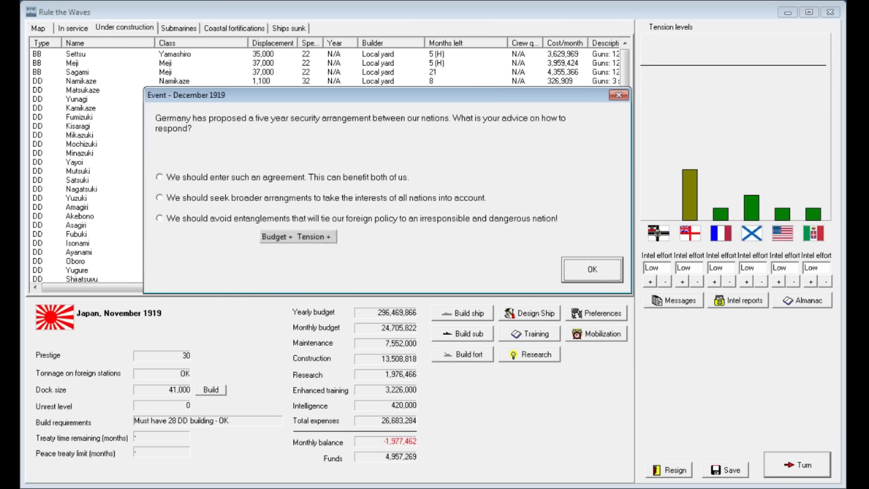
left_click(592, 269)
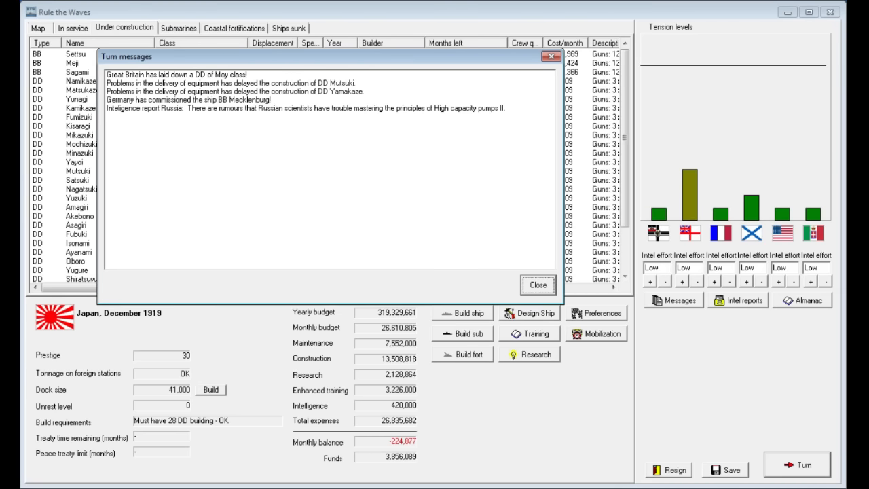
left_click(538, 285)
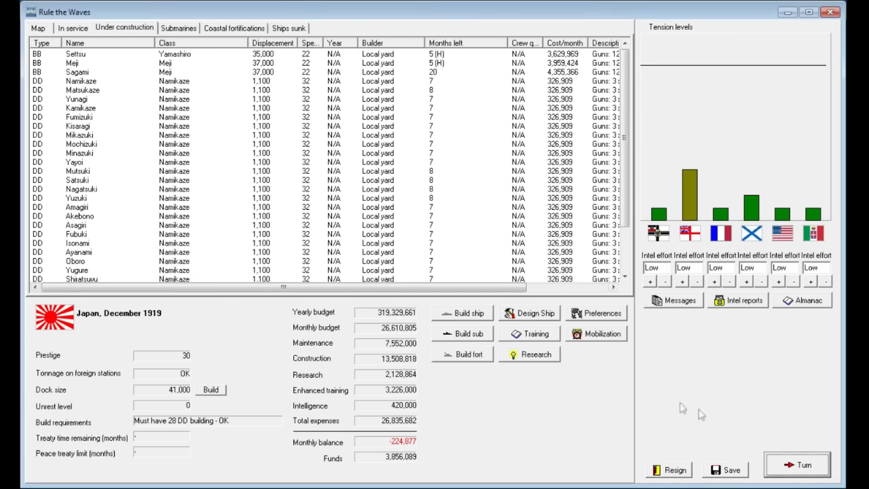
mouse_move(665, 257)
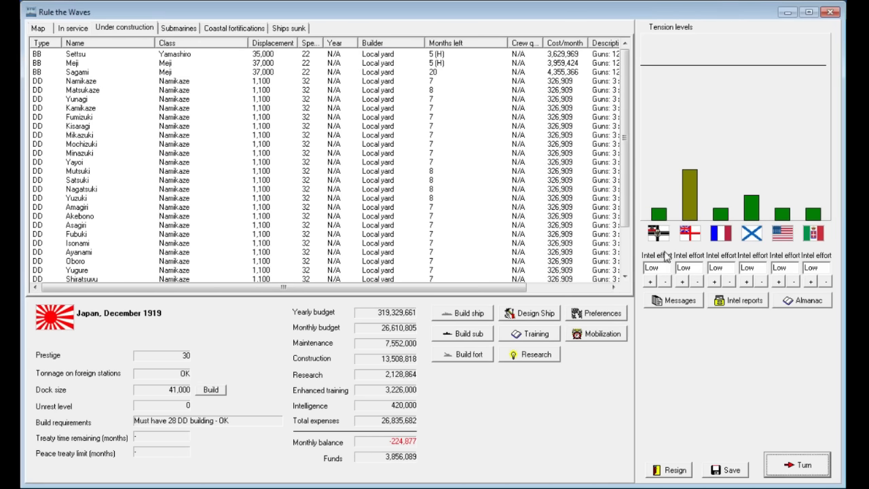
mouse_move(795, 449)
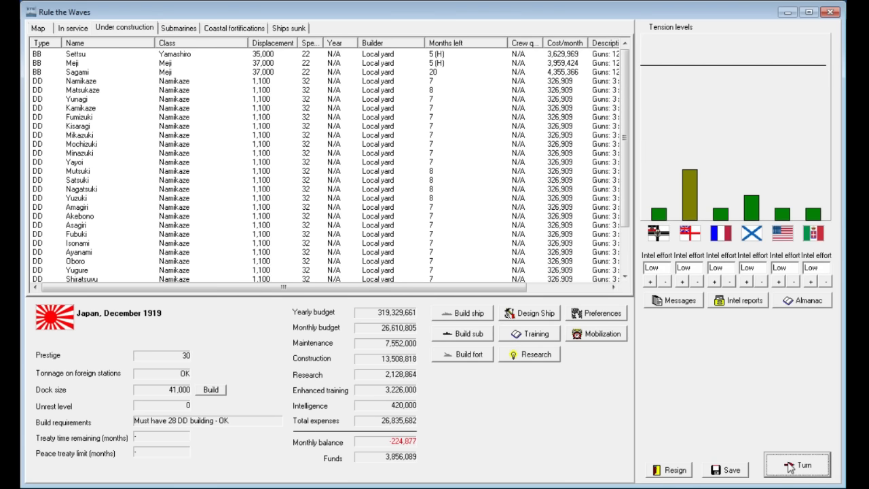
left_click(795, 464)
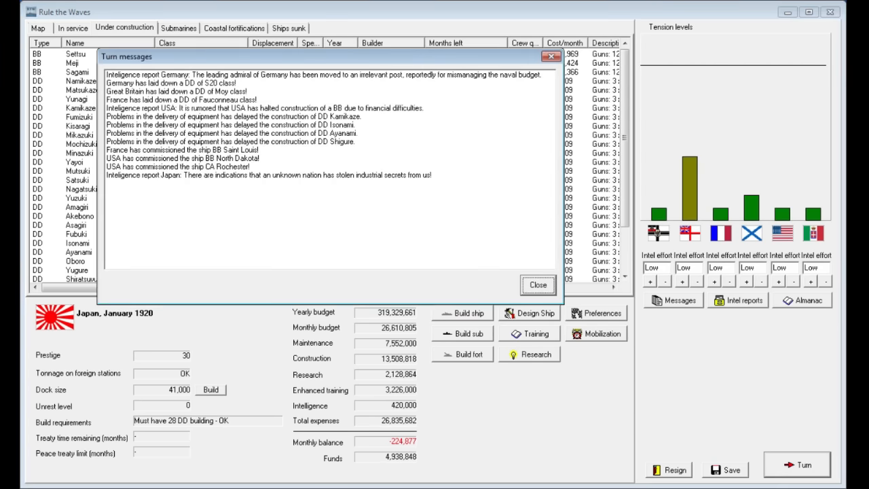
Step: Dismiss the January 1920 report and review the ships in service and under construction
left_click(537, 285)
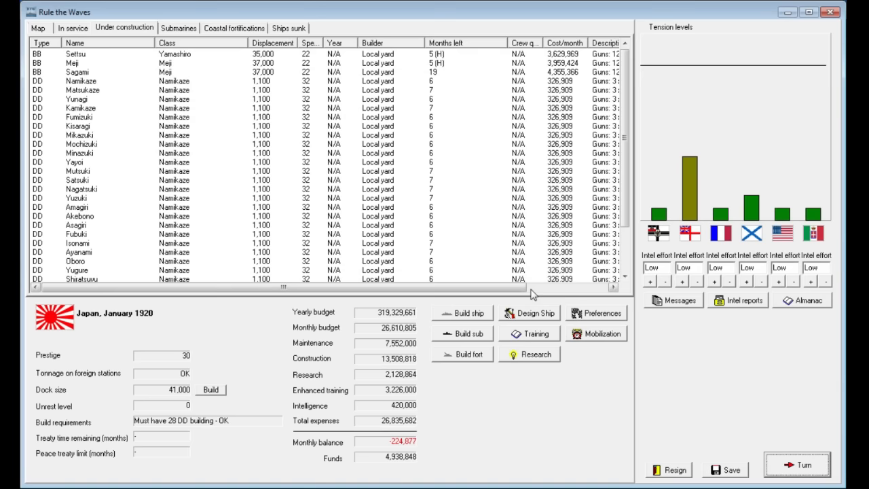
left_click(72, 28)
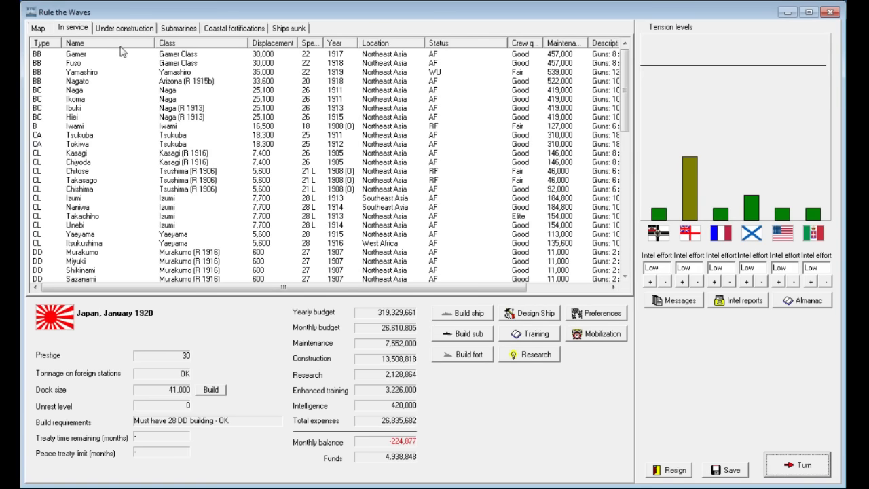
left_click(125, 27)
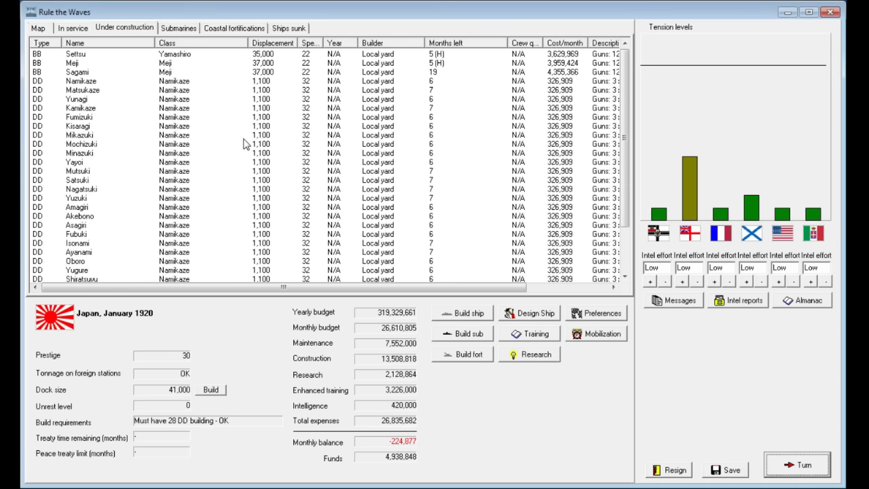
mouse_move(790, 462)
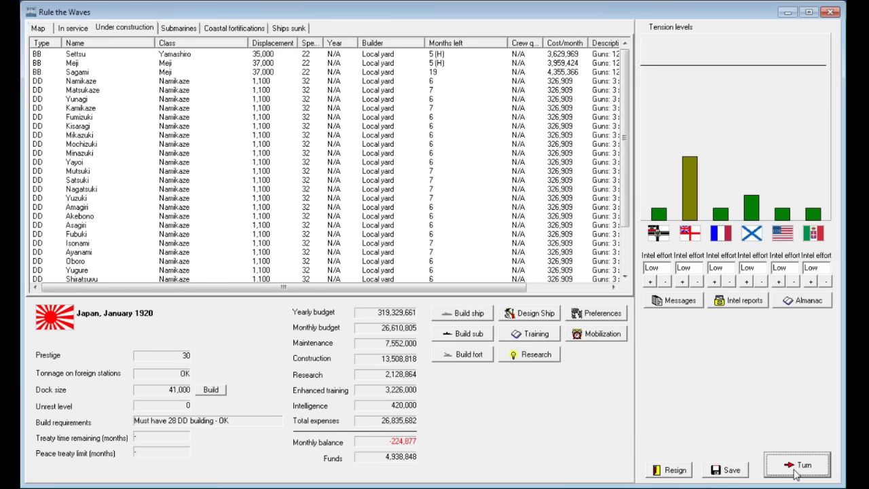
Step: Advance to February 1920, acknowledging the dock, torpedo boat and Yamashiro reports, and answer Russia's oblique penetration rights request
left_click(797, 464)
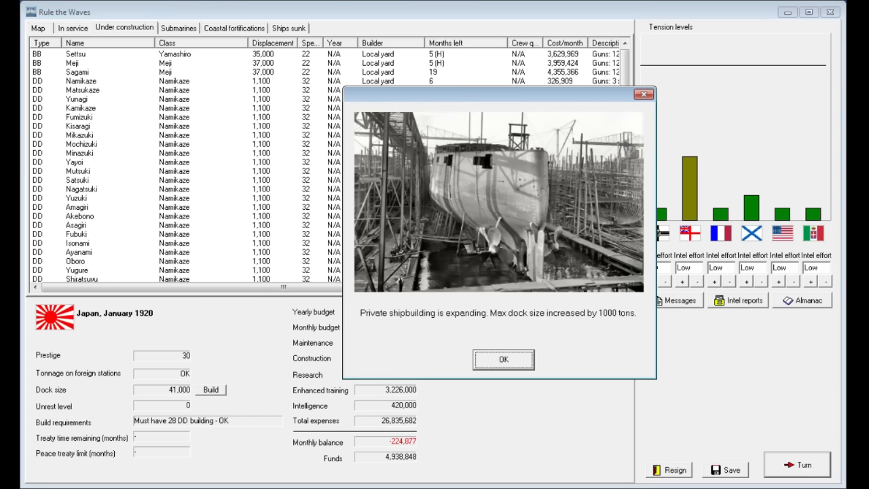
left_click(503, 359)
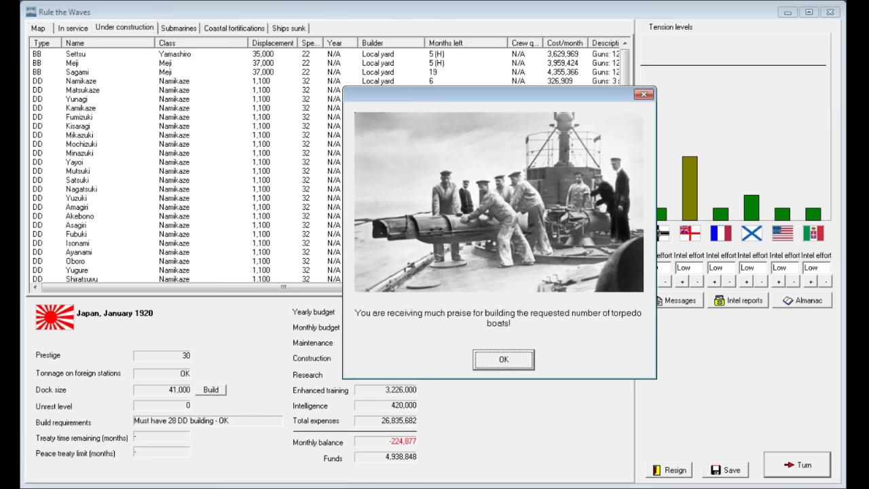
left_click(503, 358)
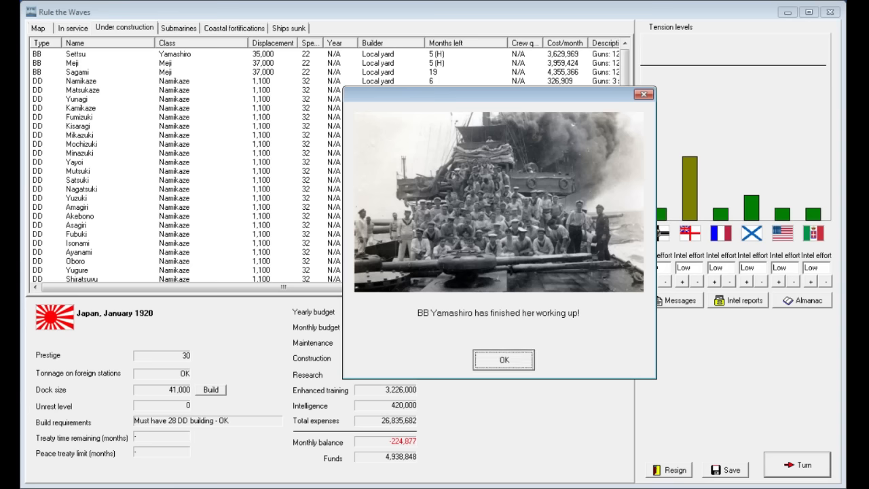
left_click(504, 359)
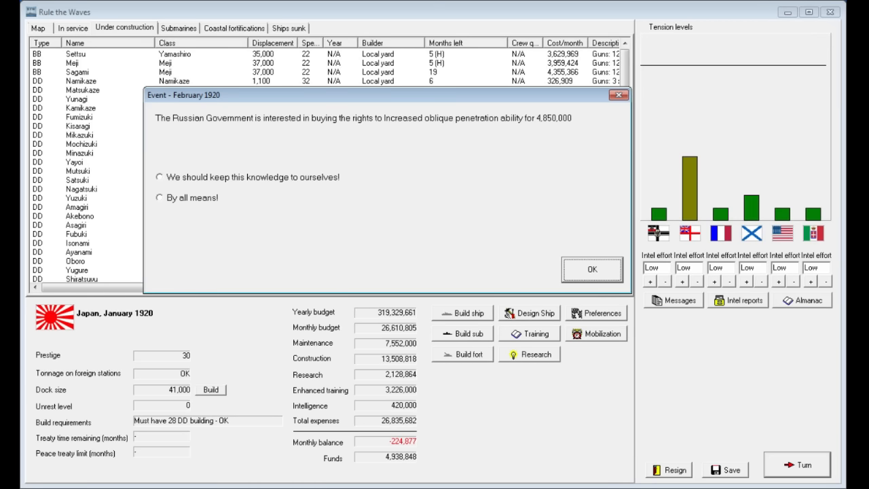
left_click(592, 269)
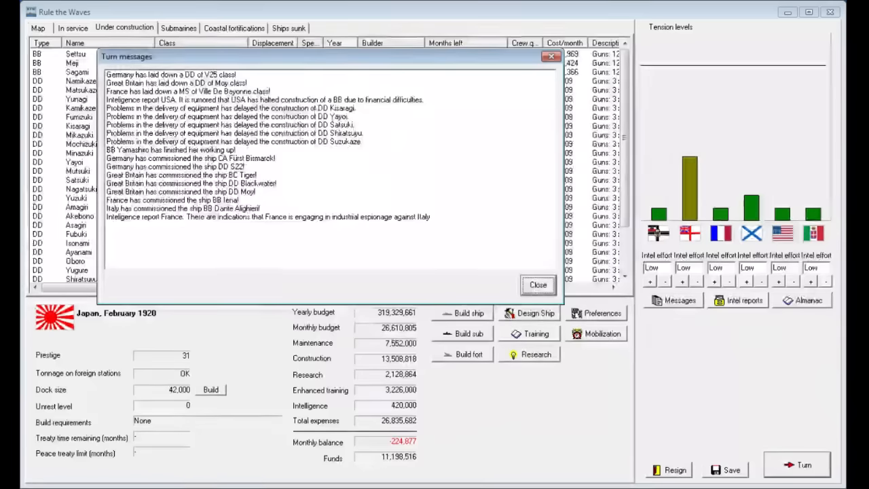
Step: Resume construction of battleship Settsu and advance the game toward March 1920
left_click(537, 285)
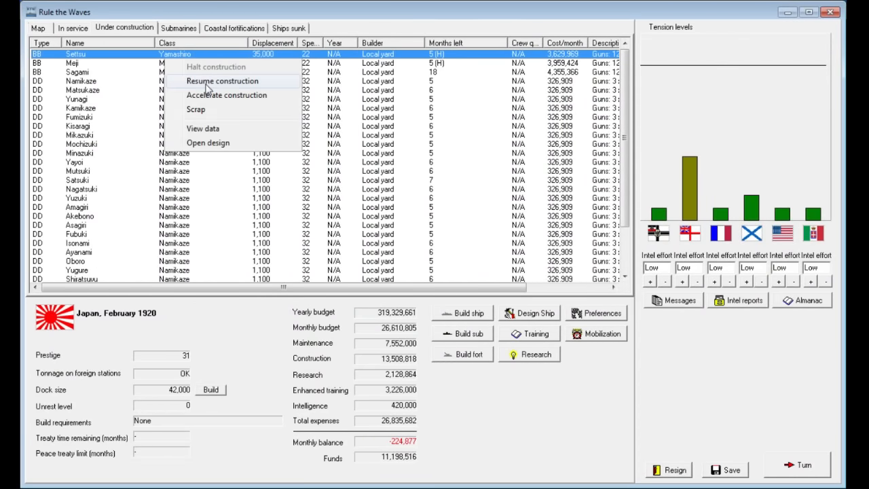
left_click(227, 96)
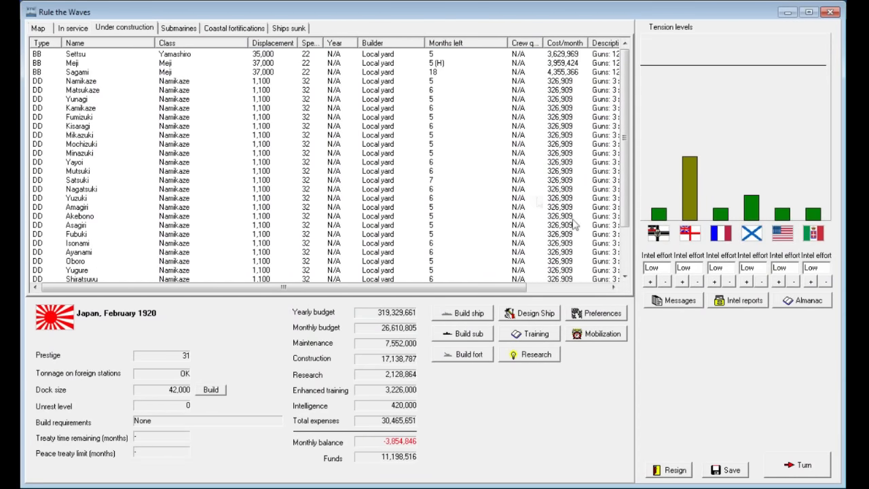
left_click(804, 464)
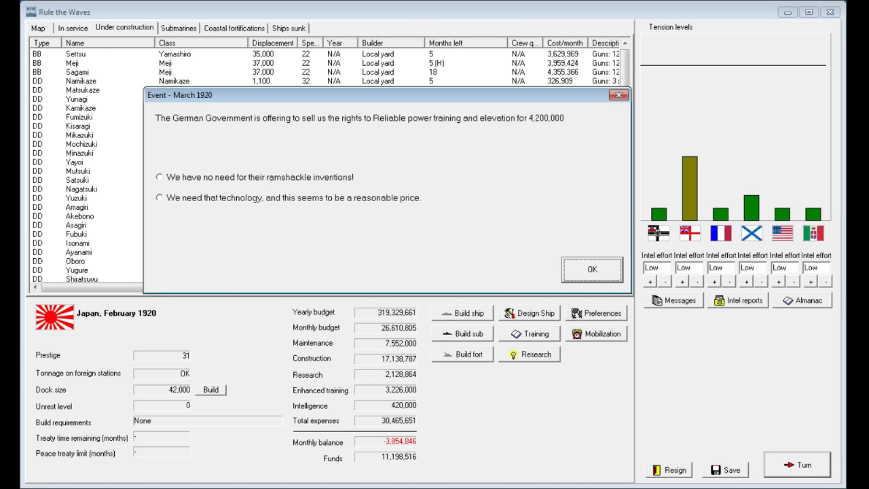
Step: Answer the German elevation technology offer and the Italian espionage incident, then dismiss the March 1920 report
left_click(592, 269)
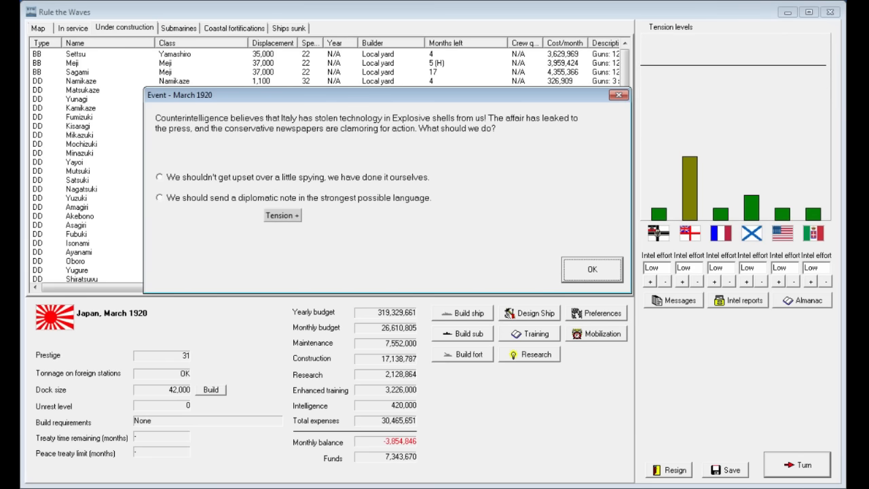
left_click(592, 269)
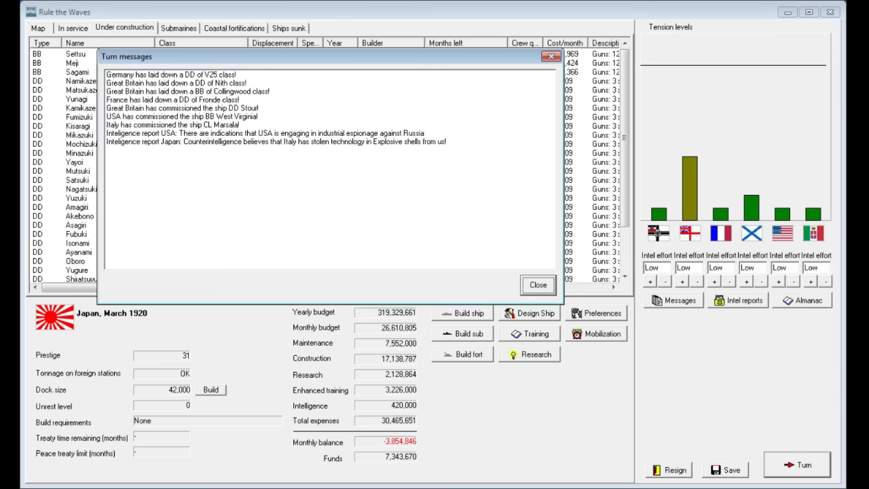
left_click(538, 285)
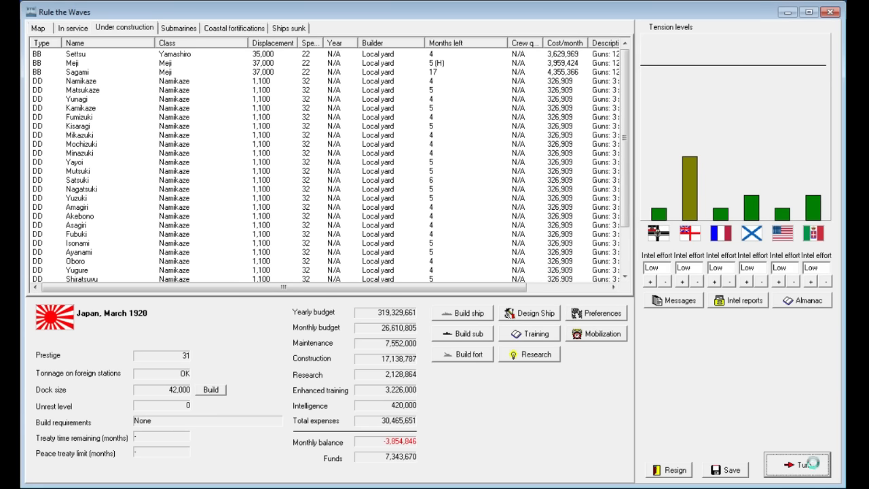
Step: Advance to April 1920, condemn Britain's rearmament, and acknowledge the torpedo research breakthrough
left_click(796, 464)
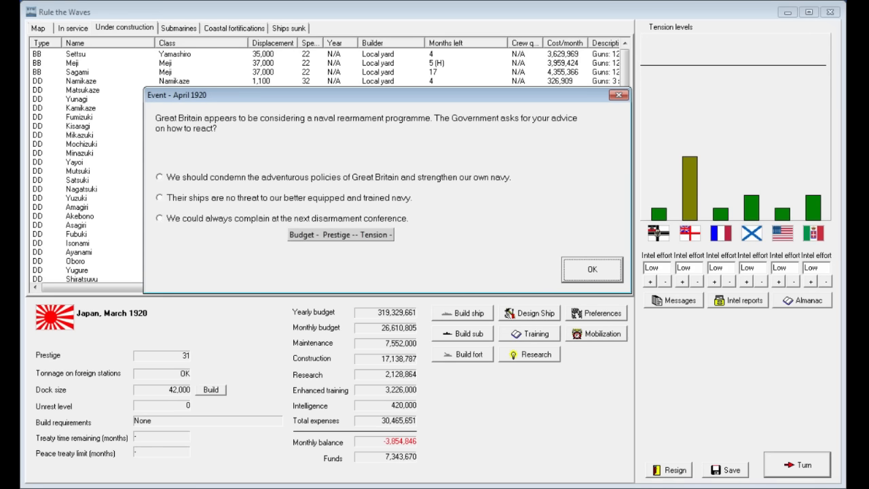
left_click(159, 177)
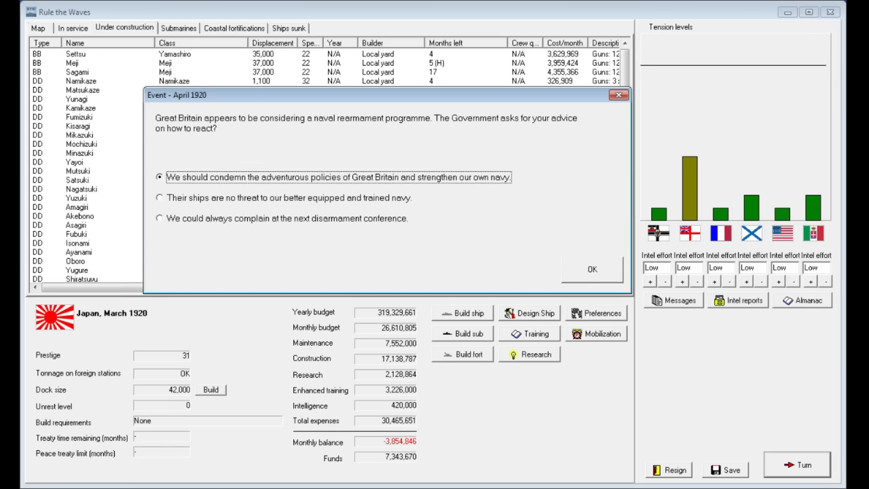
left_click(592, 269)
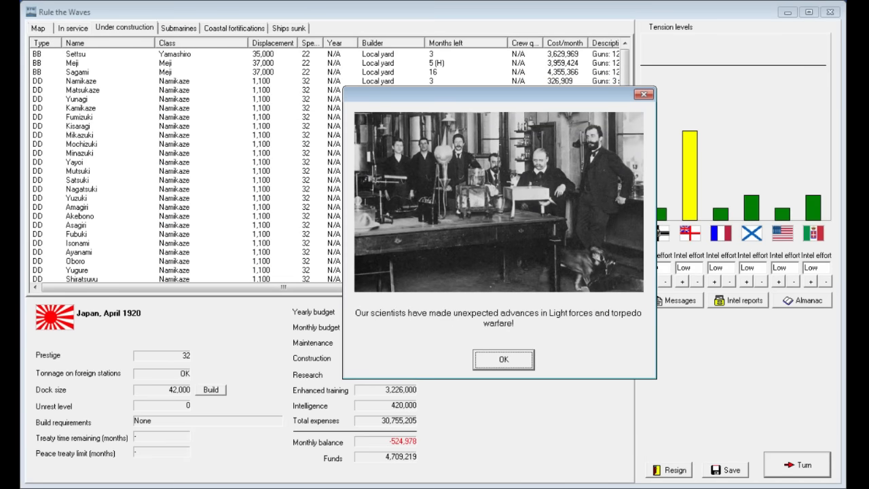
left_click(503, 358)
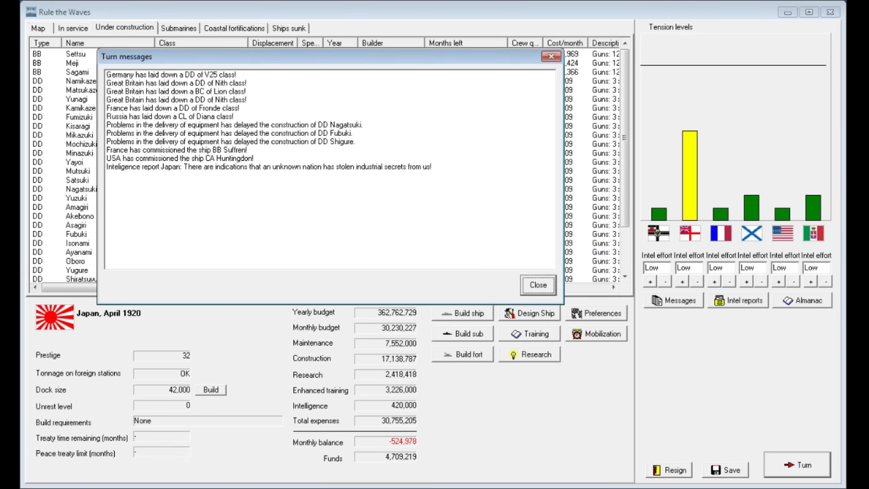
left_click(538, 285)
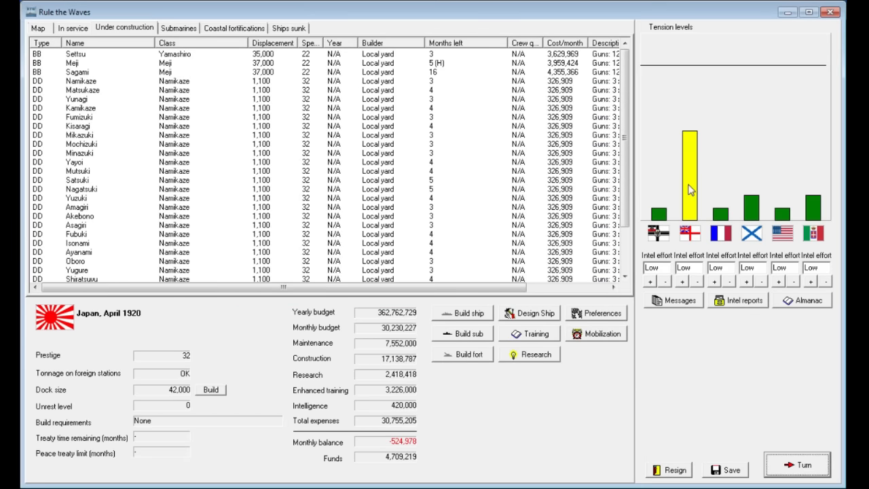
mouse_move(684, 215)
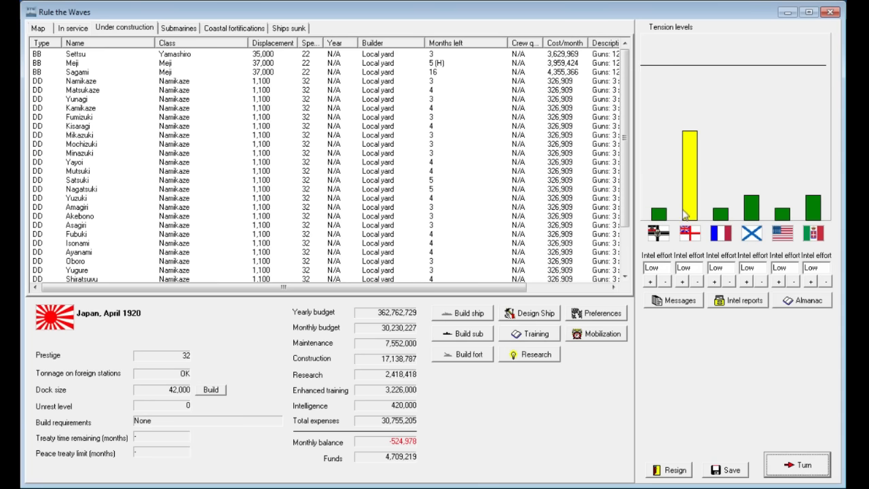
mouse_move(348, 338)
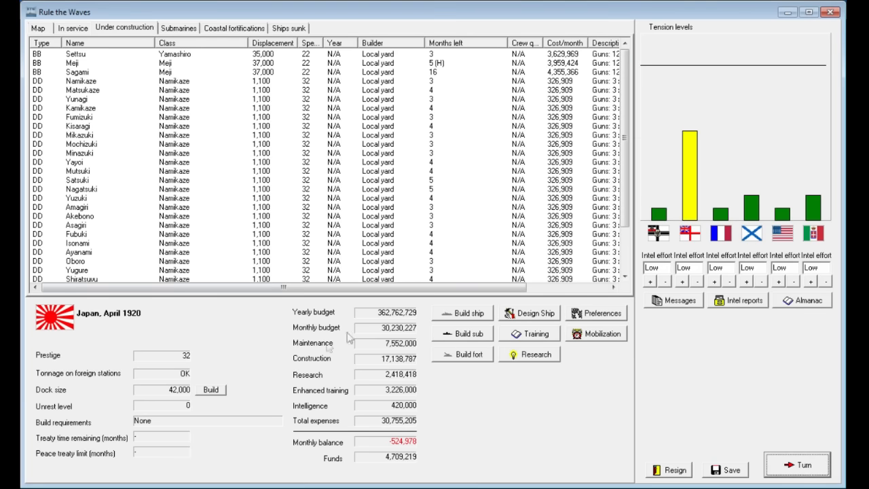
mouse_move(228, 374)
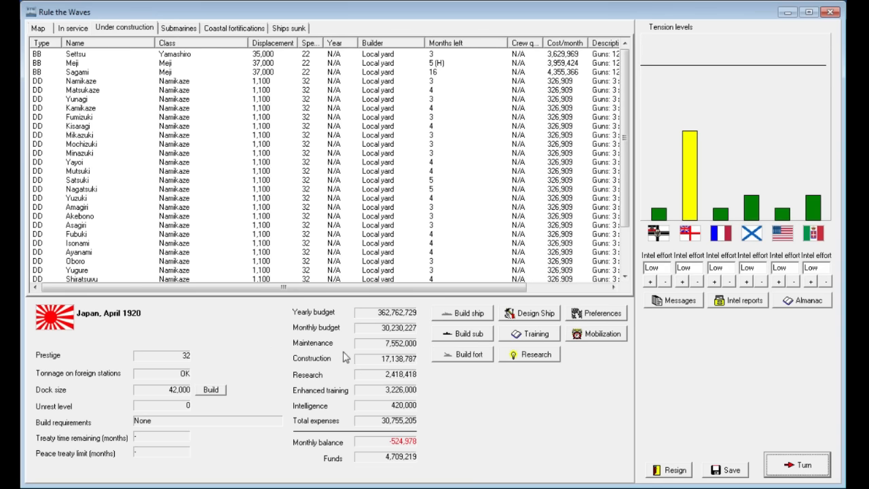
mouse_move(549, 370)
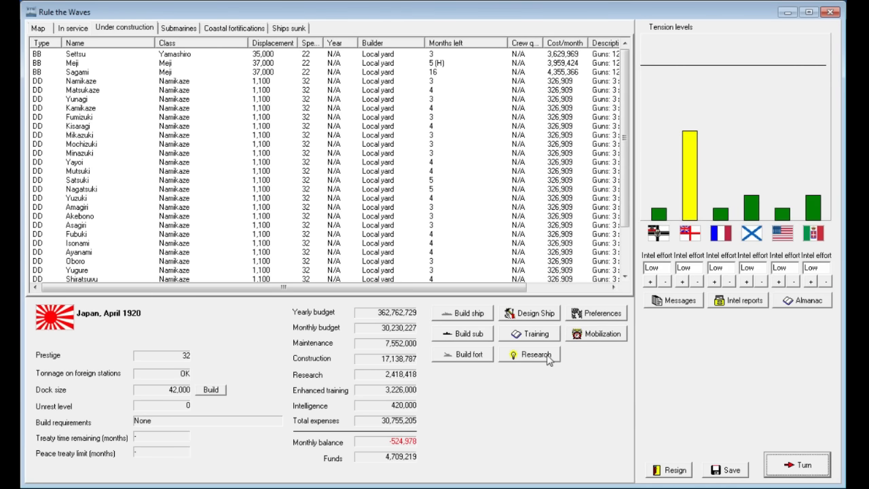
mouse_move(804, 436)
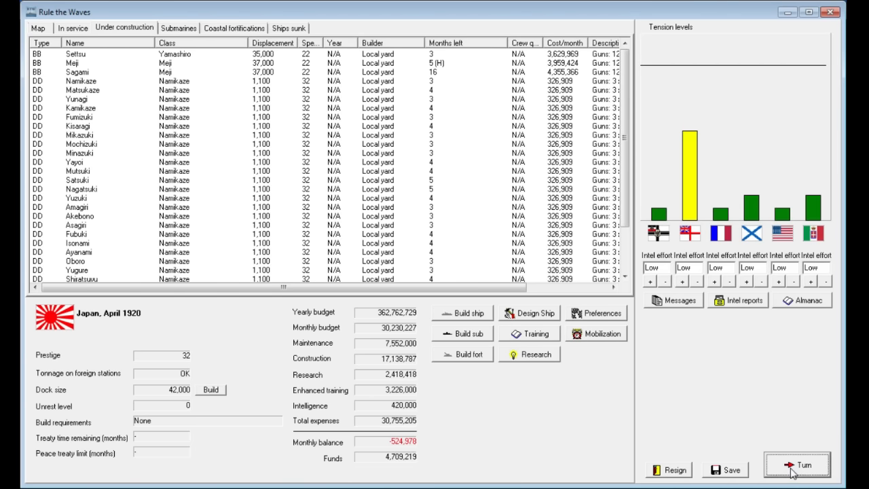
Step: Advance to May 1920 through the navy league complaint, US superheater offer and armour advance, then show the world map
left_click(797, 464)
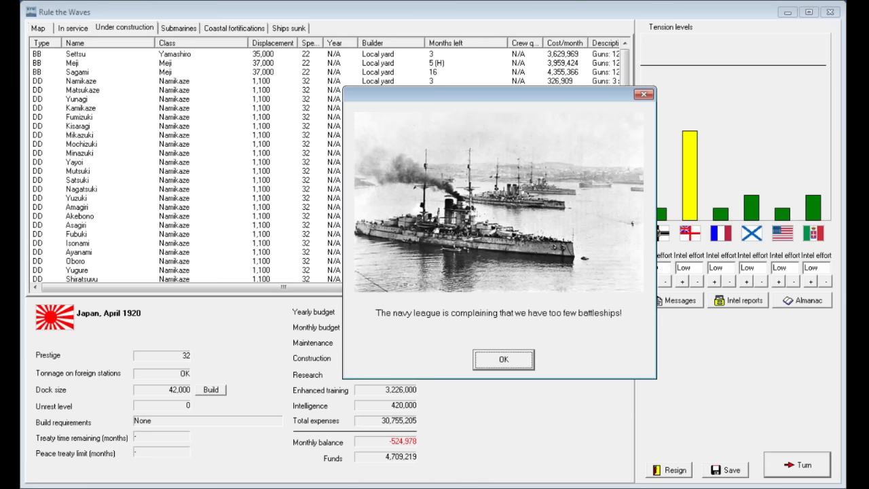
left_click(502, 358)
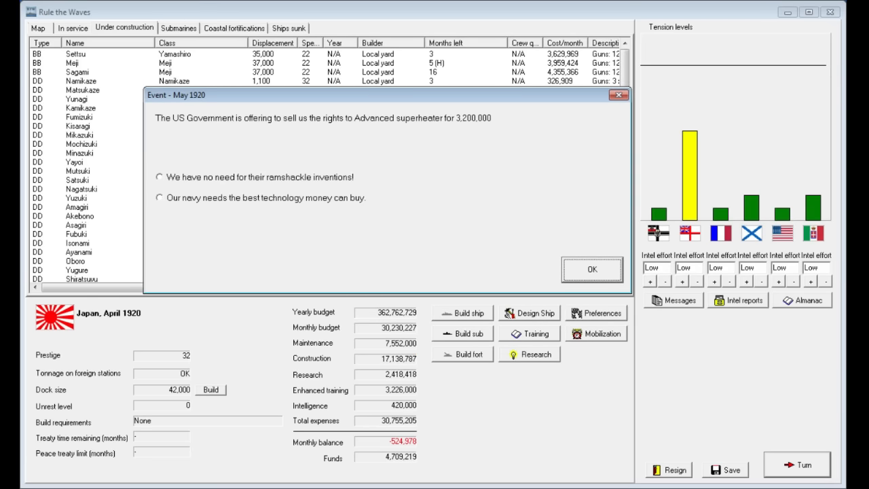
left_click(592, 269)
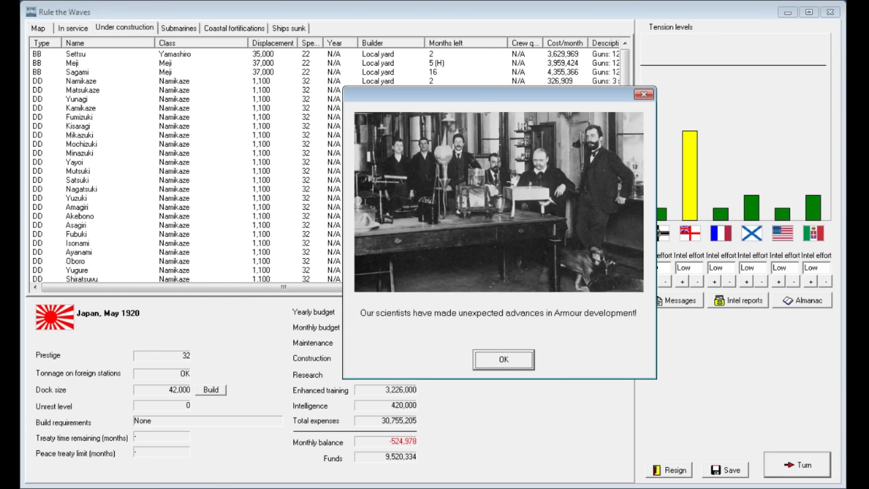
left_click(503, 358)
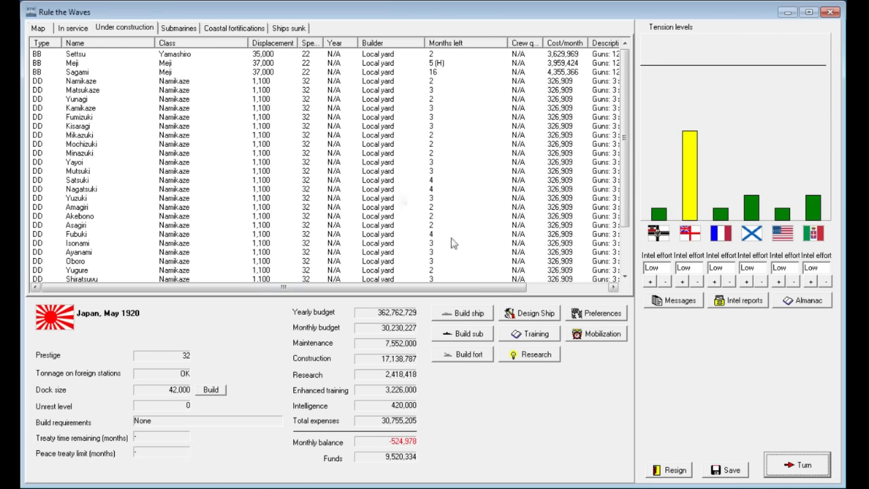
left_click(38, 27)
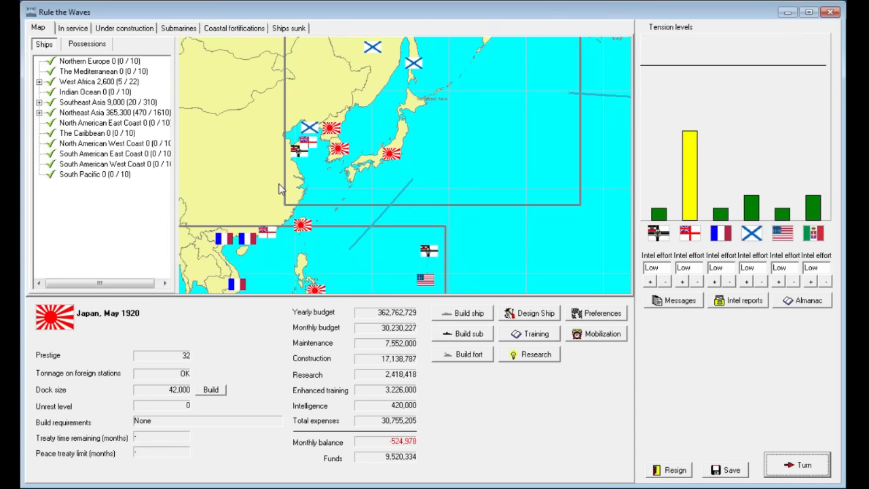
Step: Advance to June 1920, acknowledge the dock expansion to 43,000 and approve the fleet shooting competition
left_click(73, 27)
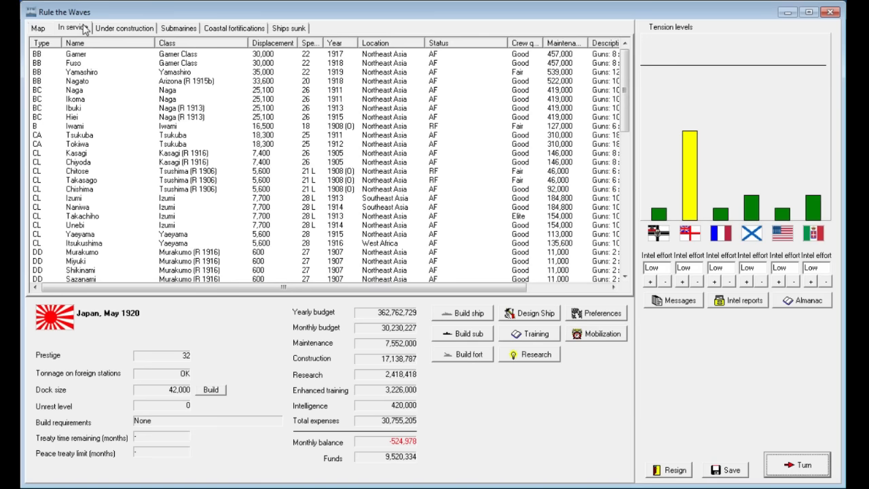
mouse_move(610, 394)
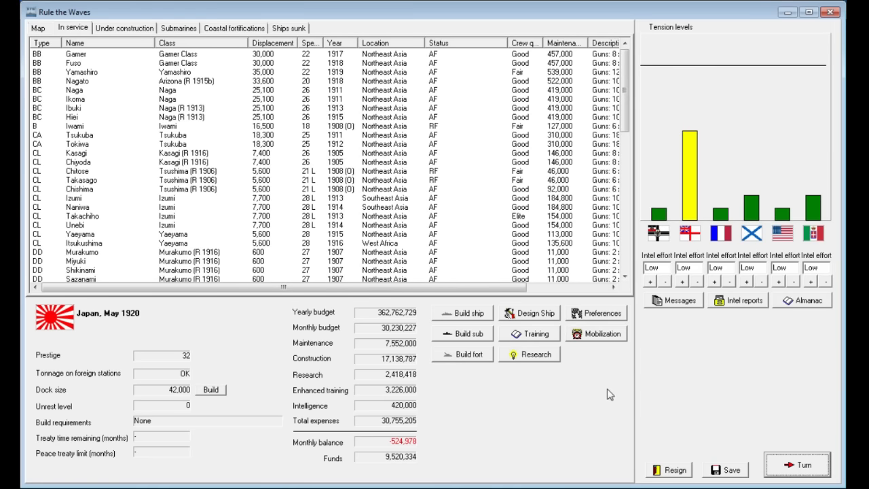
left_click(797, 465)
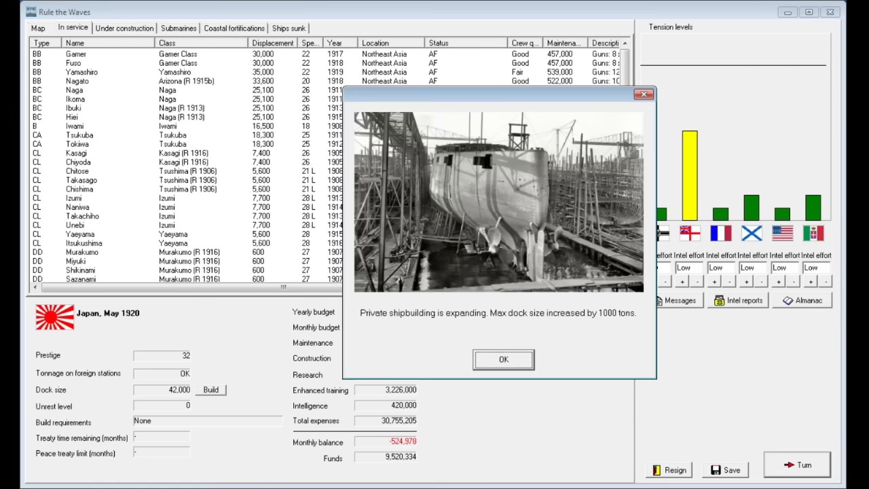
left_click(503, 359)
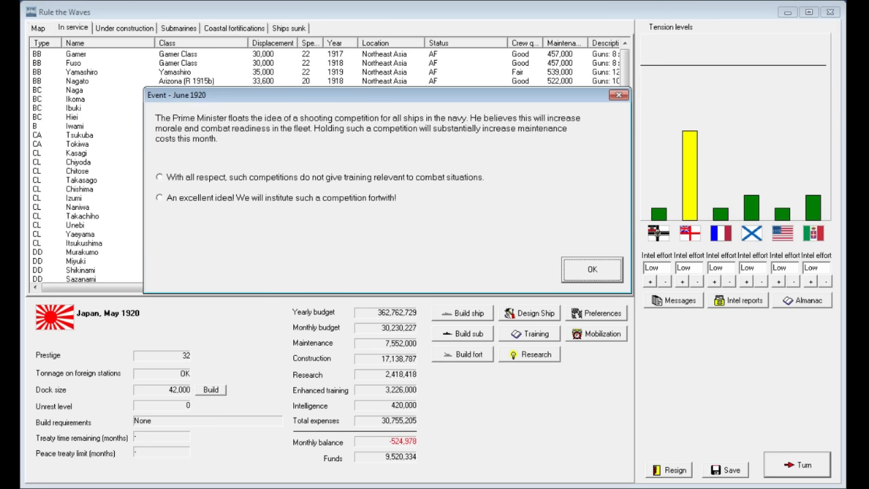
left_click(157, 197)
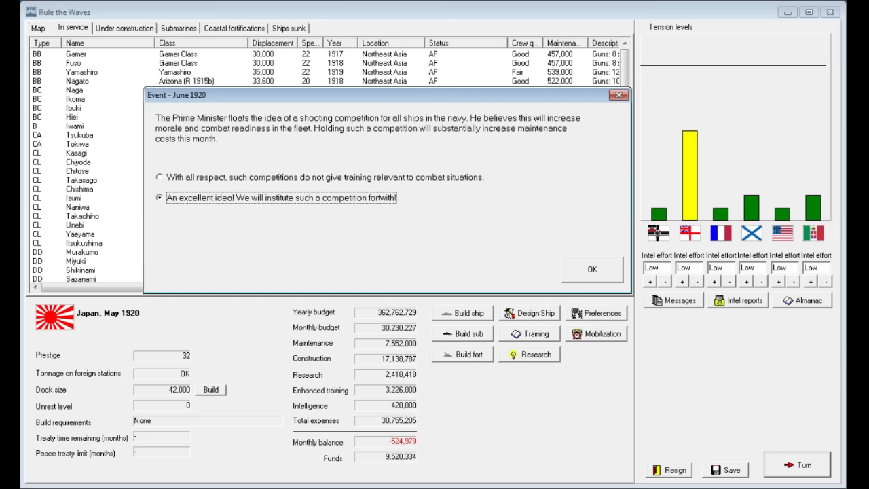
left_click(592, 268)
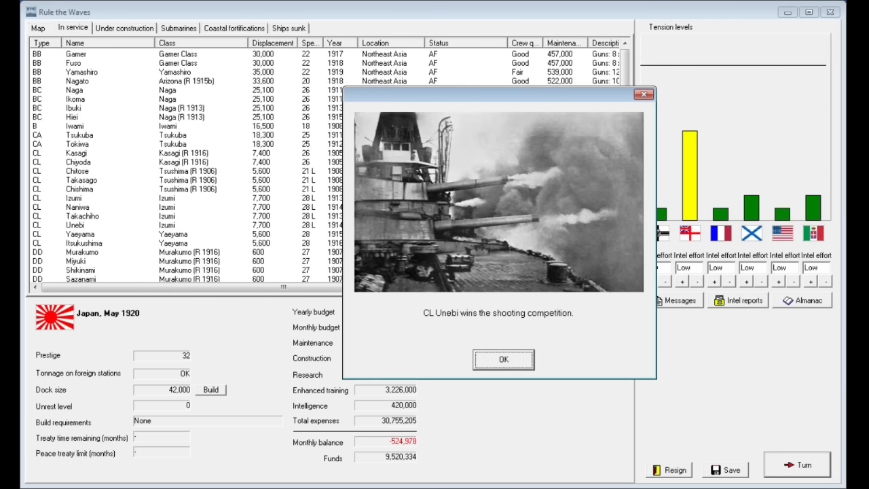
left_click(502, 359)
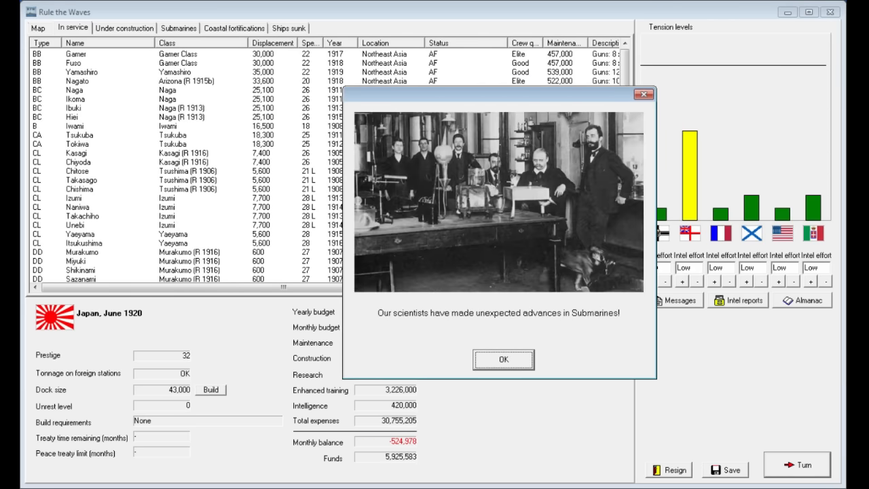
left_click(502, 358)
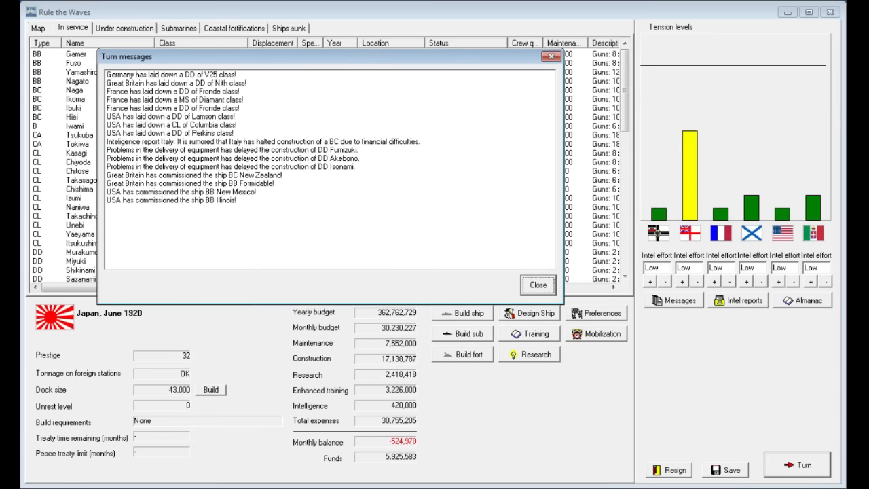
Step: Dismiss the June report, check the construction list, advance a month and acknowledge BB Settsu's commissioning
left_click(538, 285)
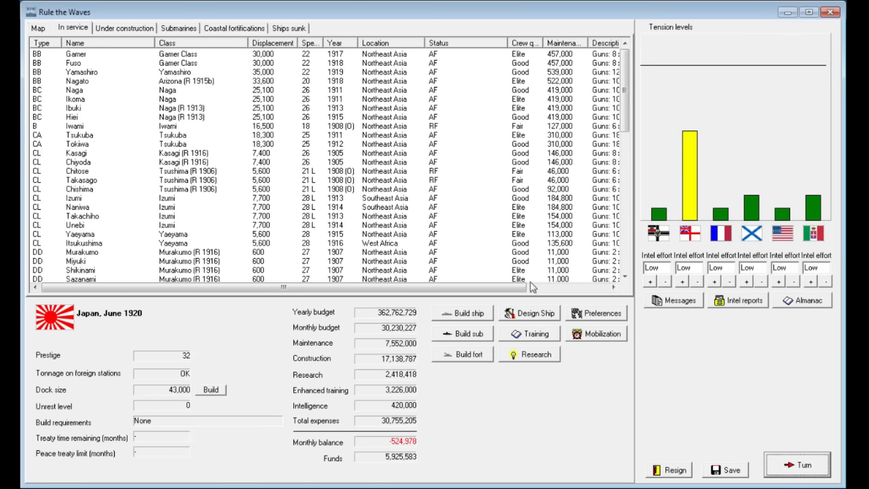
left_click(124, 28)
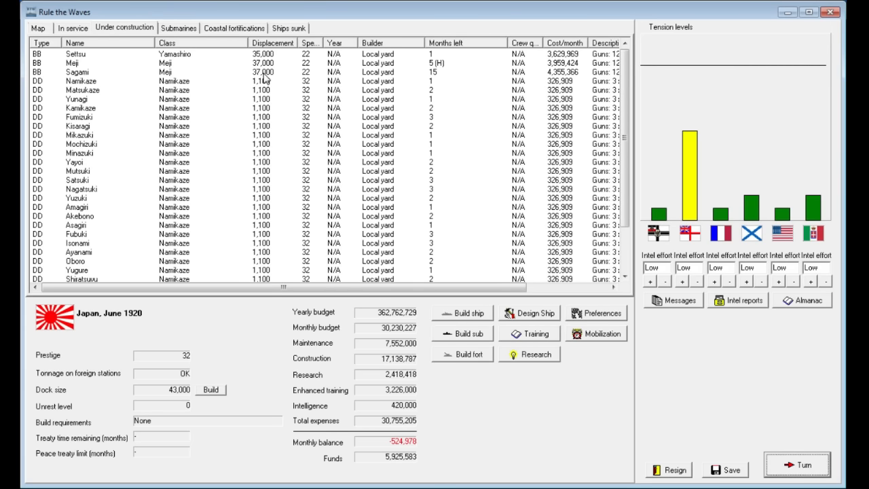
mouse_move(347, 74)
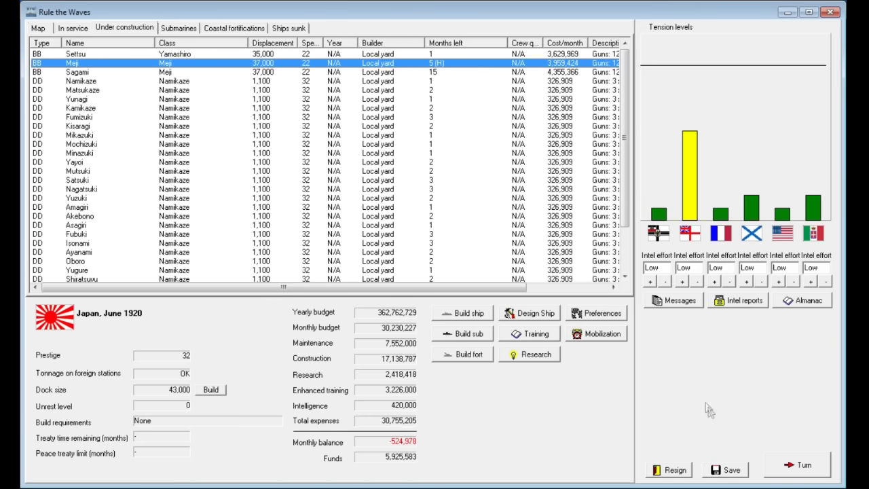
left_click(797, 464)
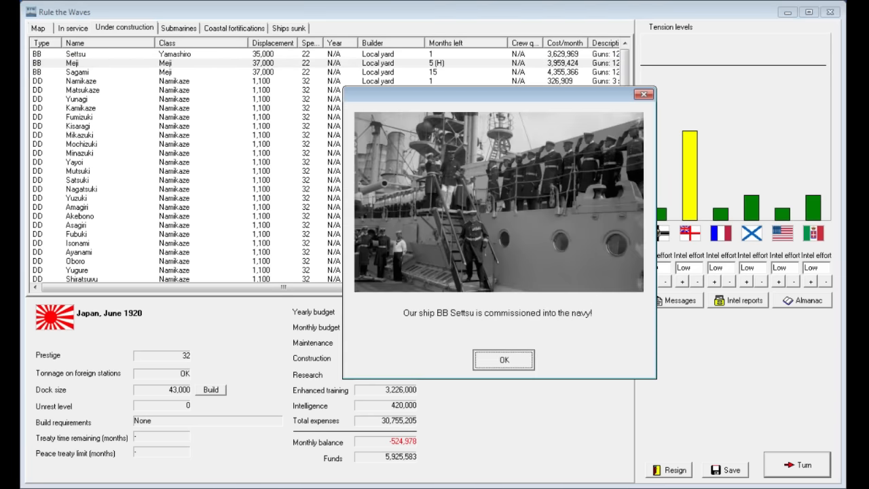
left_click(502, 359)
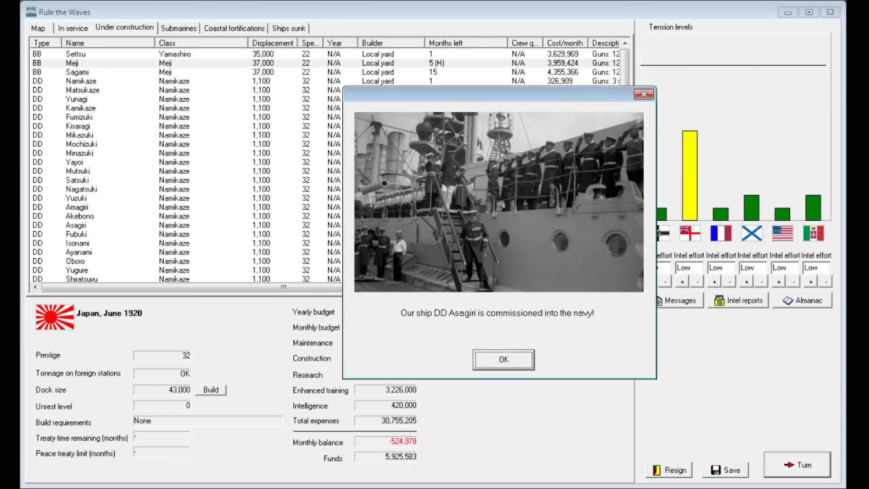
Step: Acknowledge DD Asagiri's commissioning, dismiss the July 1920 report and review the Almanac nation comparison
left_click(503, 359)
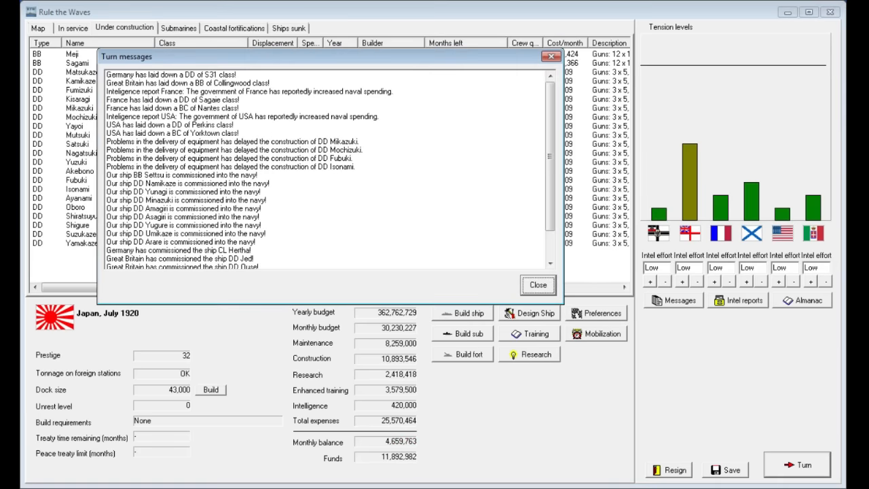
left_click(538, 285)
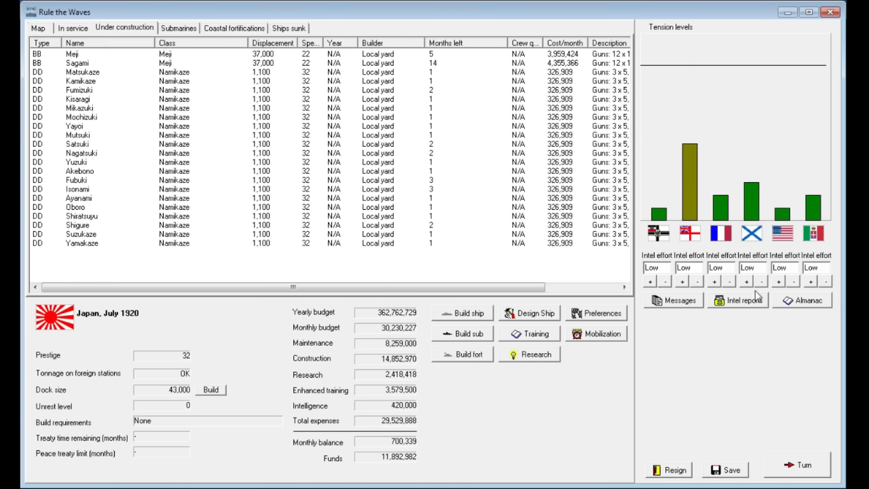
left_click(738, 300)
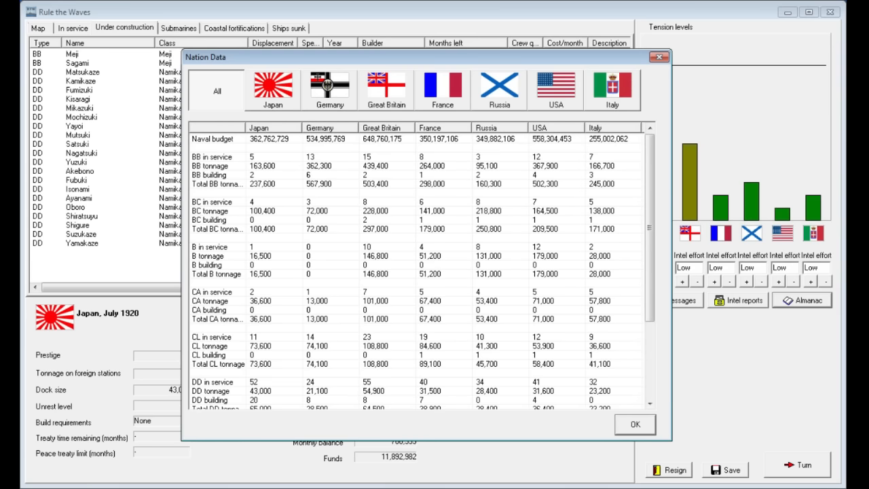
left_click(634, 424)
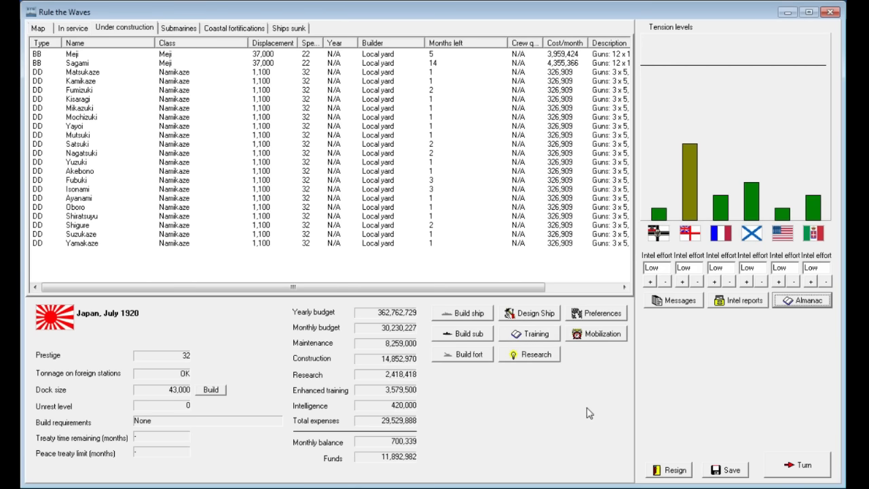
mouse_move(581, 410)
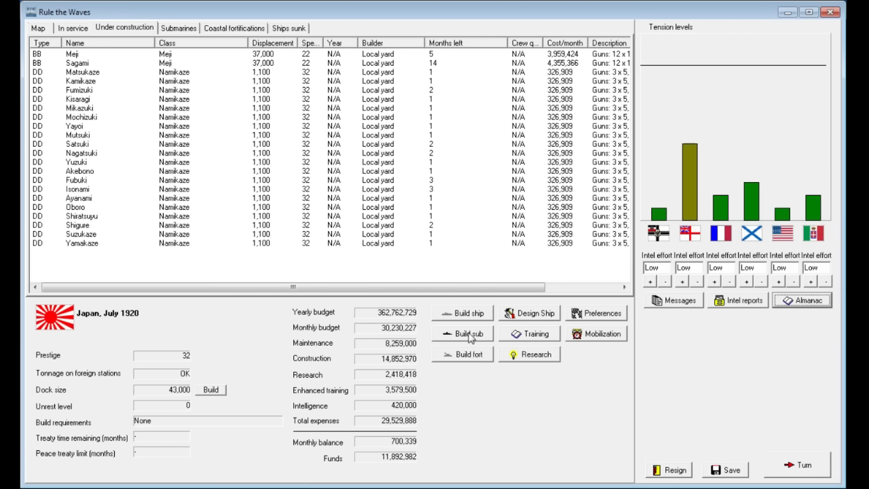
mouse_move(449, 337)
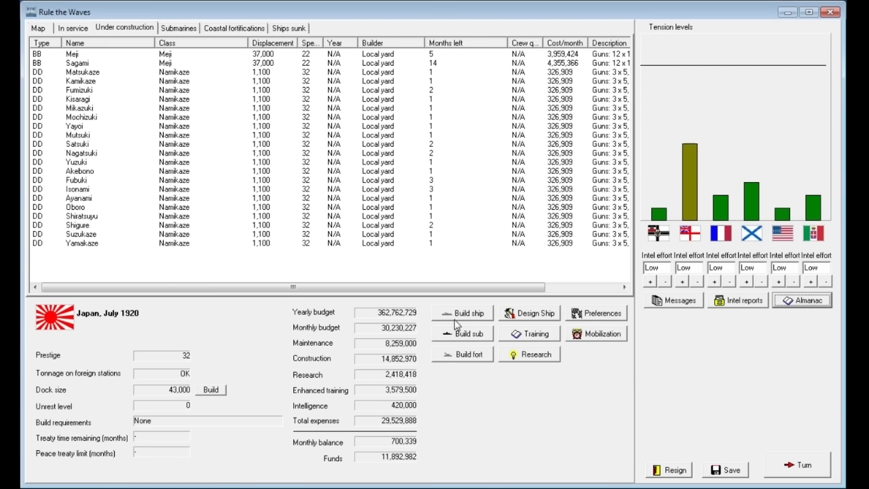
mouse_move(509, 337)
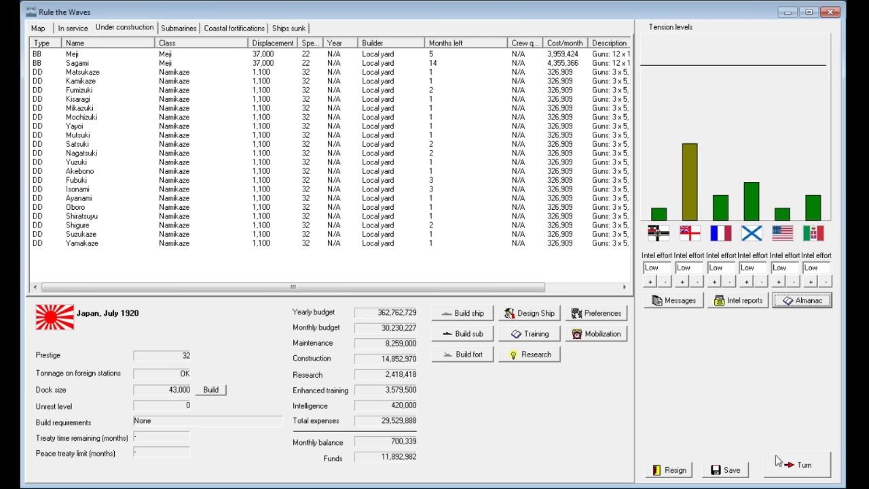
Step: Advance to August 1920, acknowledging destroyers Matsukaze, Mutsuki and Yamakaze joining the navy
left_click(795, 464)
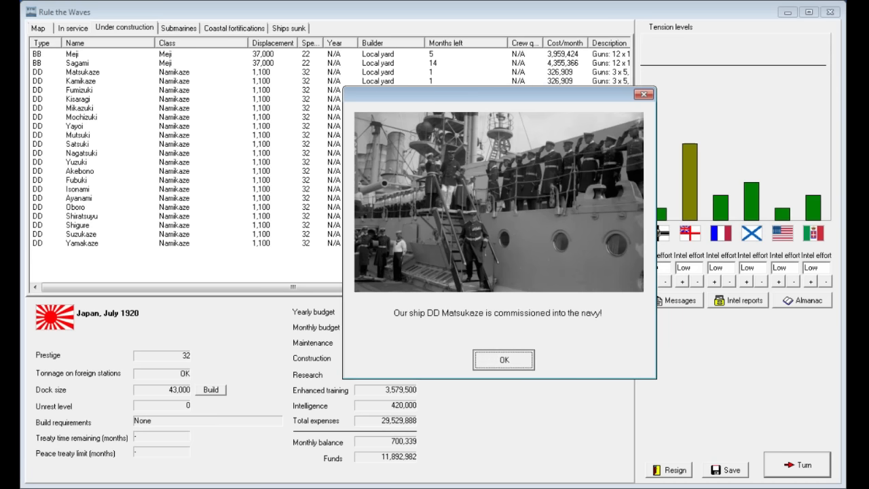
left_click(502, 358)
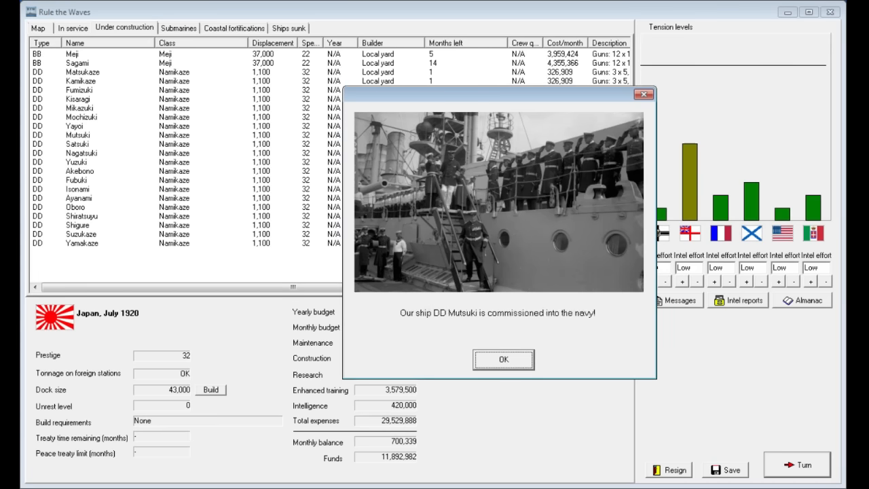
left_click(502, 359)
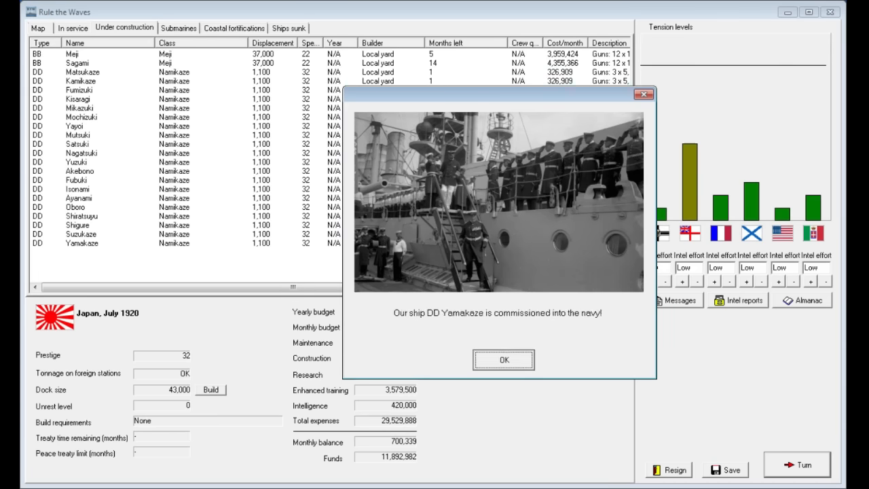
left_click(504, 358)
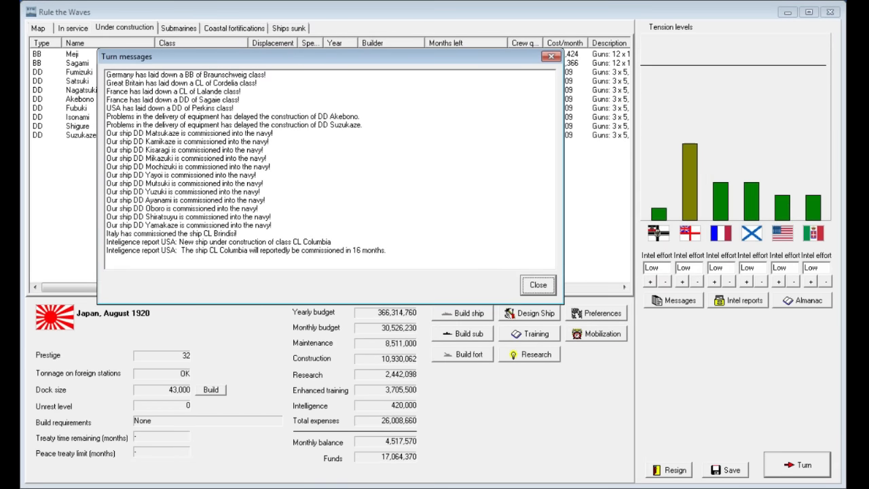
left_click(537, 286)
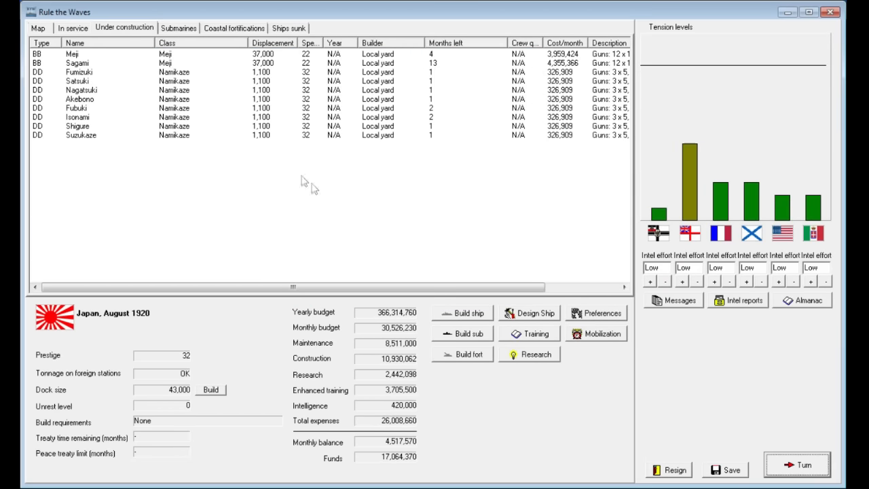
Step: Review the in-service fleet and nation comparison, then start a new ship order
left_click(72, 27)
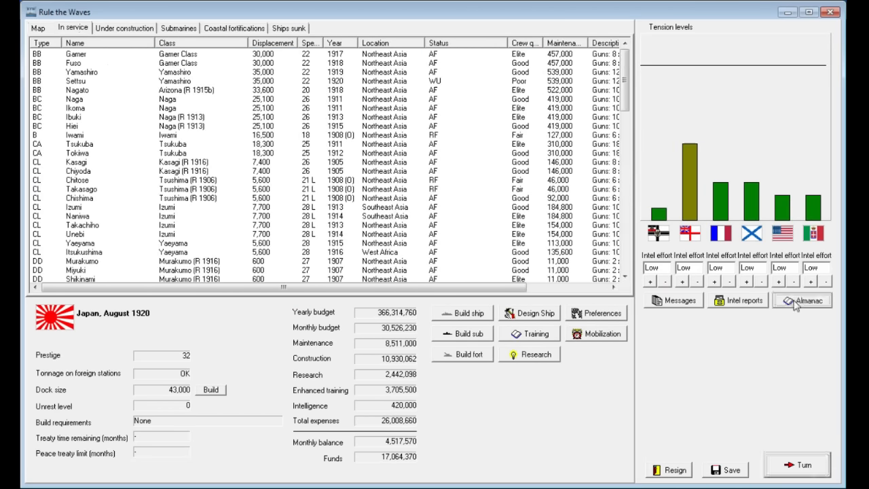
left_click(801, 300)
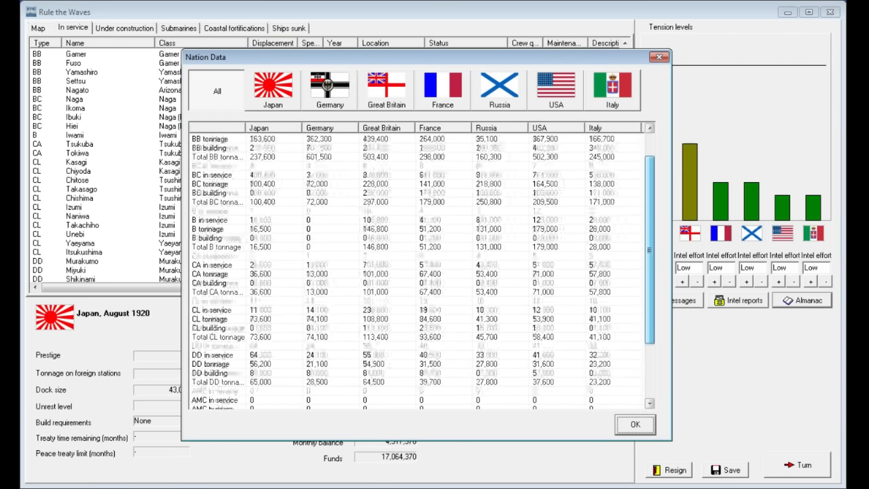
left_click(634, 424)
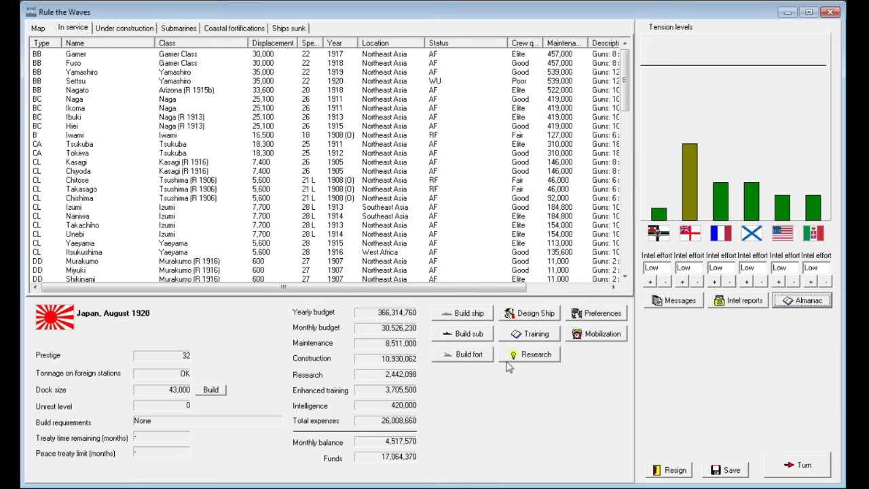
left_click(462, 312)
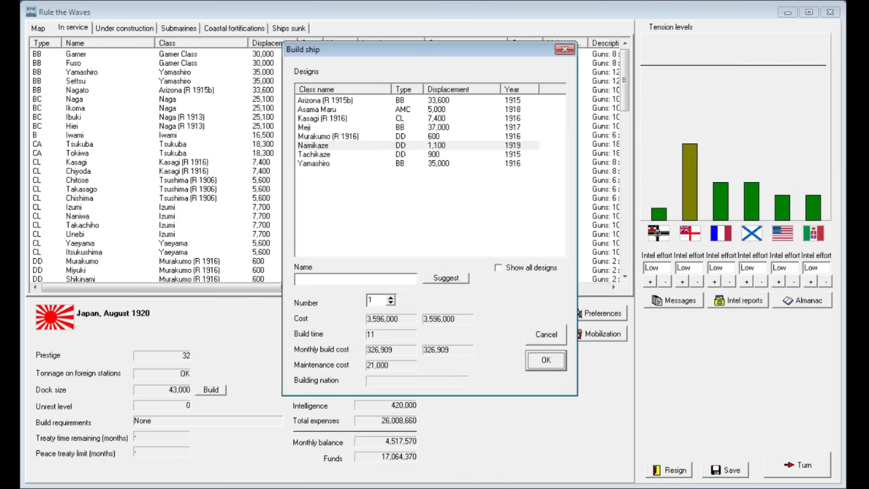
Step: Price two Kasagi (R 1916) cruisers at 55,142,000 and close the order without buying
left_click(323, 118)
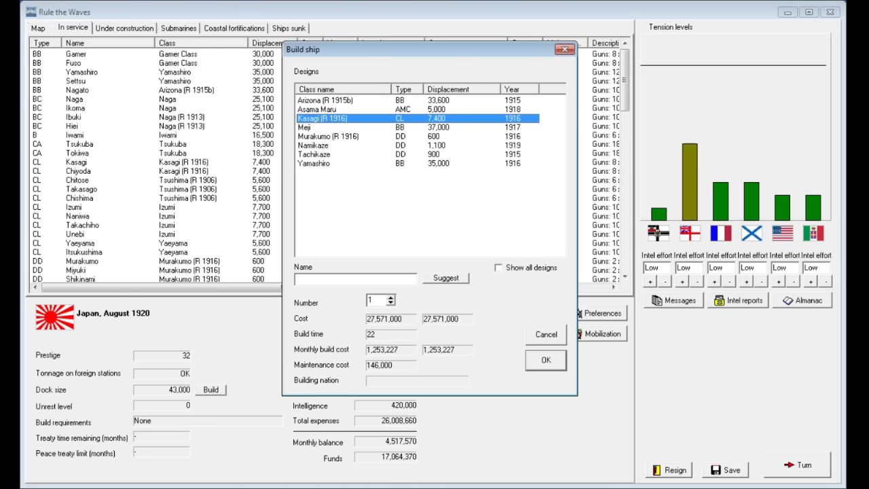
left_click(392, 296)
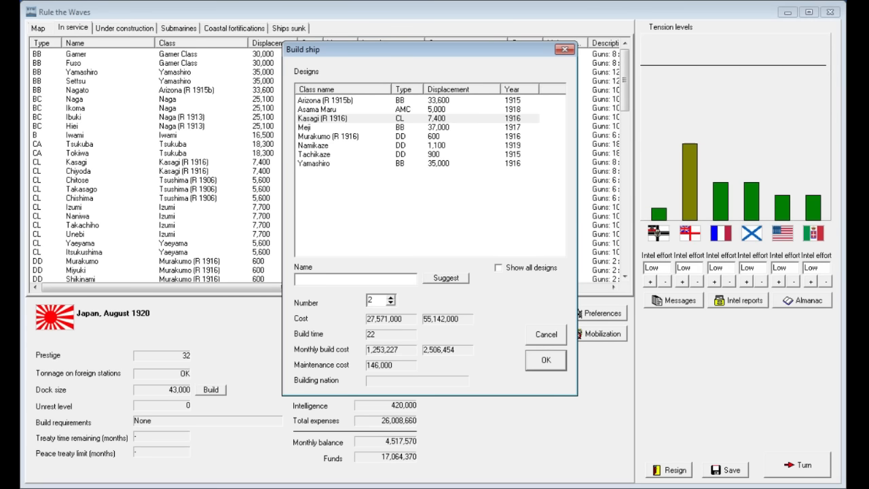
left_click(546, 334)
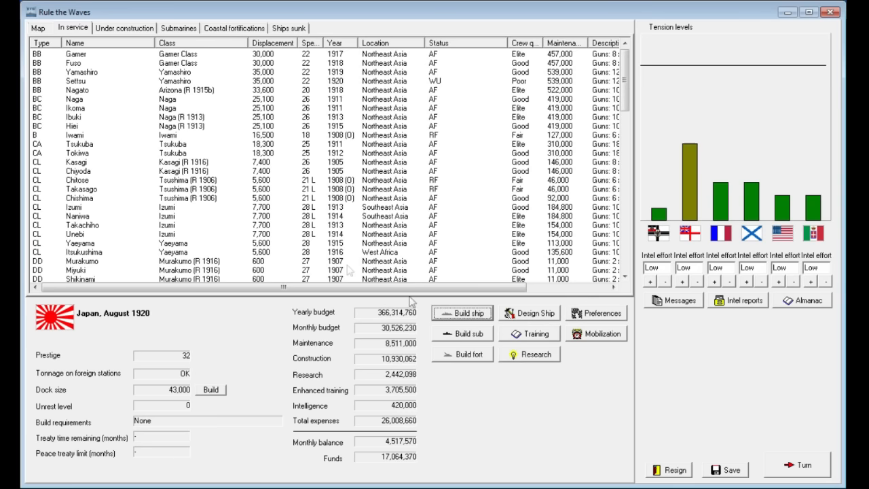
Step: Explore a Kasagi rebuild design with newer engines, then return to the in-service list
right_click(76, 162)
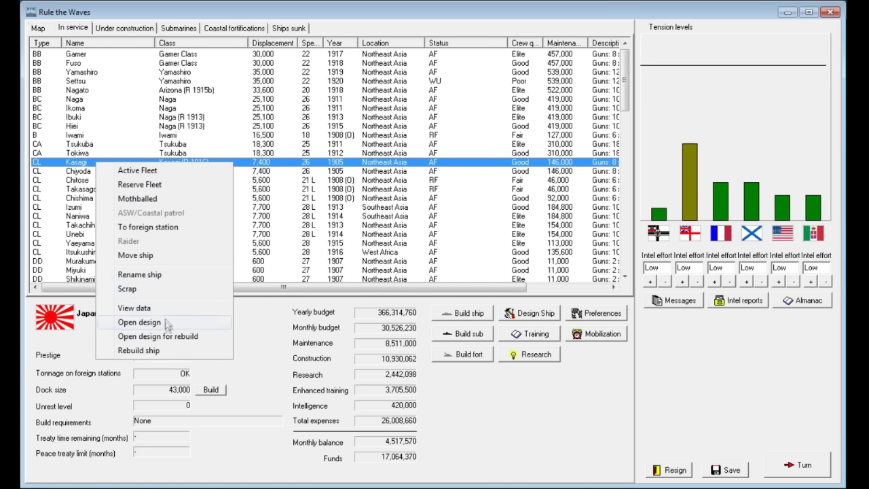
left_click(138, 322)
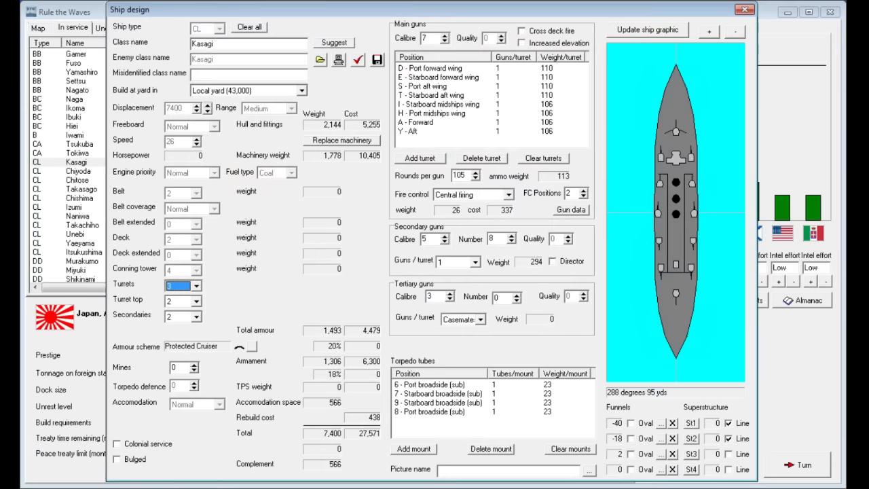
left_click(342, 140)
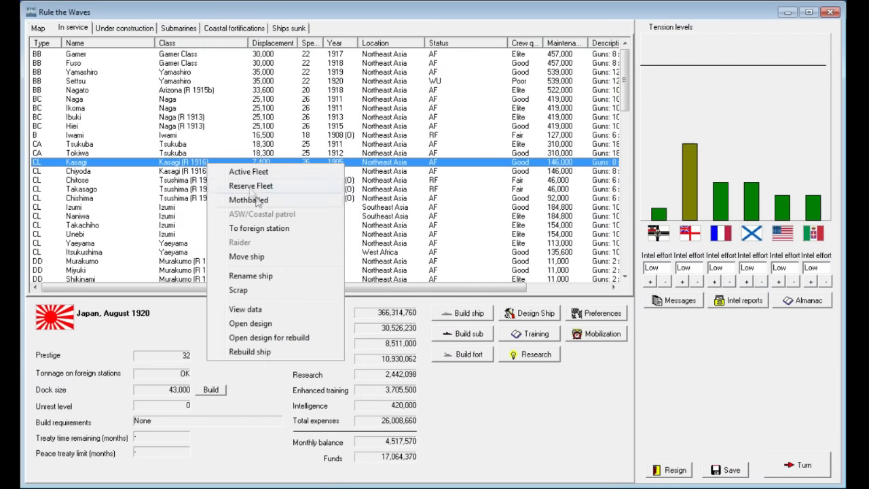
left_click(250, 323)
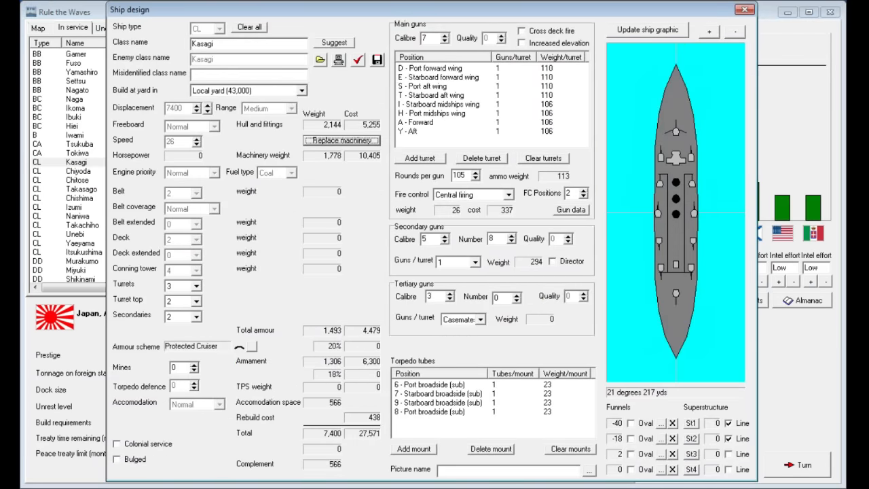
left_click(342, 139)
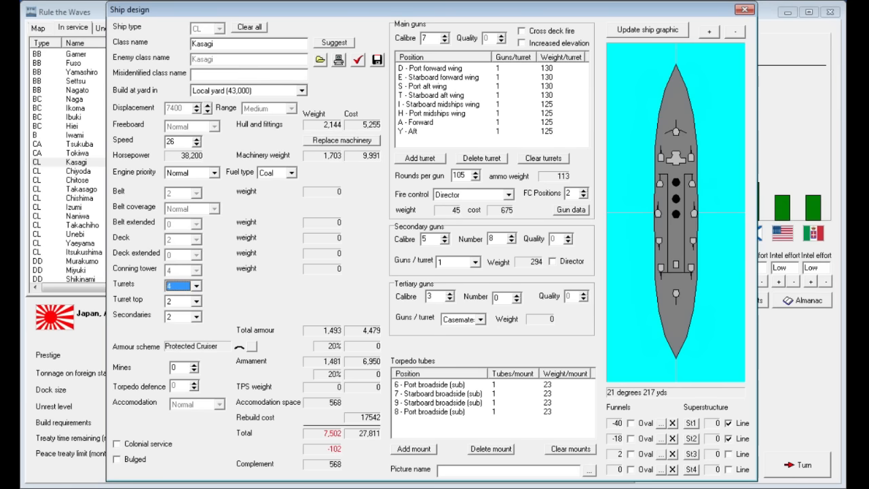
left_click(196, 300)
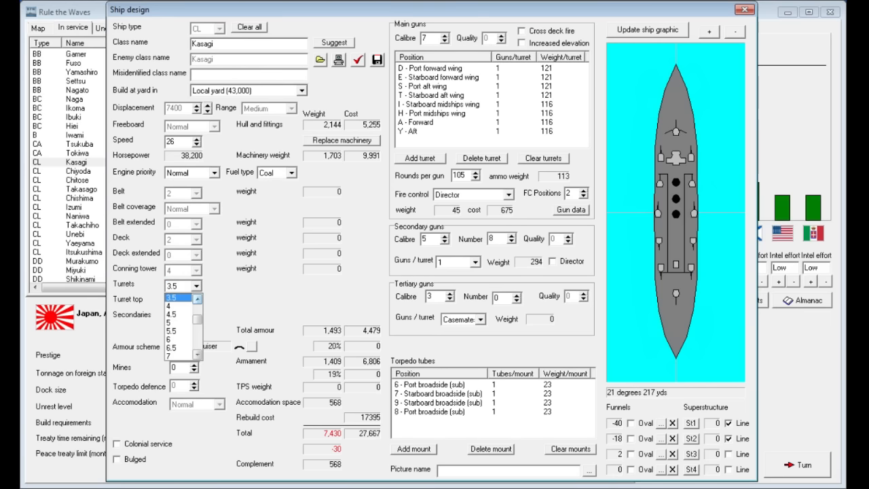
left_click(174, 299)
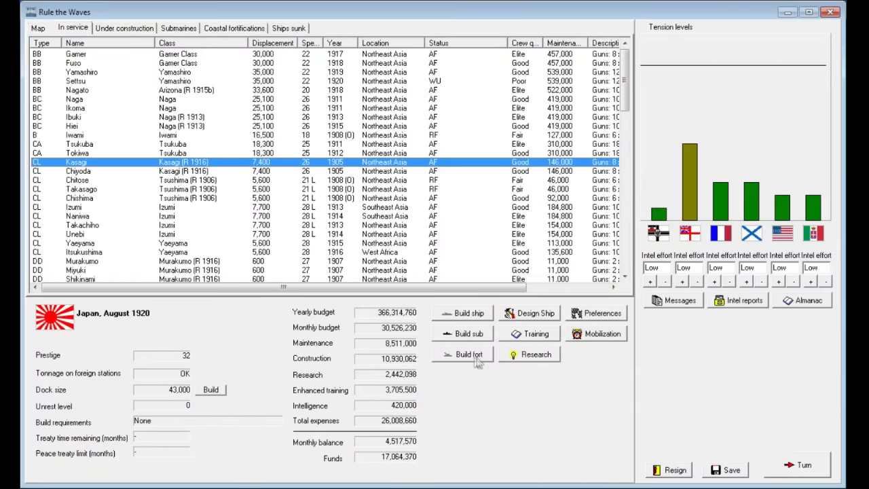
Step: Order two Kasagi (R 1916) light cruisers, Matsushima and Yoshino, for construction
left_click(470, 312)
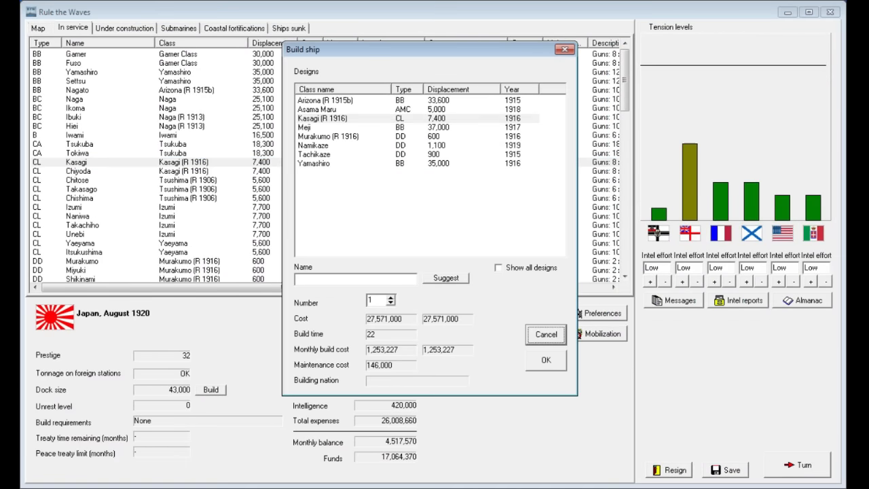
left_click(324, 118)
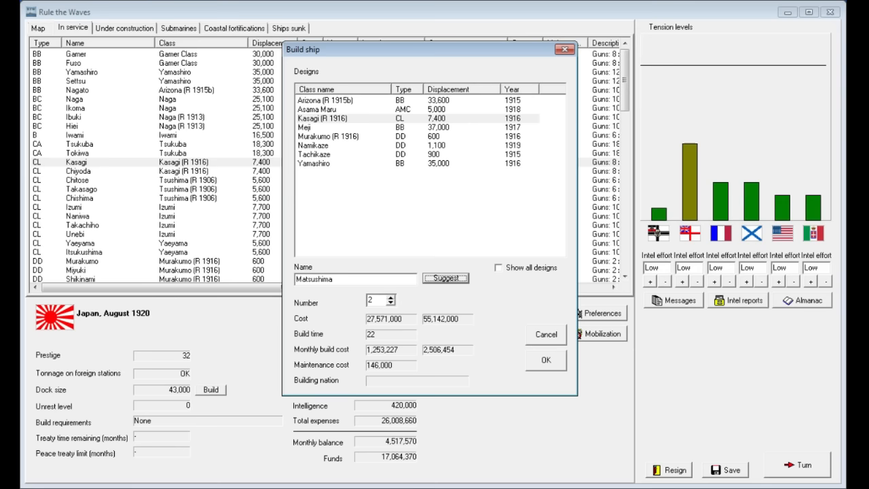
left_click(546, 360)
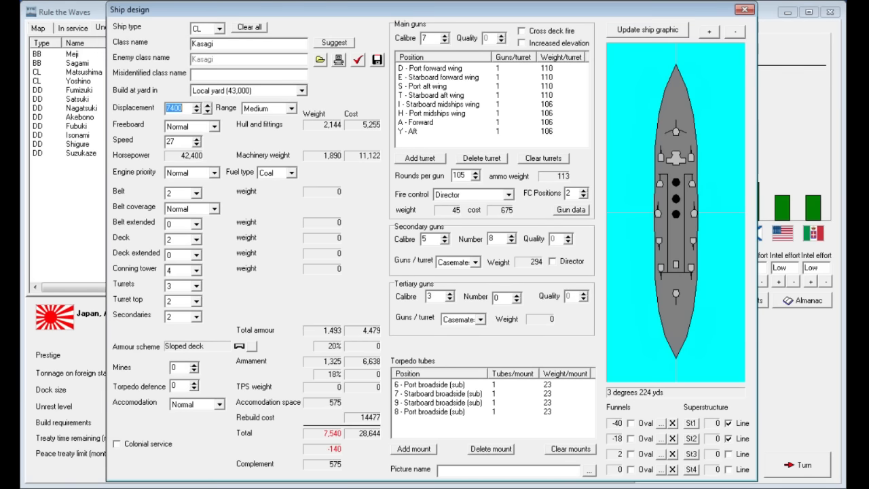
Step: Auto-generate a CL design: the 4,400-ton, 28-knot Akitsushima class
left_click(334, 42)
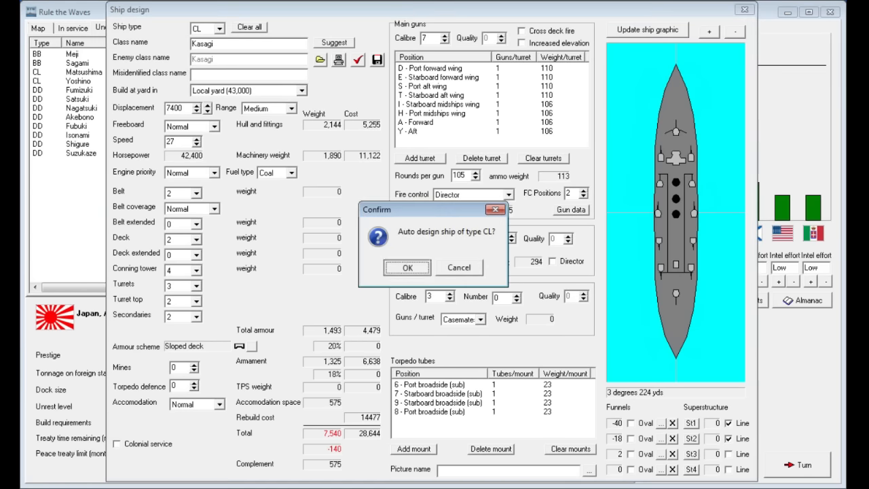
left_click(408, 267)
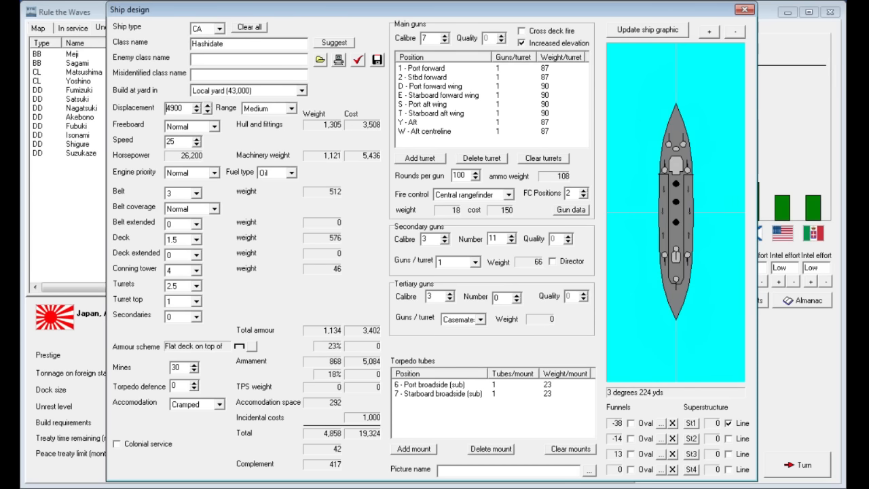
left_click(224, 27)
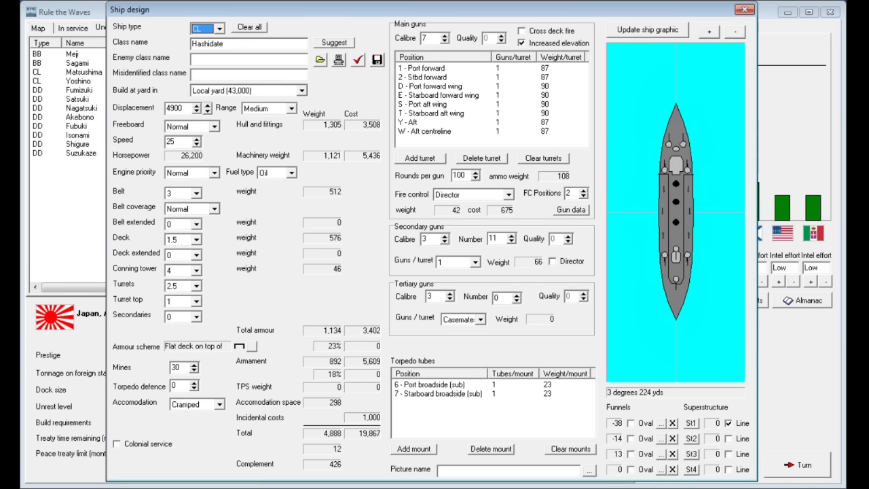
left_click(334, 42)
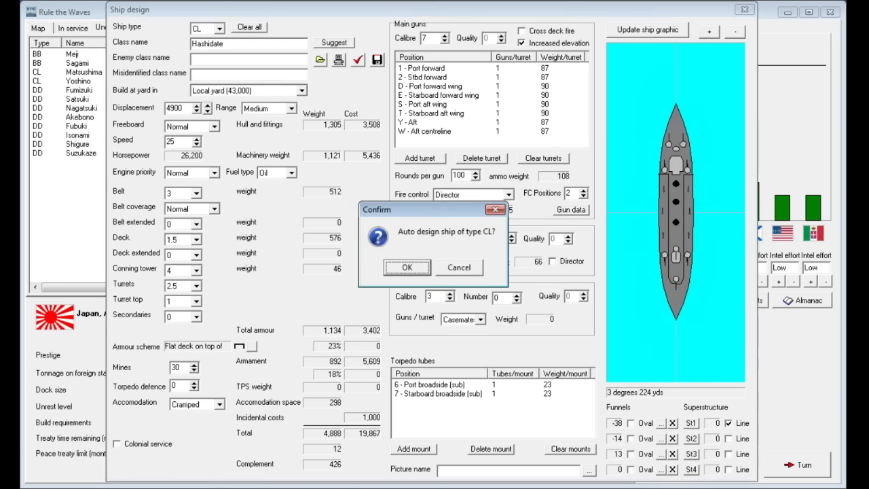
left_click(408, 266)
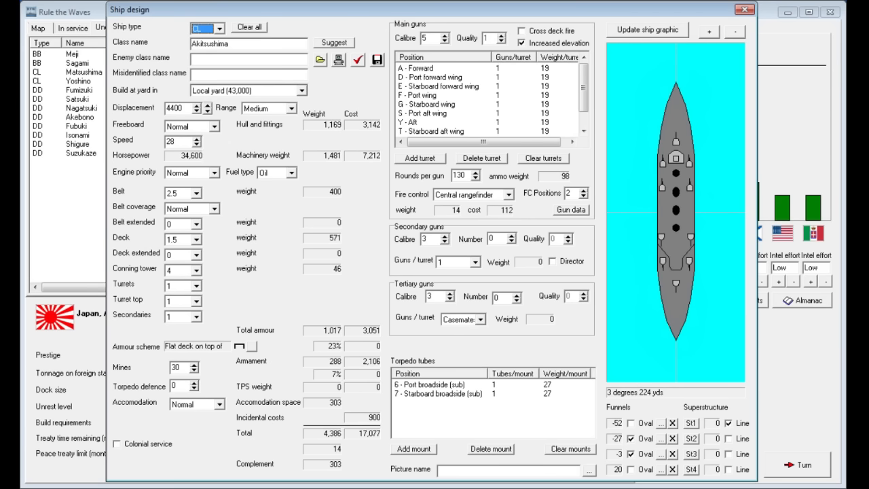
Step: Add two triple centreline swivel torpedo mounts, making Akitsushima overweight and illegal
left_click(413, 448)
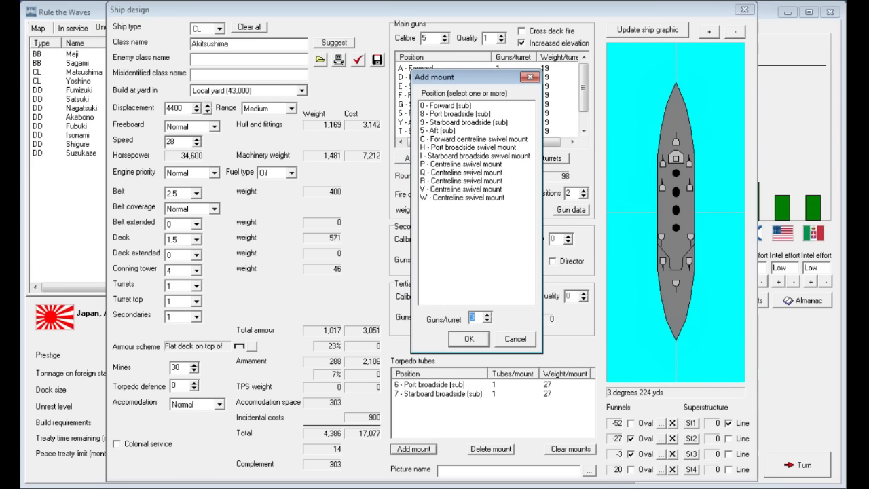
left_click(475, 139)
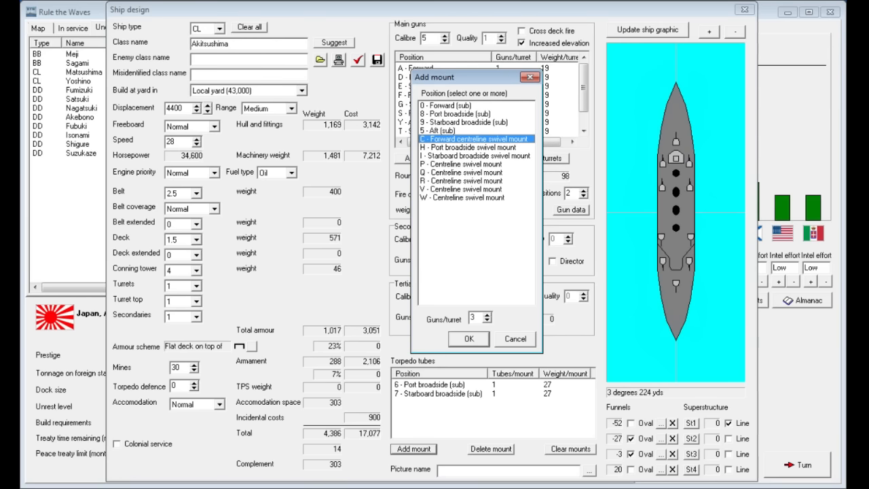
left_click(461, 164)
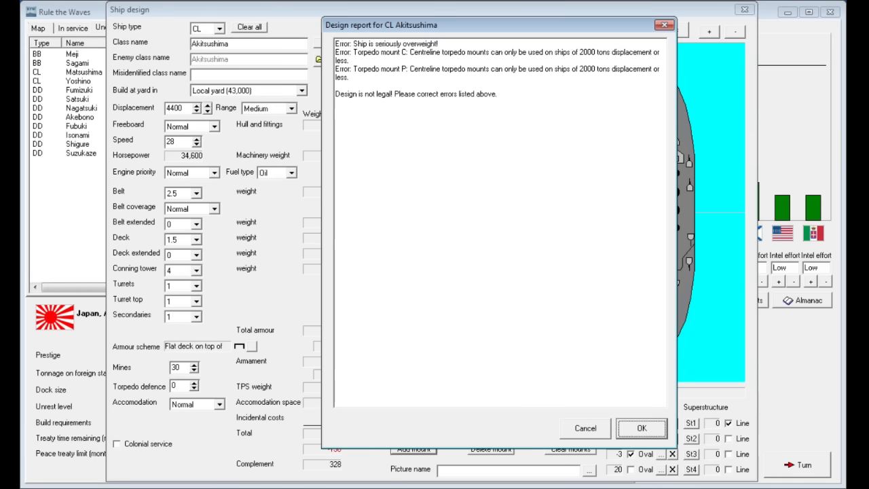
left_click(640, 428)
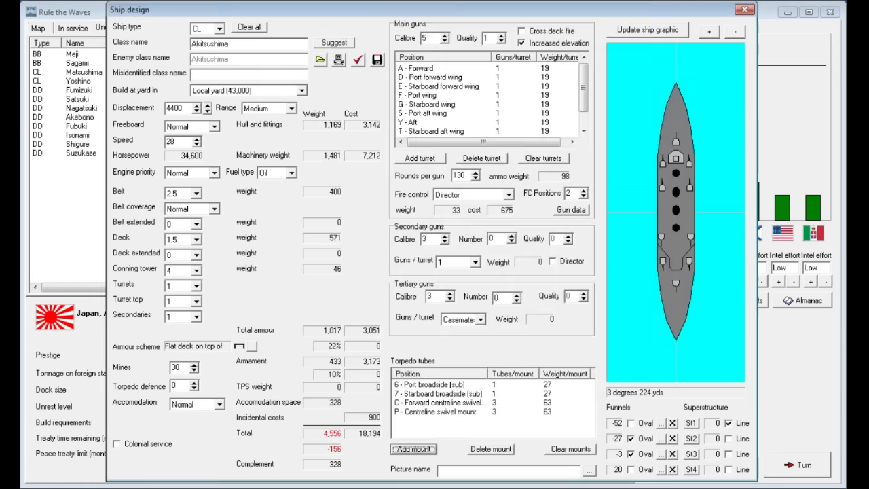
Step: Remove both centreline torpedo mounts from the Akitsushima design
left_click(437, 412)
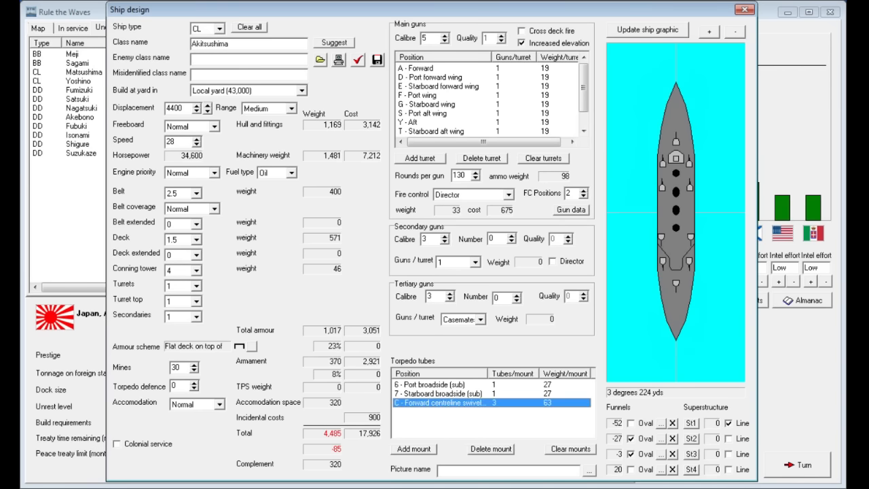
left_click(490, 448)
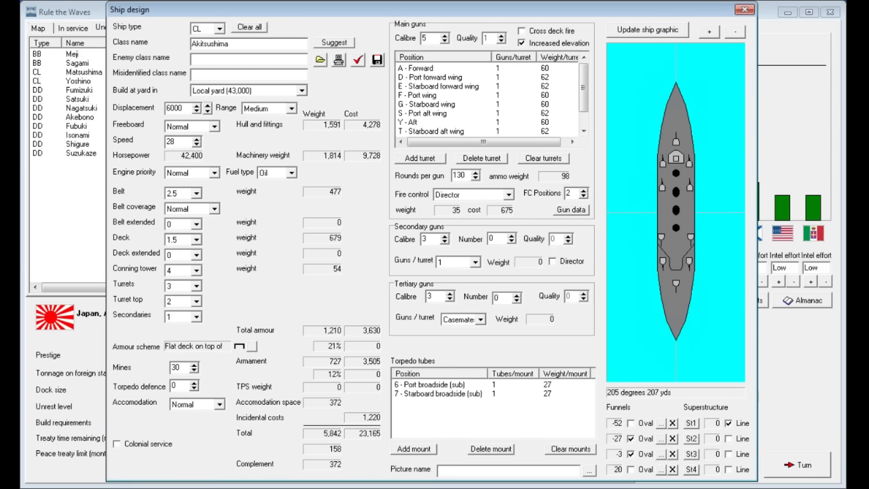
Step: At 6,000 tons, add port and starboard triple broadside swivel mounts and pass the design check
left_click(413, 448)
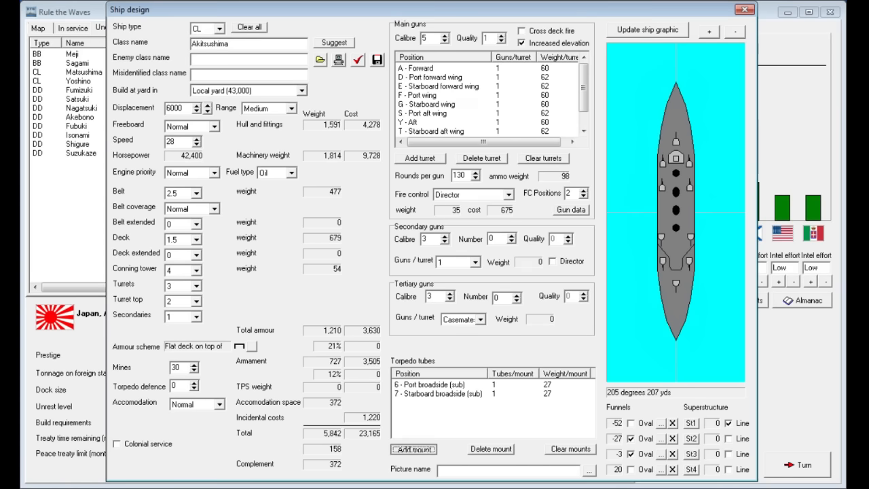
left_click(412, 448)
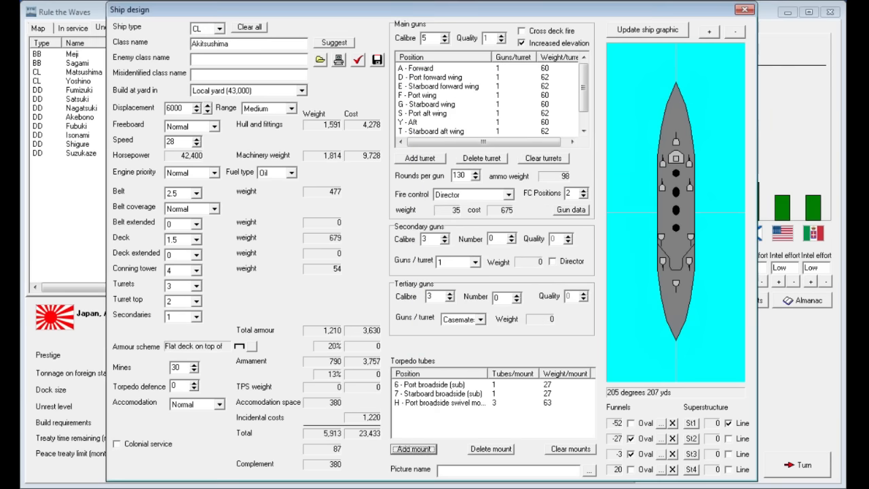
left_click(412, 448)
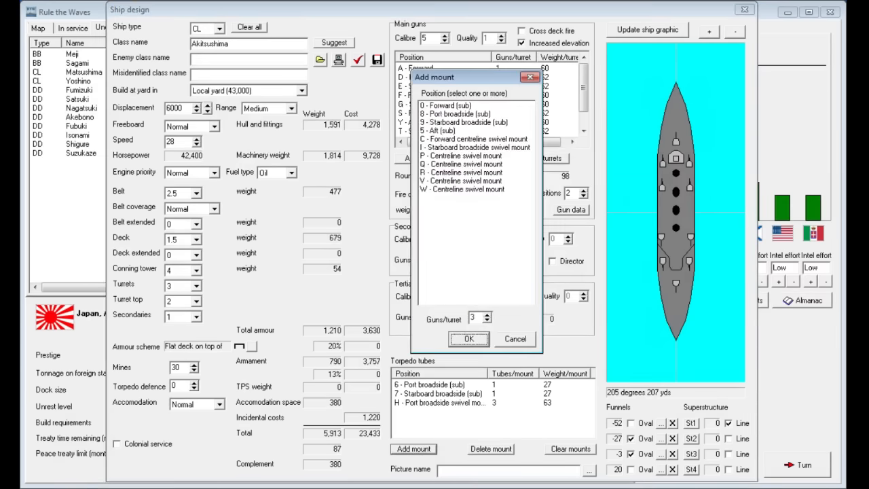
left_click(475, 146)
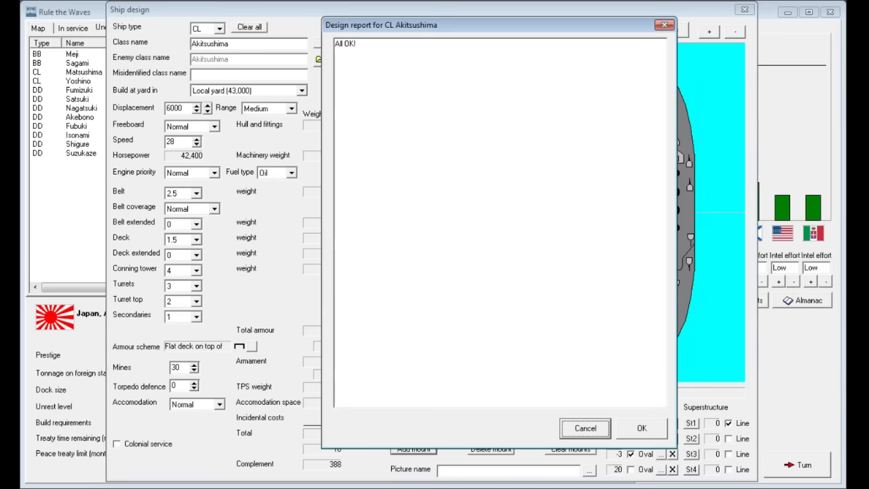
left_click(641, 428)
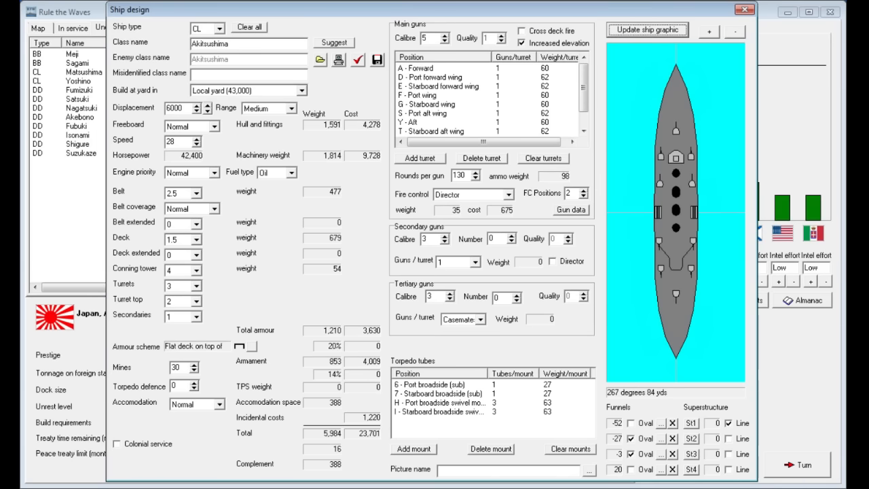
Step: Save the Akitsushima design and order two ships, Akitsushima and Hashidate, accepting development cost
left_click(358, 60)
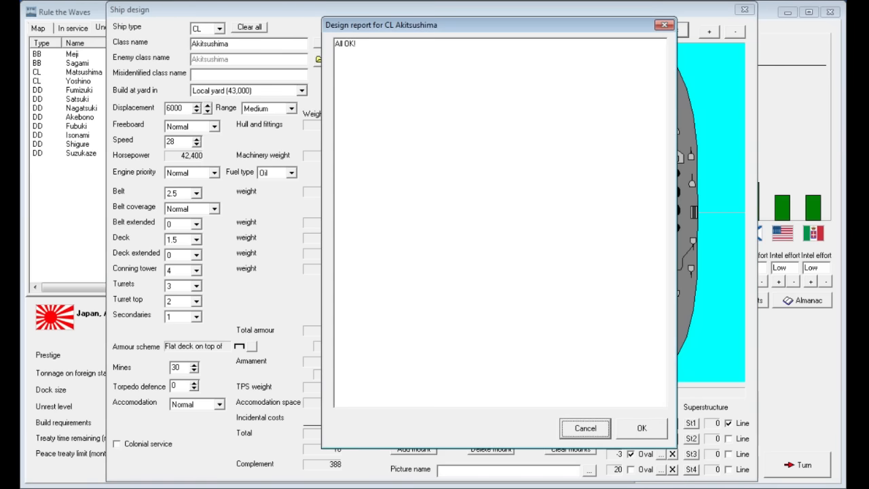
left_click(641, 427)
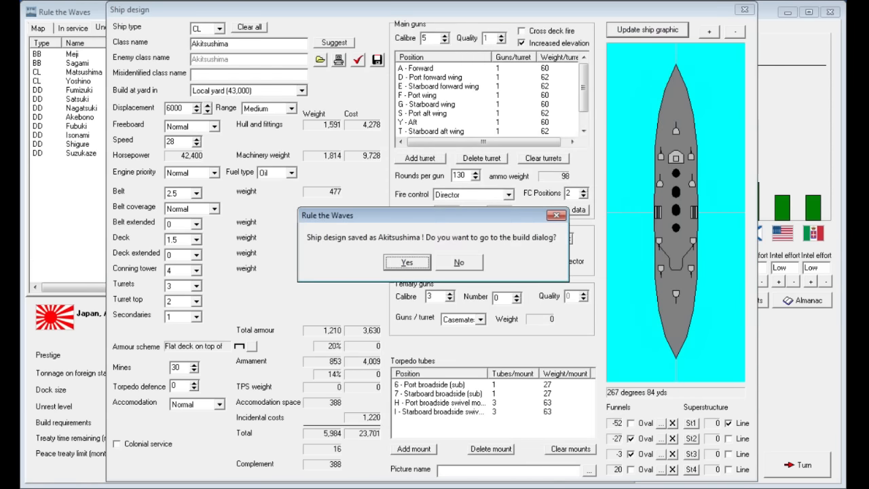
left_click(406, 262)
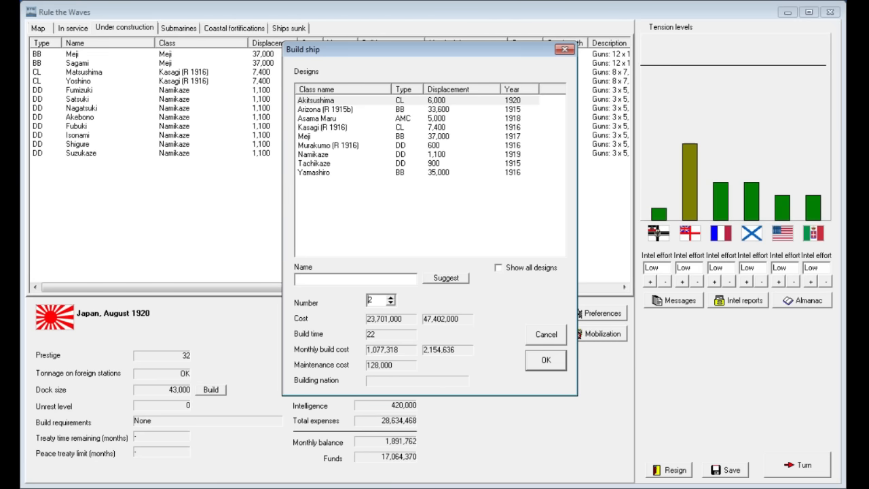
left_click(546, 360)
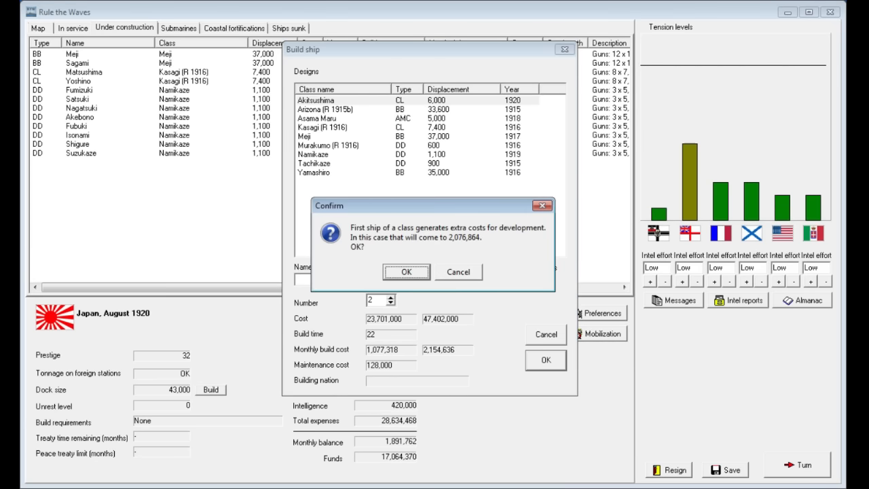
left_click(406, 272)
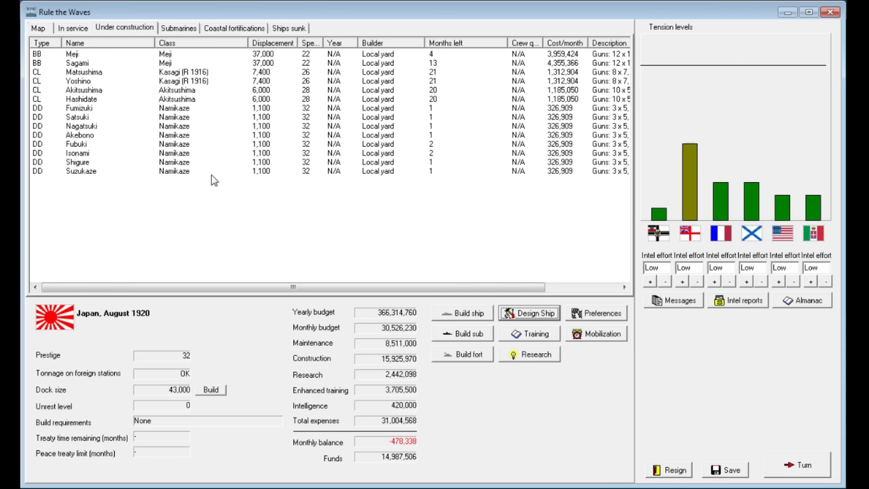
mouse_move(250, 311)
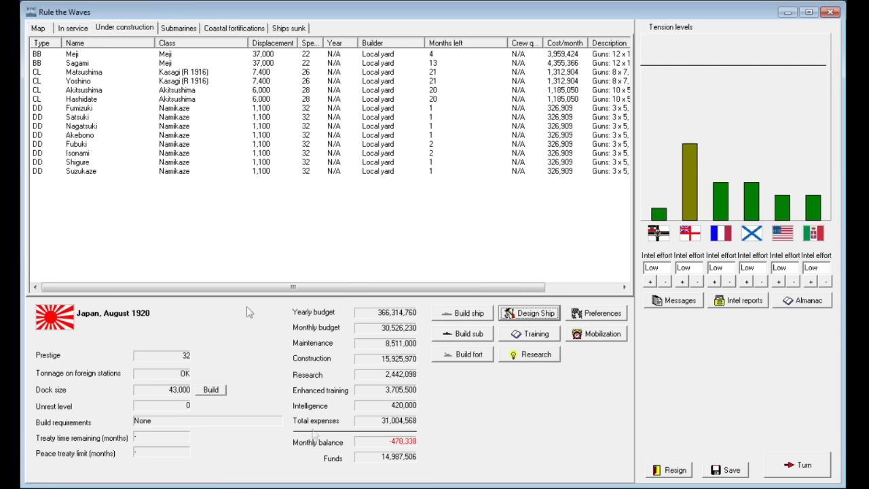
mouse_move(87, 63)
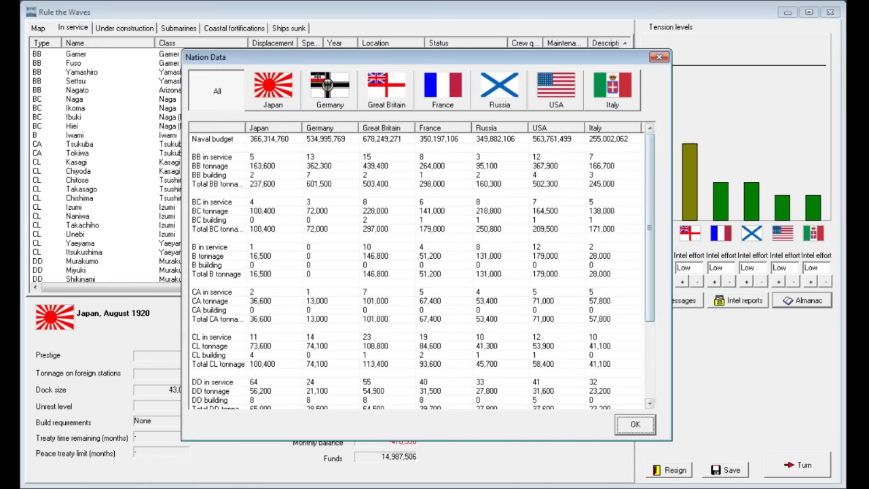
Step: Scroll through the nation data before closing it and advancing the turn
scroll("down", 3)
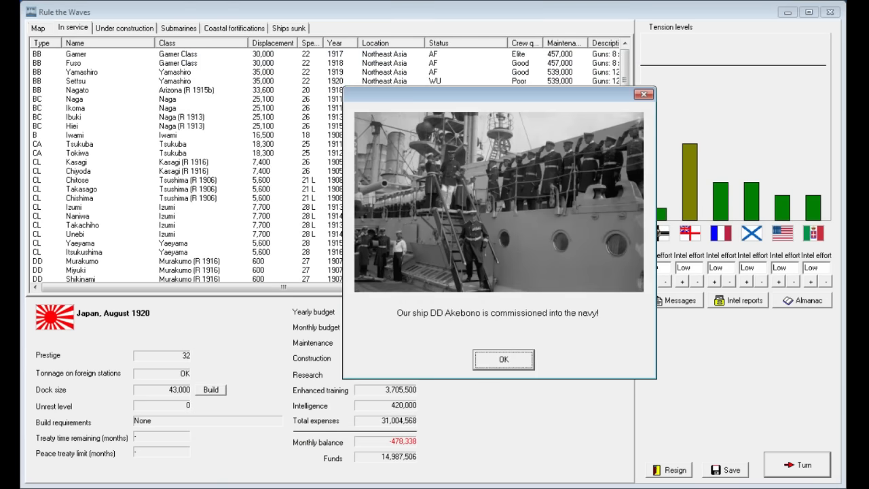
Step: Dismiss the Akebono notice, read the Russian cruiser intelligence and close September's messages
left_click(502, 358)
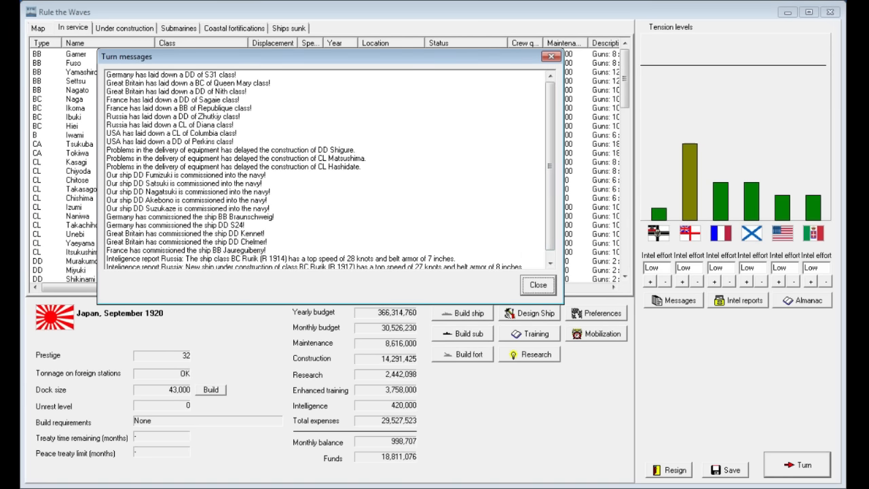
scroll("down", 3)
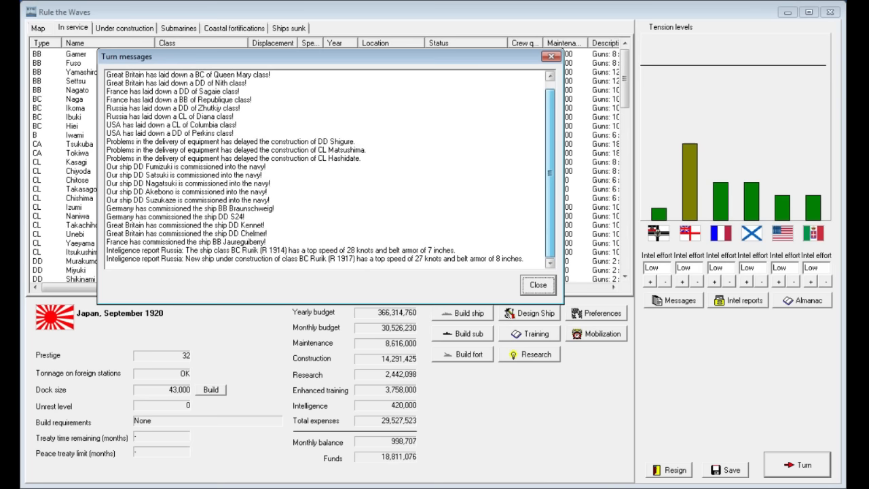
left_click(279, 250)
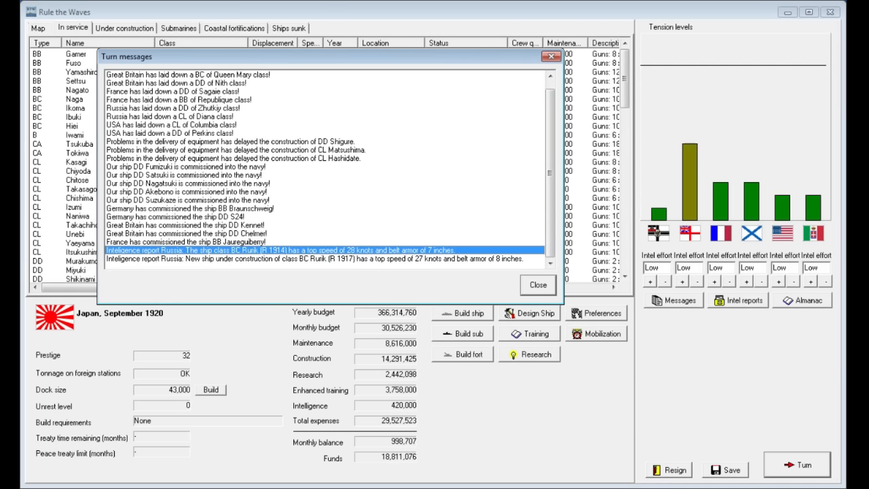
left_click(538, 285)
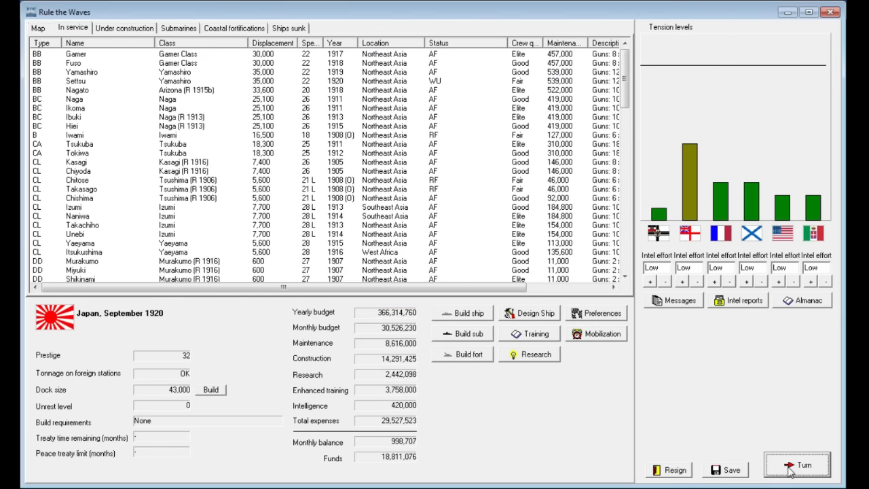
Step: Advance to October 1920, acknowledging battleship Settsu finishing working up
left_click(798, 464)
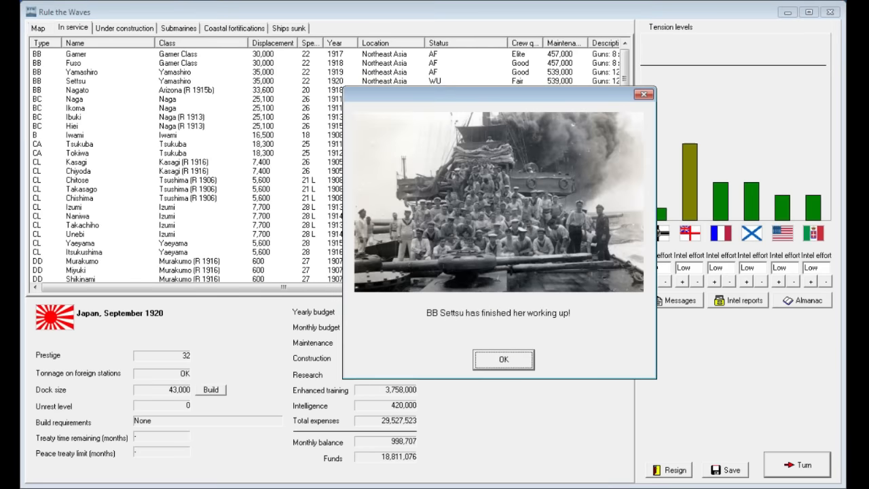
left_click(504, 358)
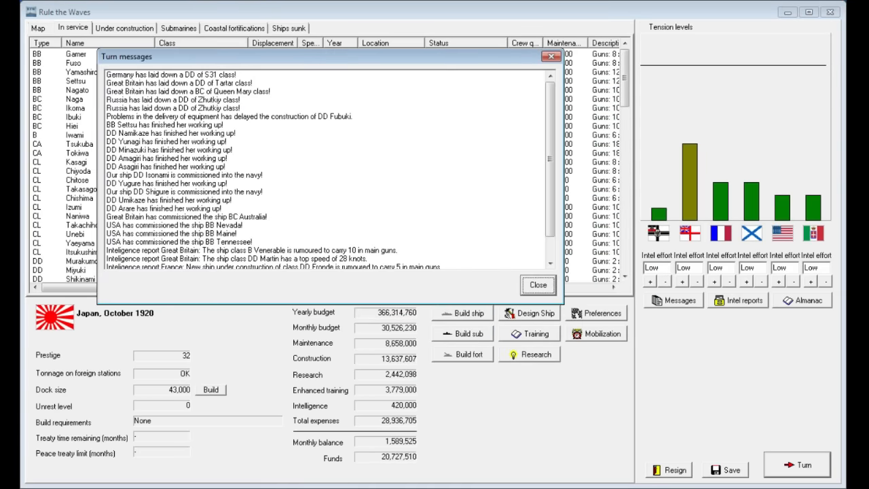
left_click(537, 286)
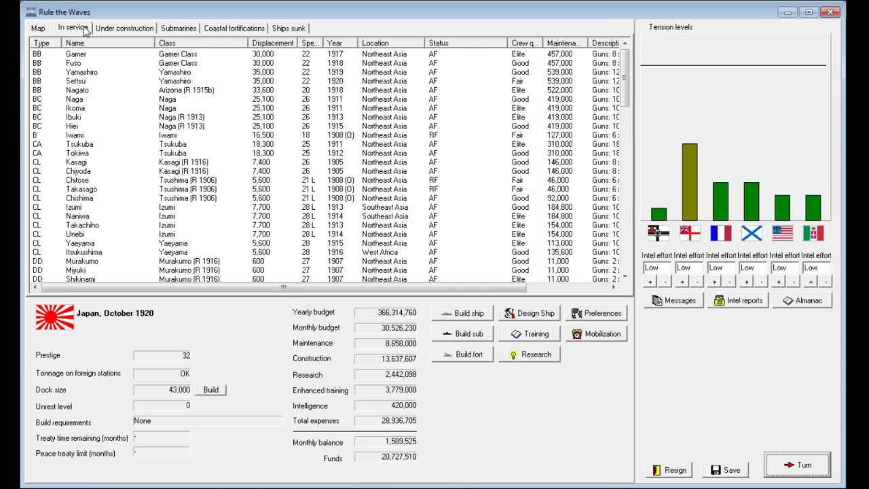
Step: Inspect Iwami, review ships under construction (Meiji two months from completion), then show the regional fleet map
left_click(167, 134)
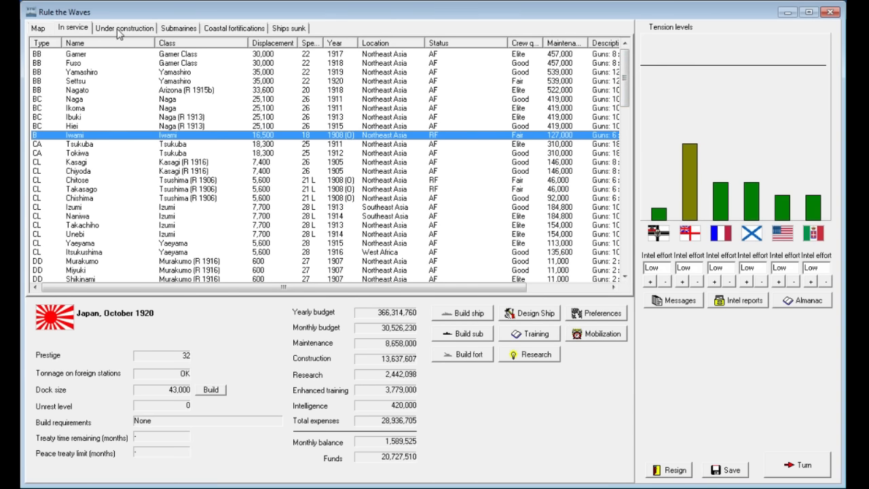
left_click(125, 27)
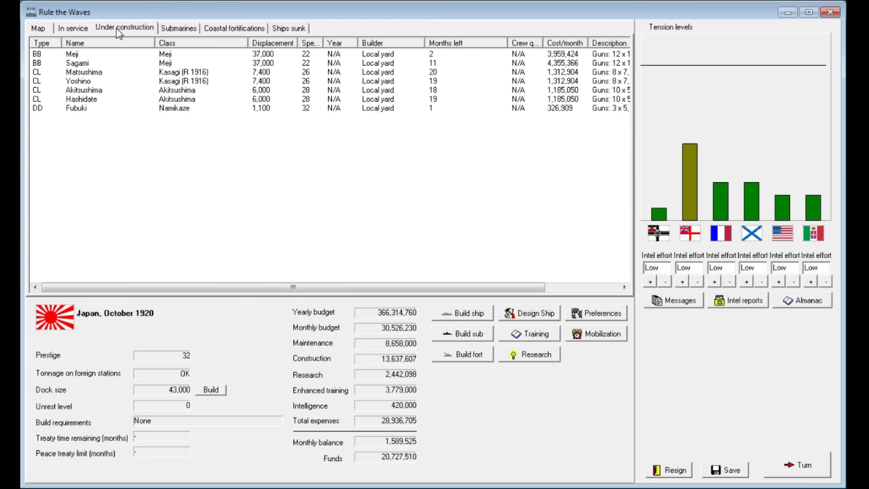
mouse_move(97, 34)
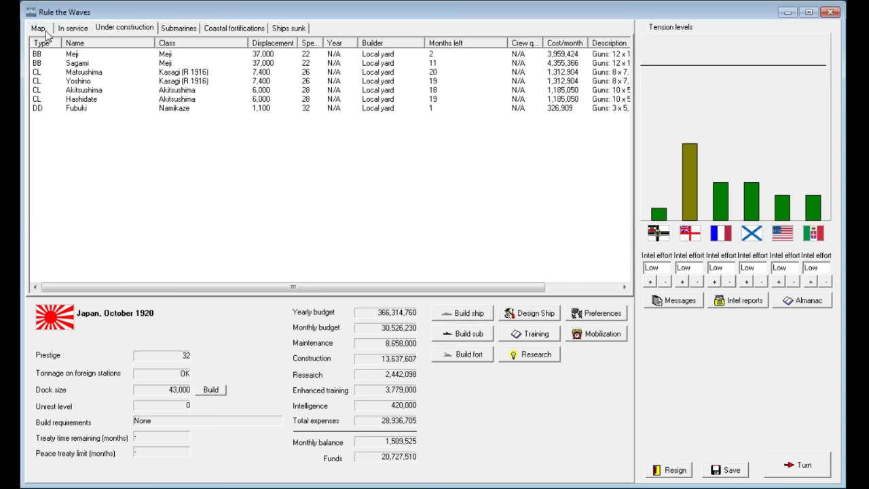
left_click(38, 27)
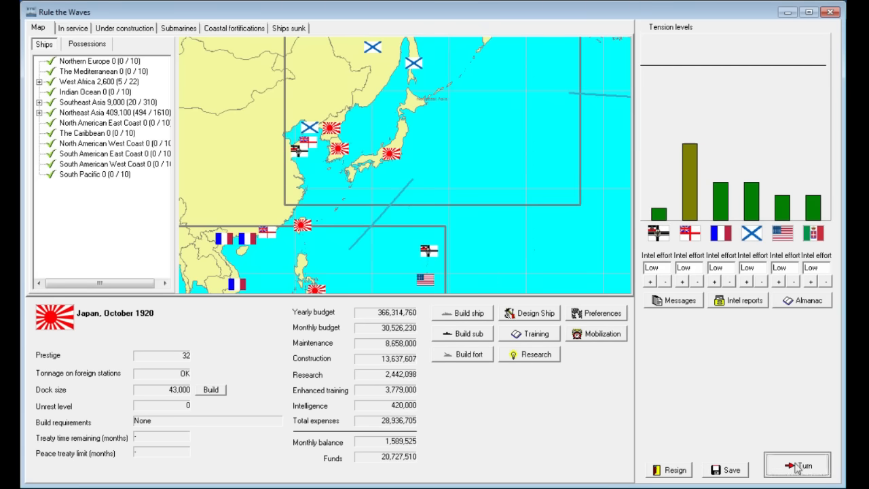
Step: Advance to November 1920 and buy the Triple bottom technology rights from Italy
left_click(799, 464)
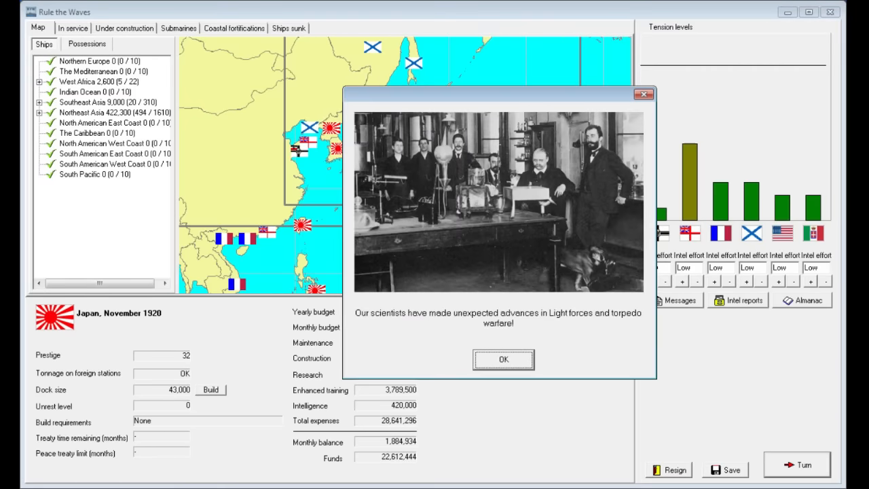
left_click(503, 358)
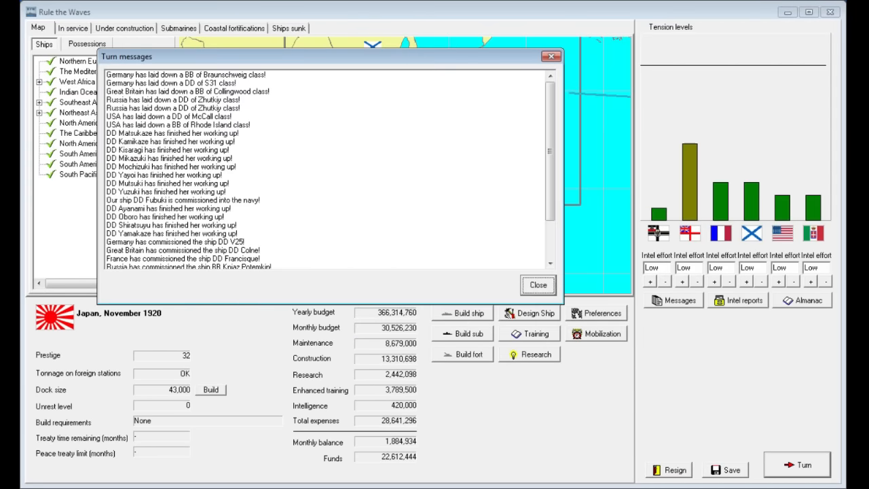
left_click(538, 285)
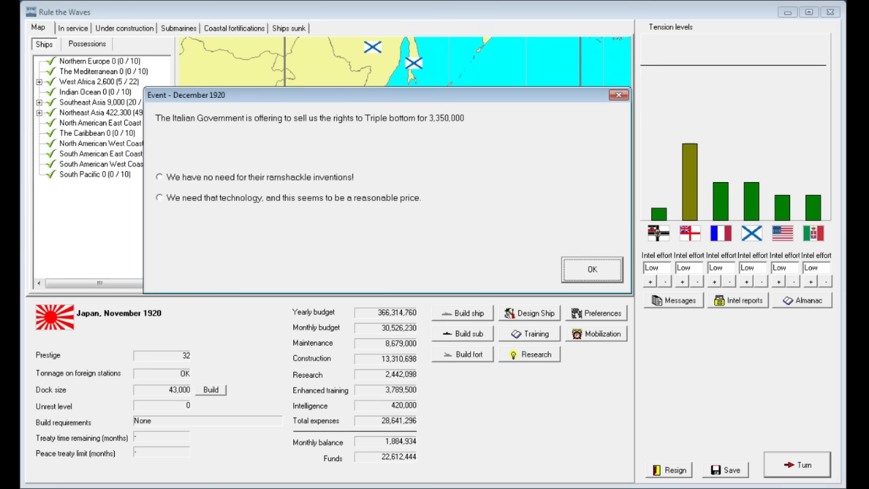
left_click(159, 199)
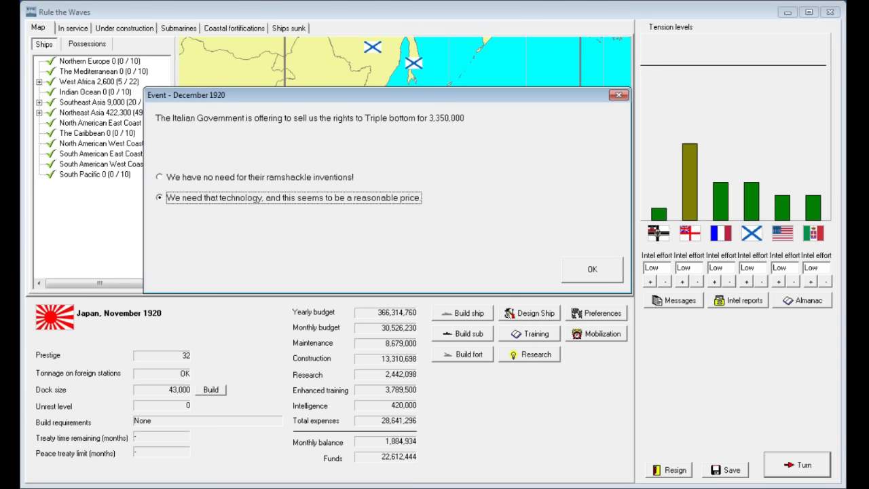
left_click(590, 269)
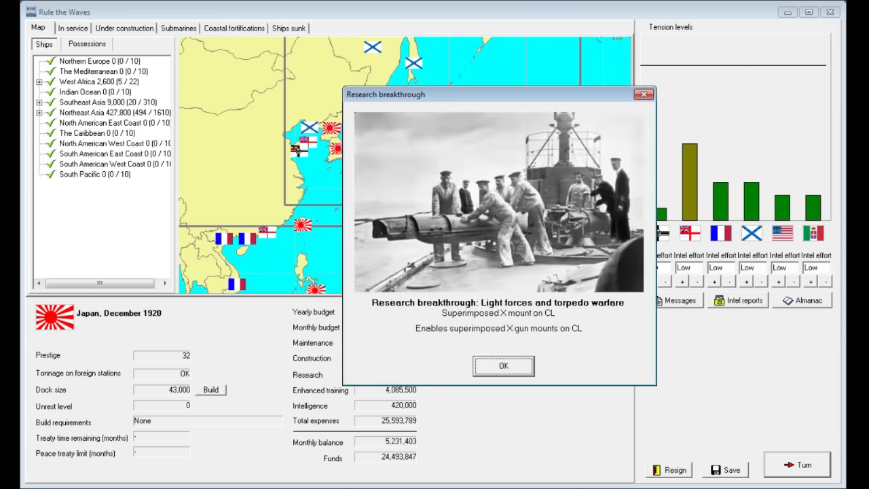
Step: Dismiss the research notices and advance the game to January 1921
left_click(502, 365)
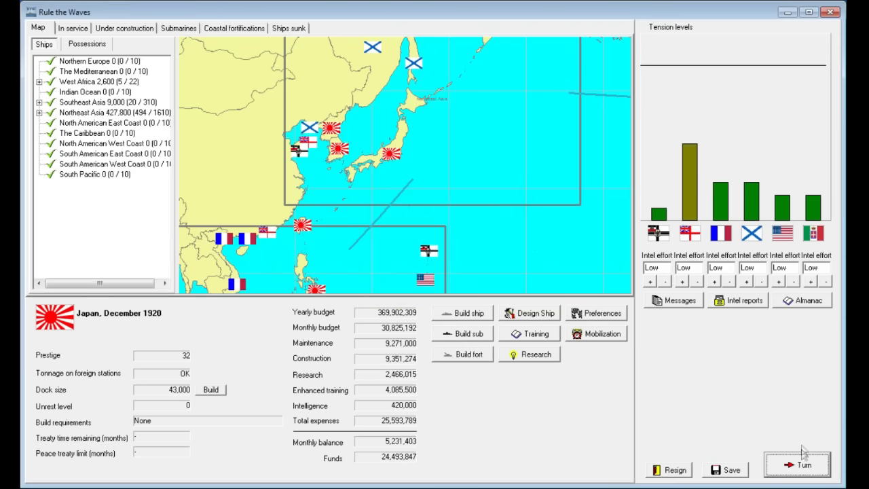
left_click(797, 465)
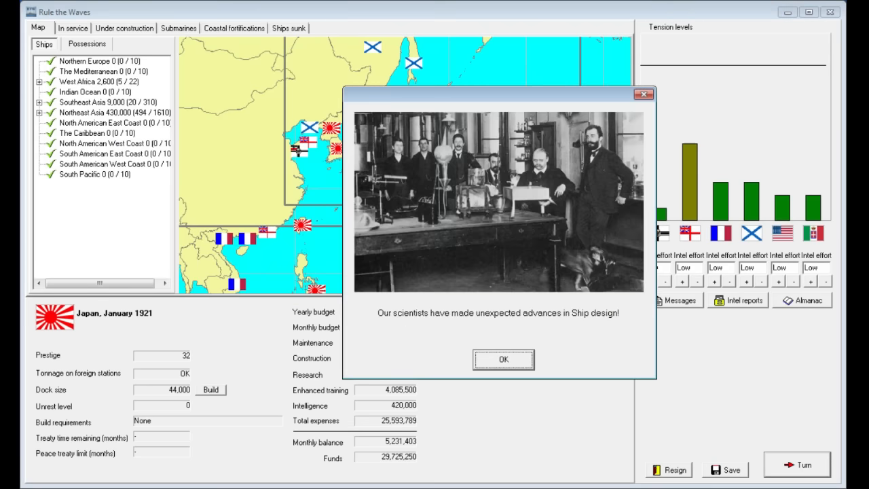
left_click(503, 358)
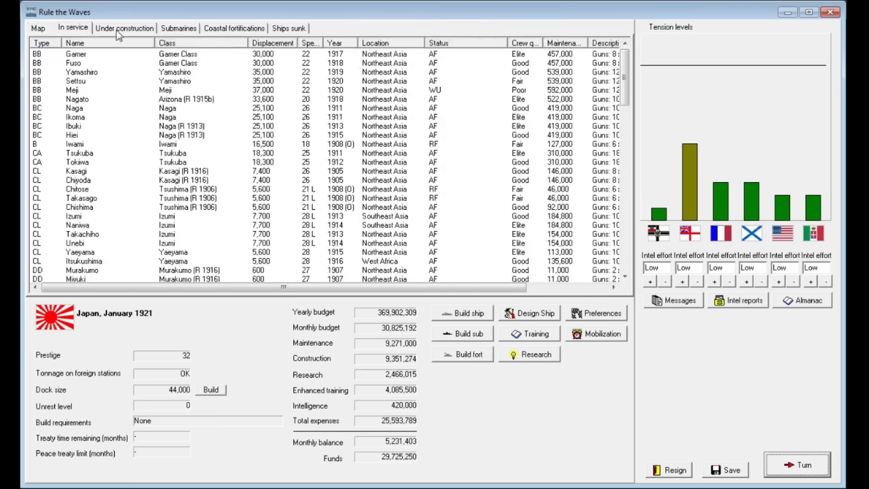
Step: Inspect Yamashiro, the newly commissioned Meiji and Nagato in the in-service fleet
left_click(76, 63)
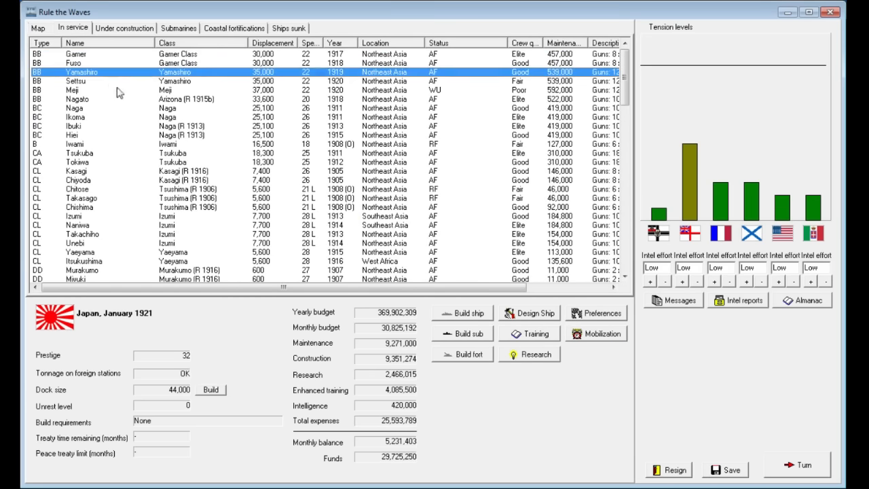
double_click(82, 72)
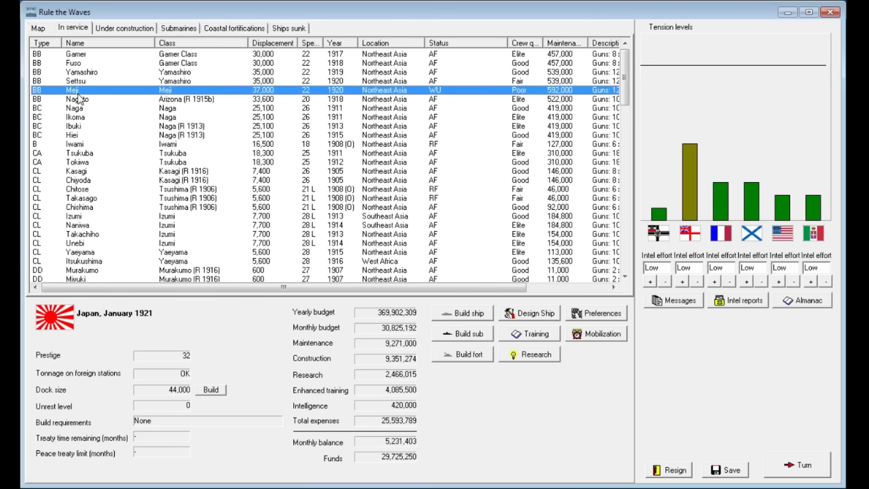
left_click(82, 98)
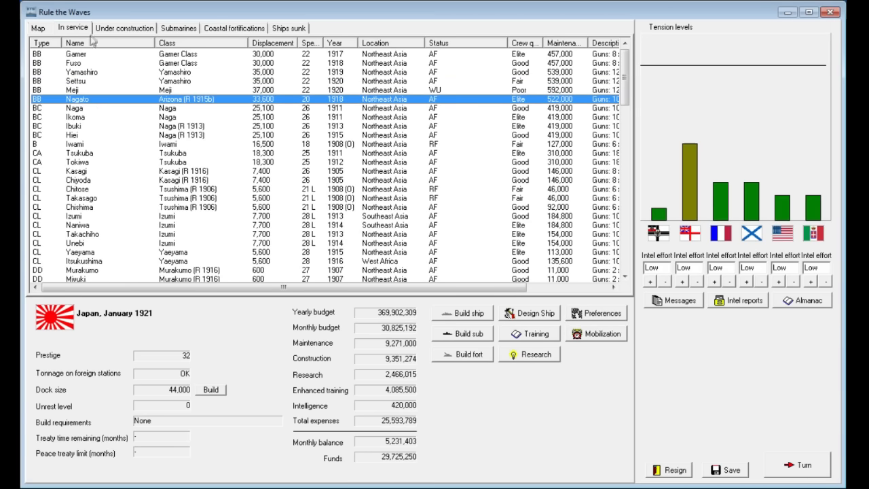
Step: Check the under-construction list, return to in-service ships and bring up the nation data comparison
left_click(123, 27)
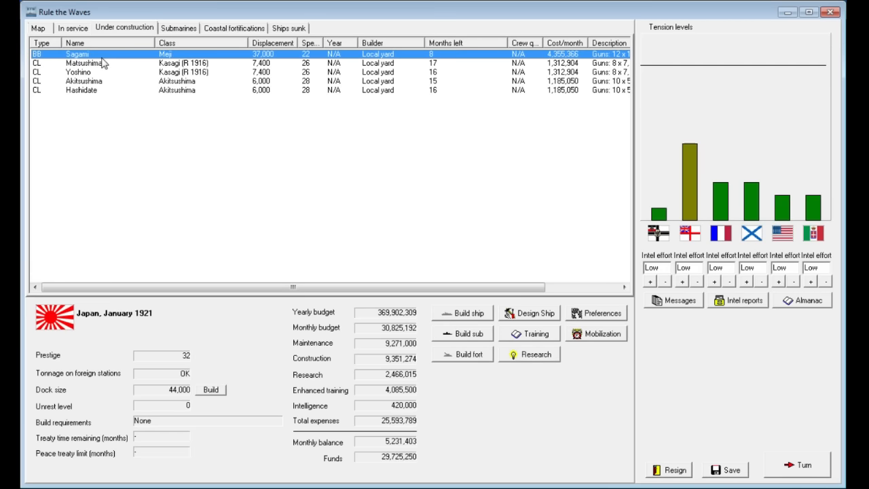
mouse_move(103, 100)
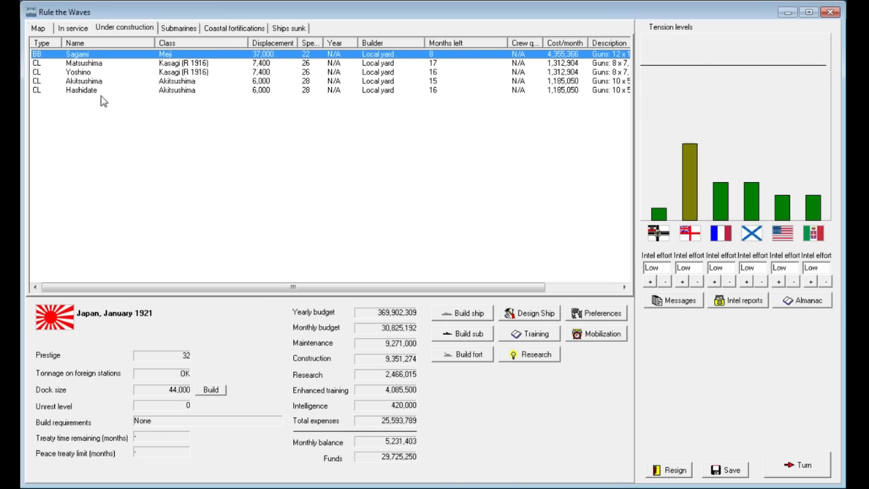
left_click(72, 28)
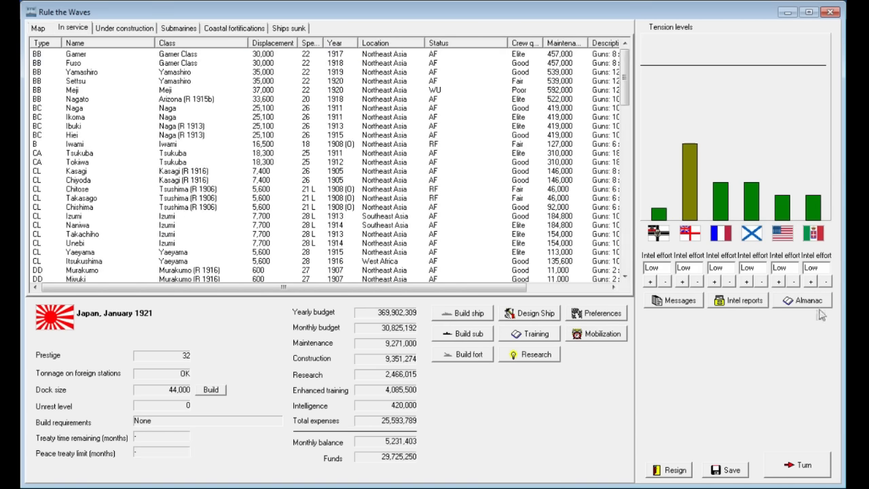
left_click(801, 300)
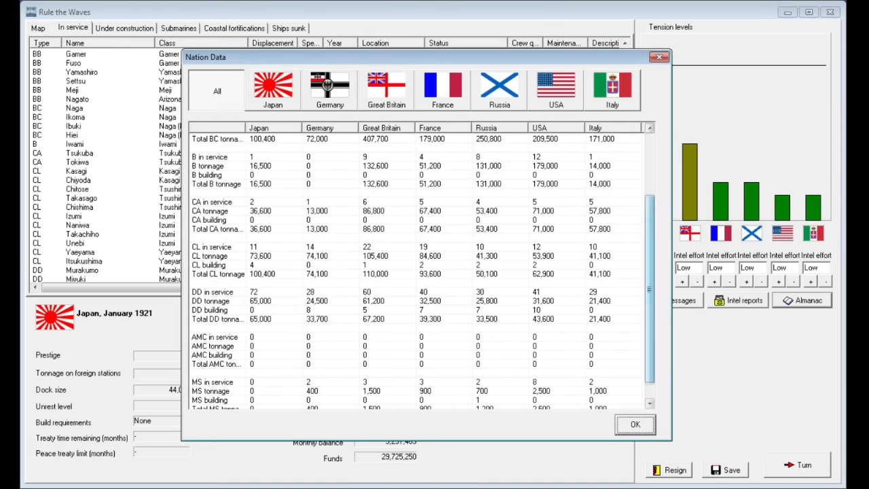
Step: Close the Nation Data window to return to the January 1921 in-service fleet list
left_click(216, 291)
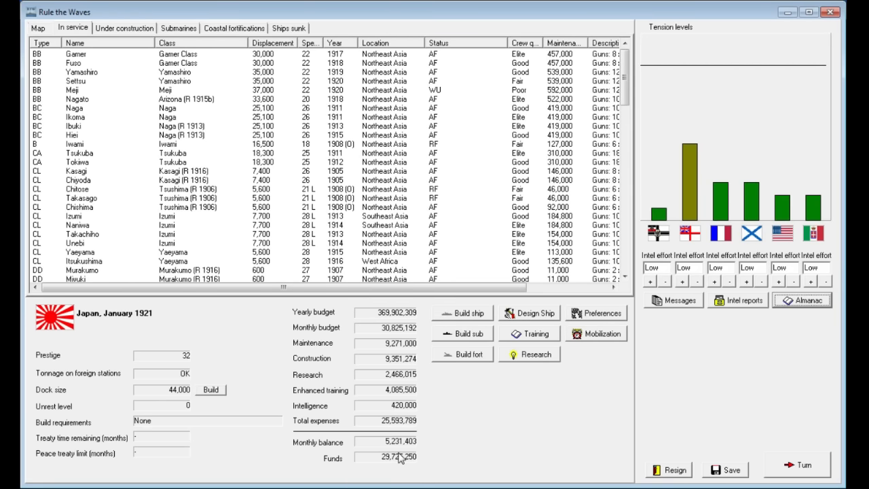
mouse_move(402, 421)
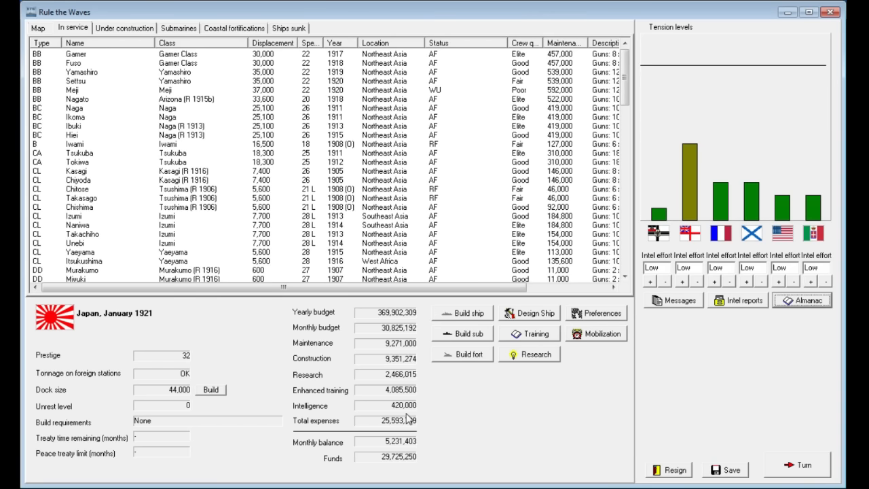
mouse_move(466, 416)
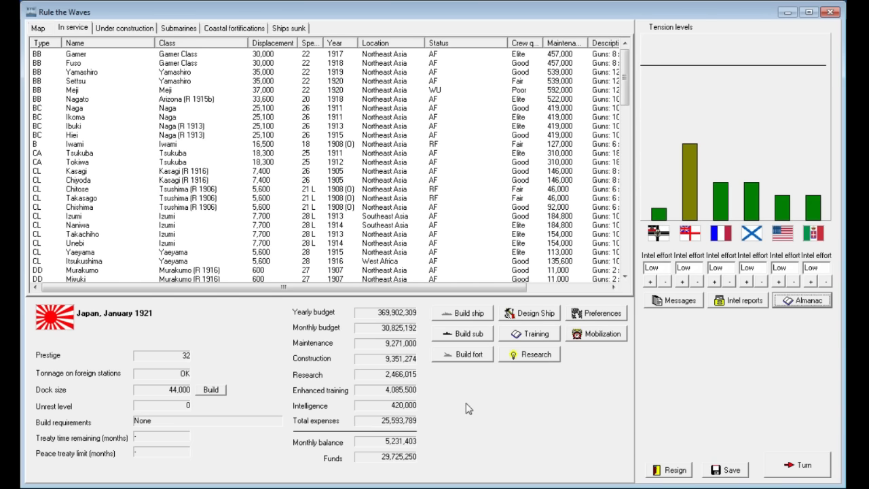
mouse_move(464, 432)
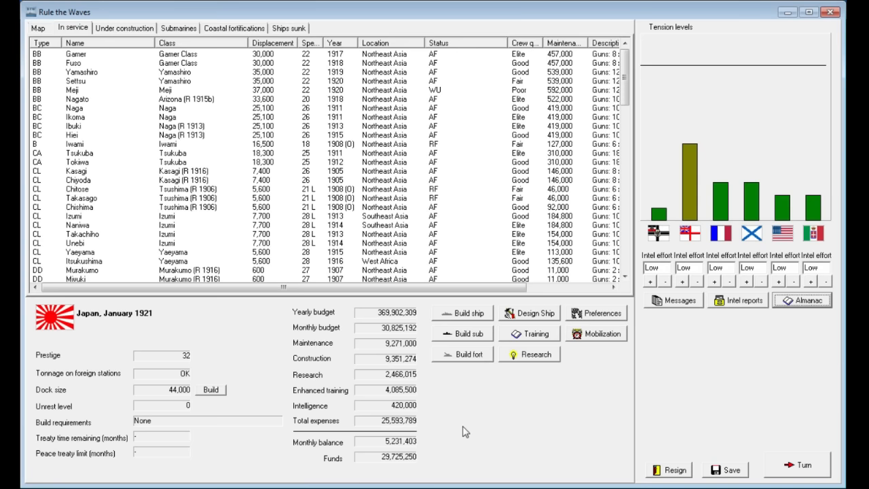